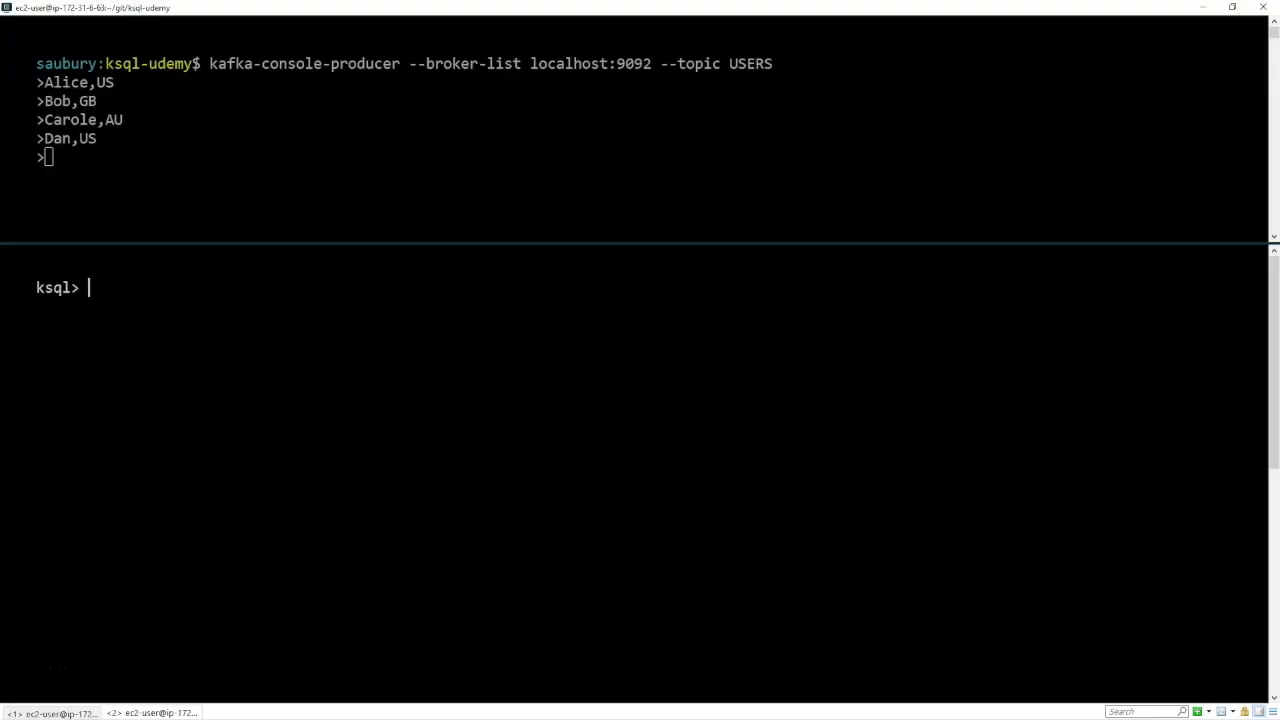
pyautogui.moveTo(510, 300)
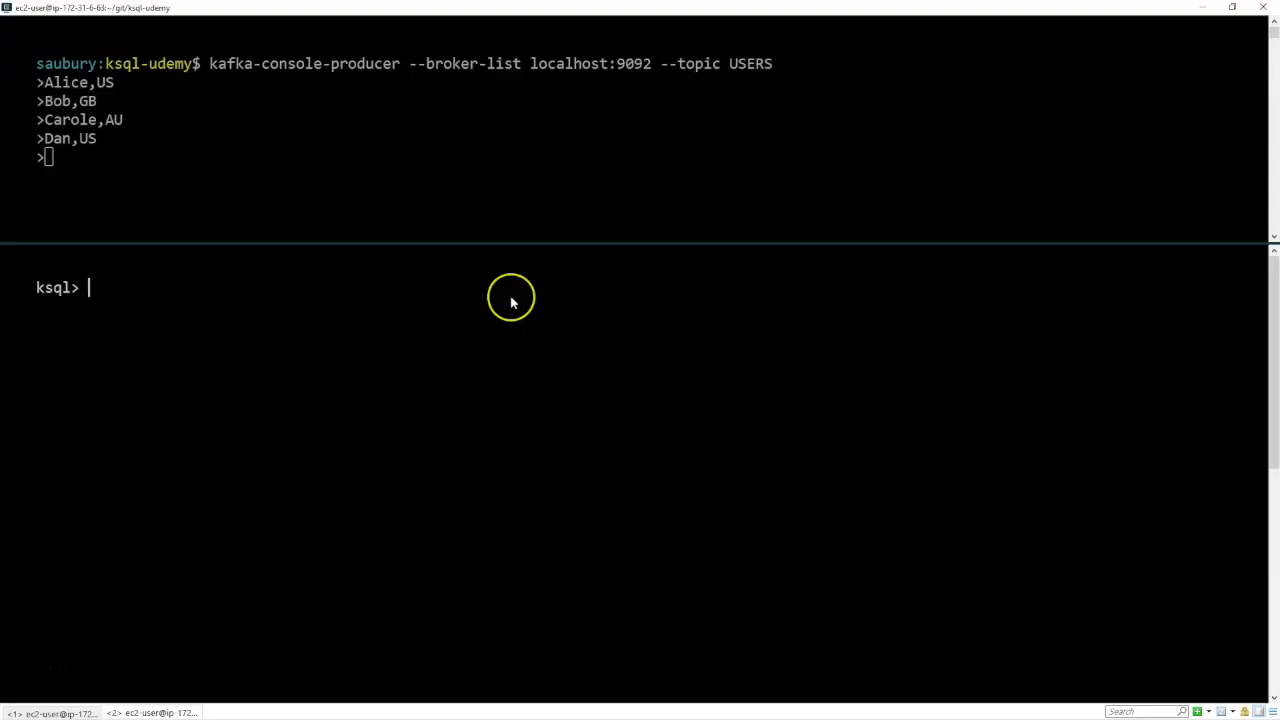
pyautogui.moveTo(512, 300)
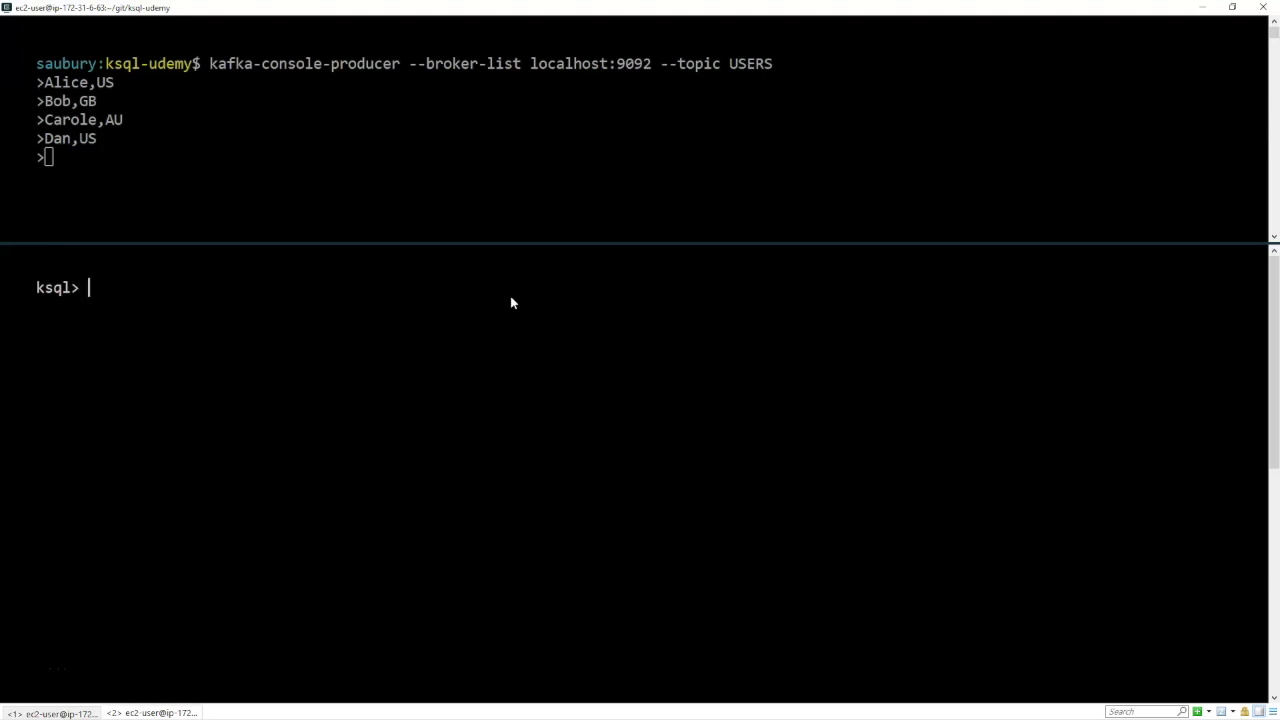
# - Run list topics; to confirm USERS appears among the Kafka topics
pyautogui.write('list')
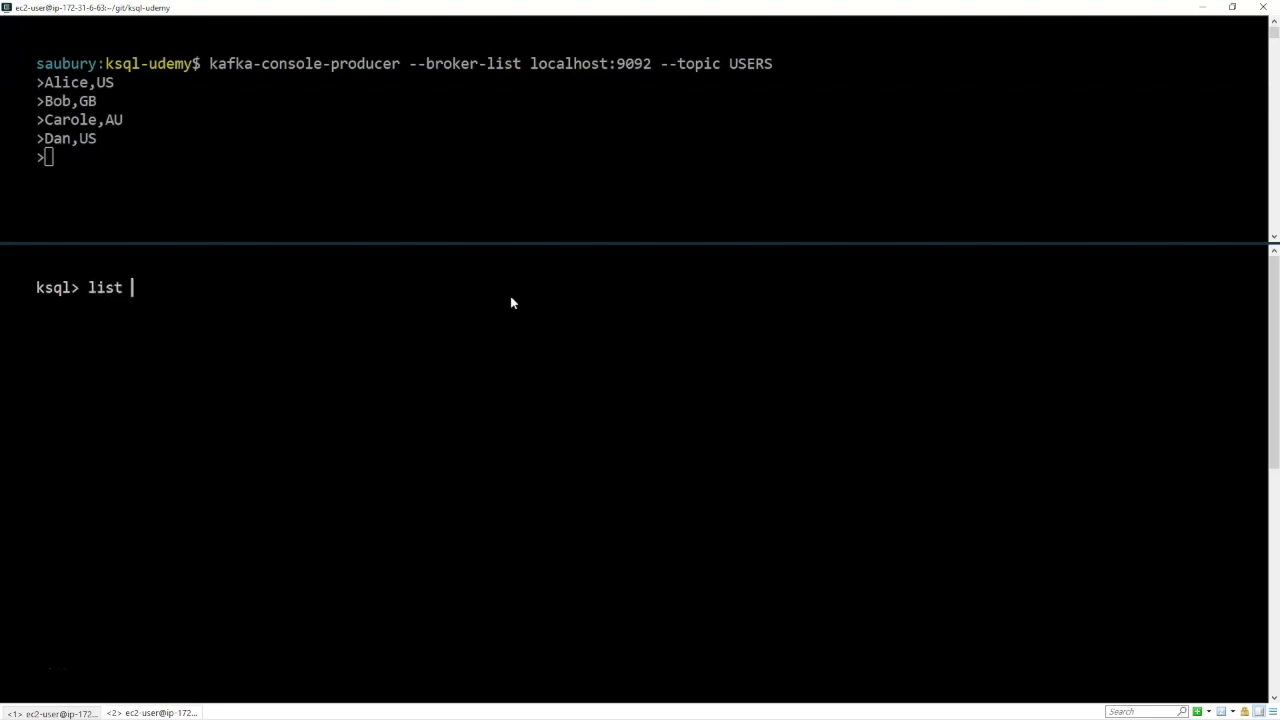
pyautogui.write('top')
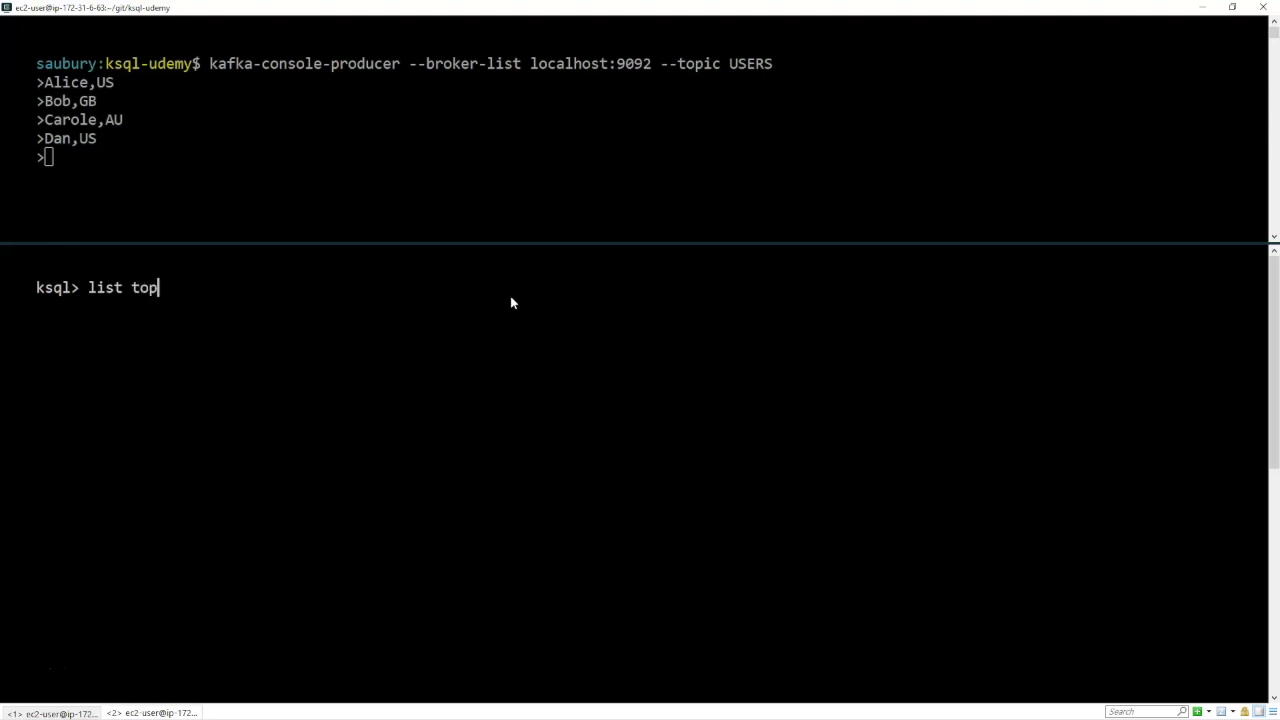
pyautogui.press('Return')
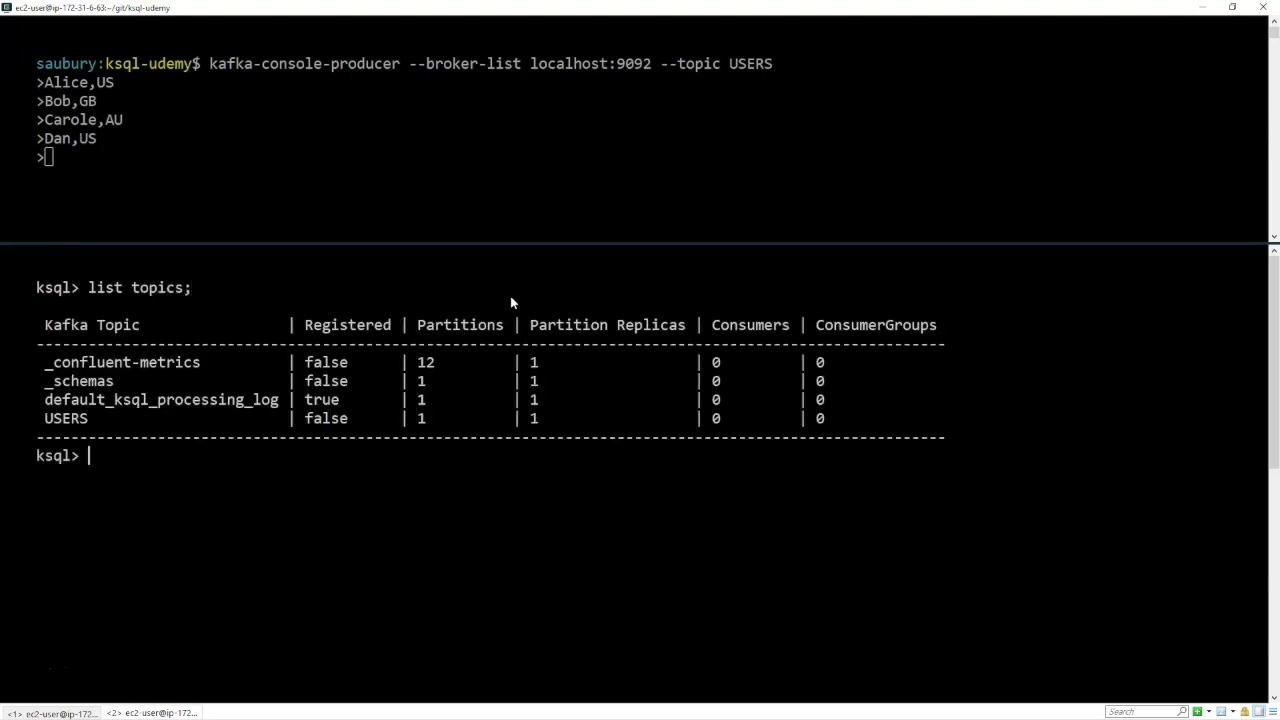
pyautogui.moveTo(156, 428)
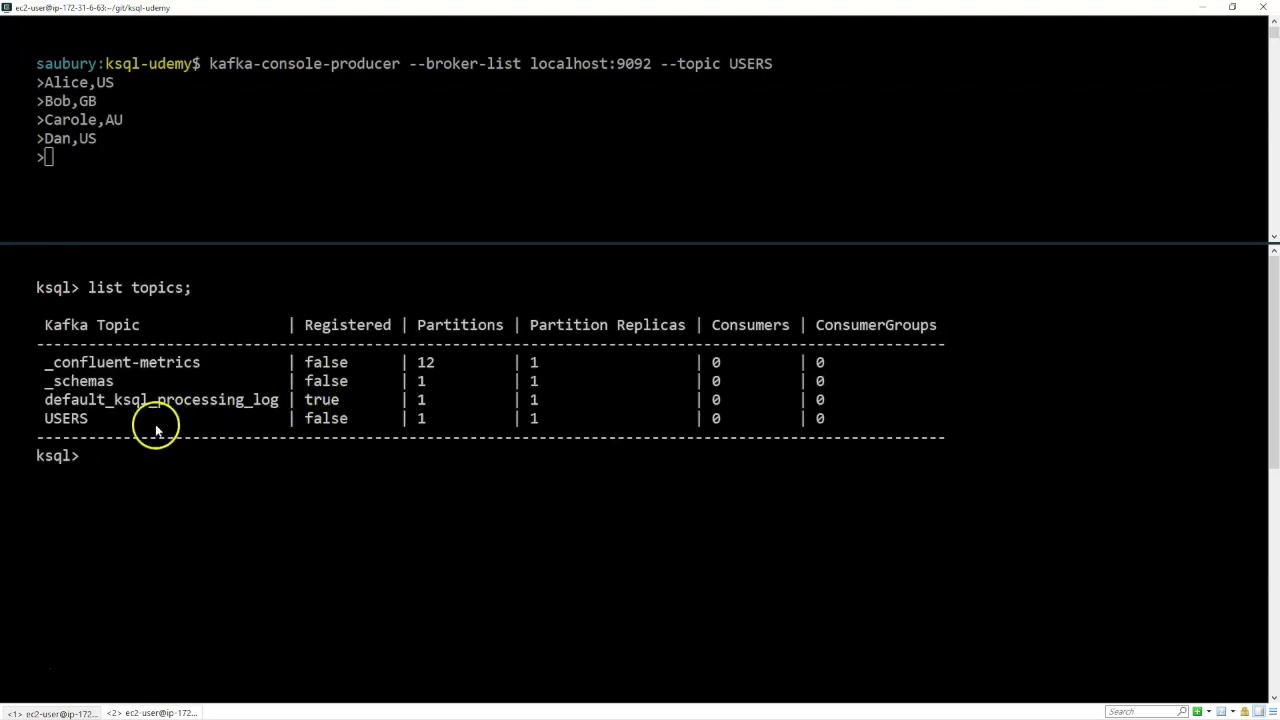
pyautogui.moveTo(160, 460)
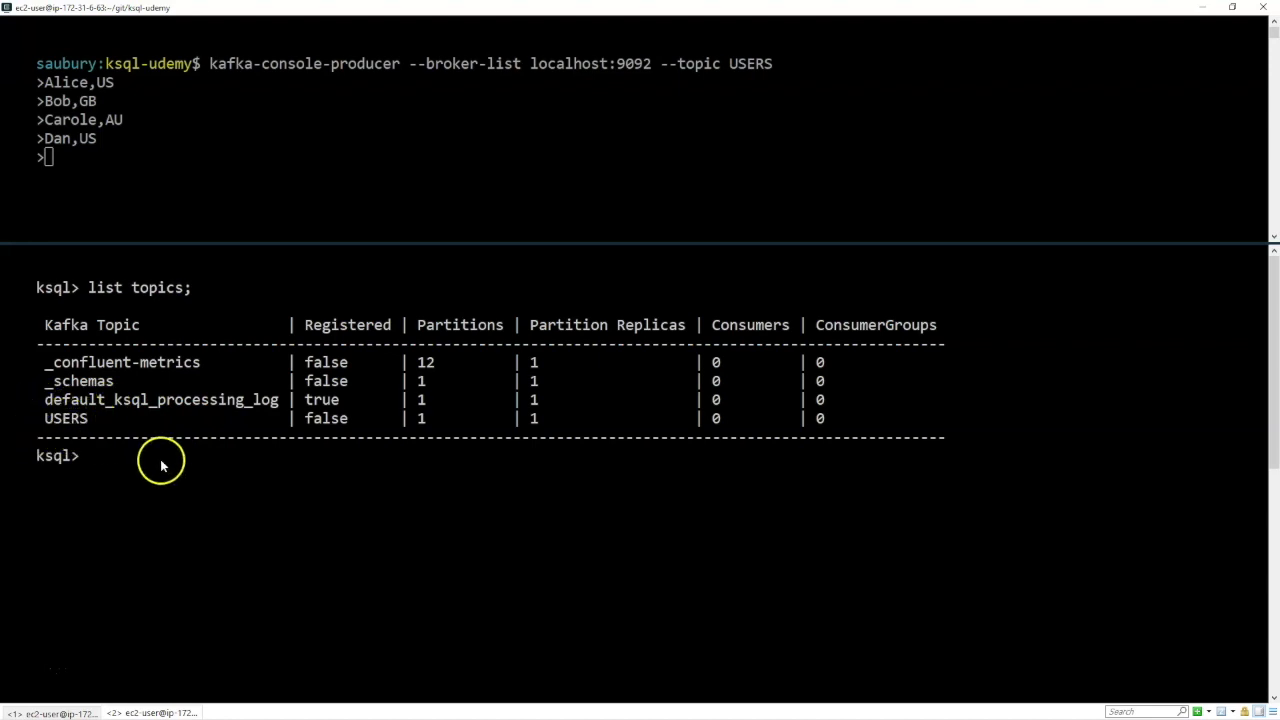
pyautogui.moveTo(160, 460)
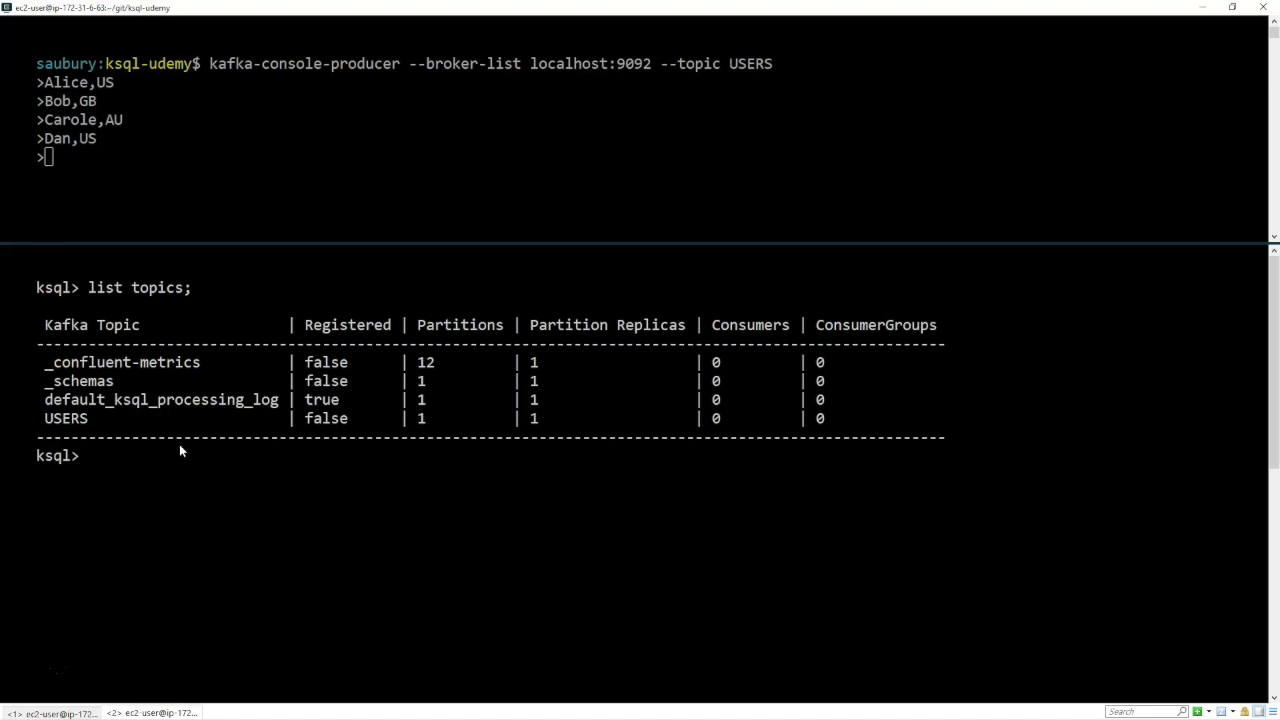
# - Create users_stream (name VARCHAR, countrycode VARCHAR) on KAFKA_TOPIC='USERS' with VALUE_FORMAT='DELIMITED'
pyautogui.write('create str')
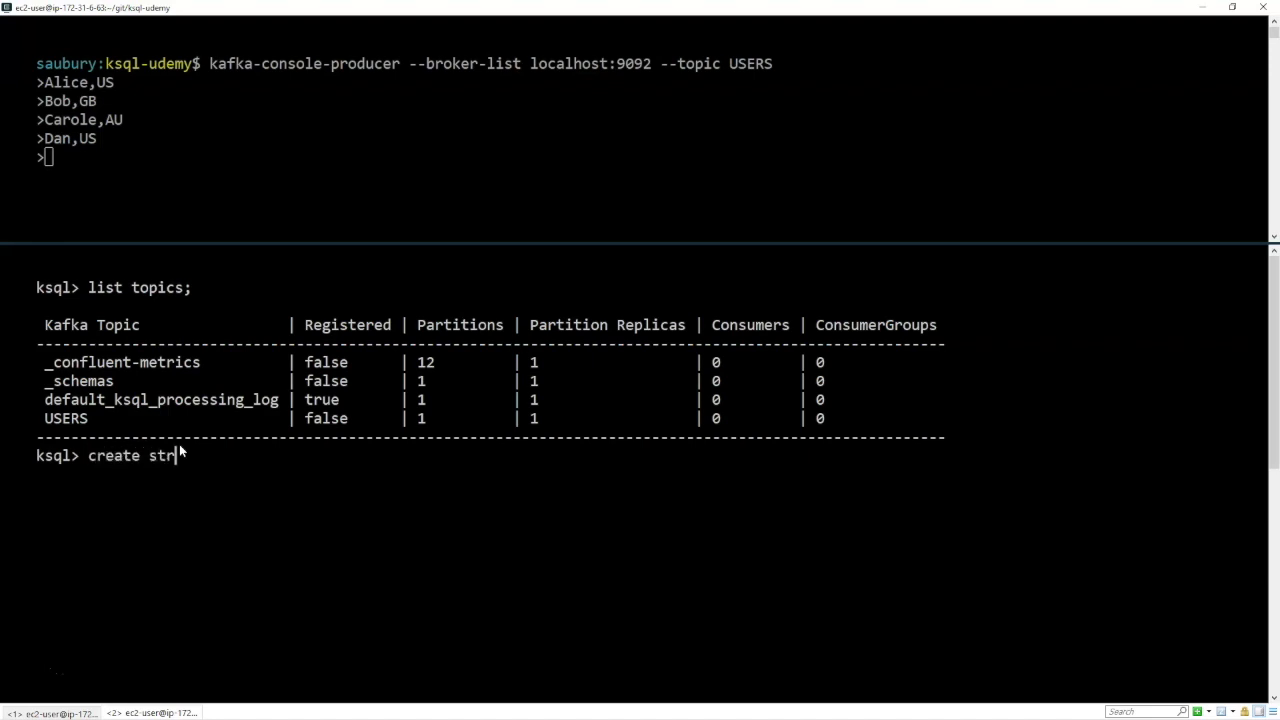
pyautogui.write('eam users_stream')
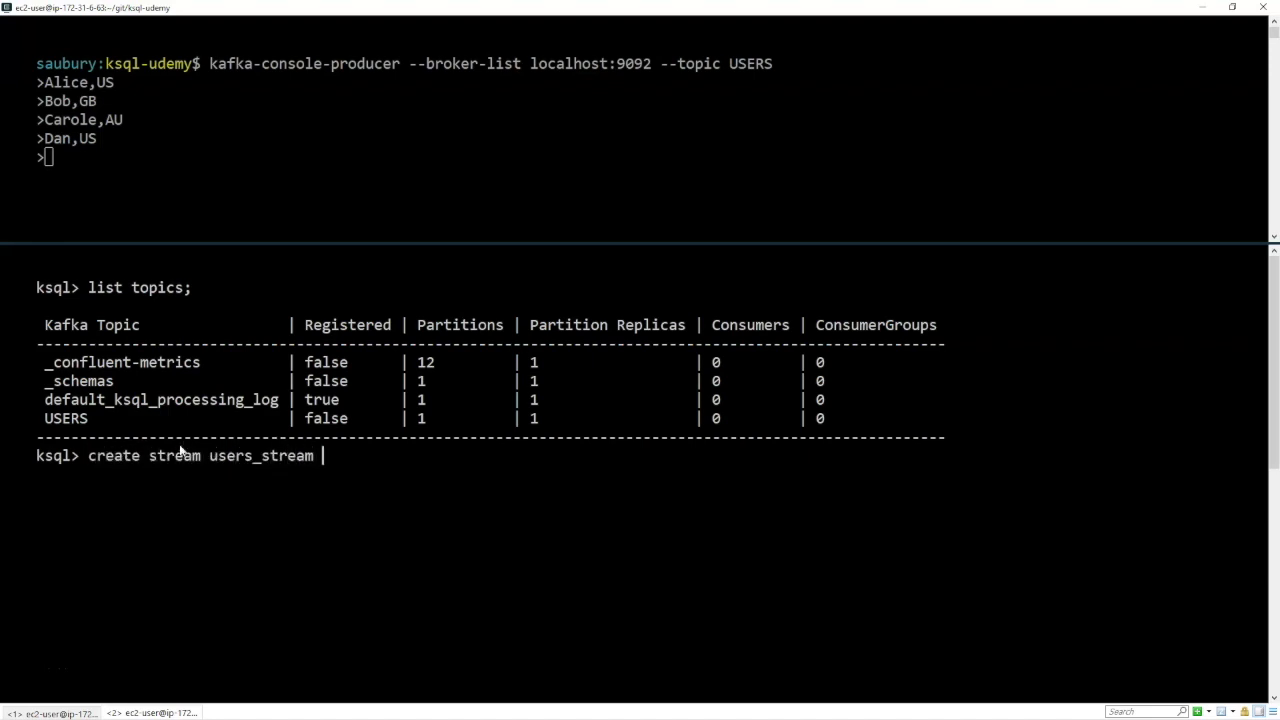
pyautogui.write('(name VARCHAR, coun')
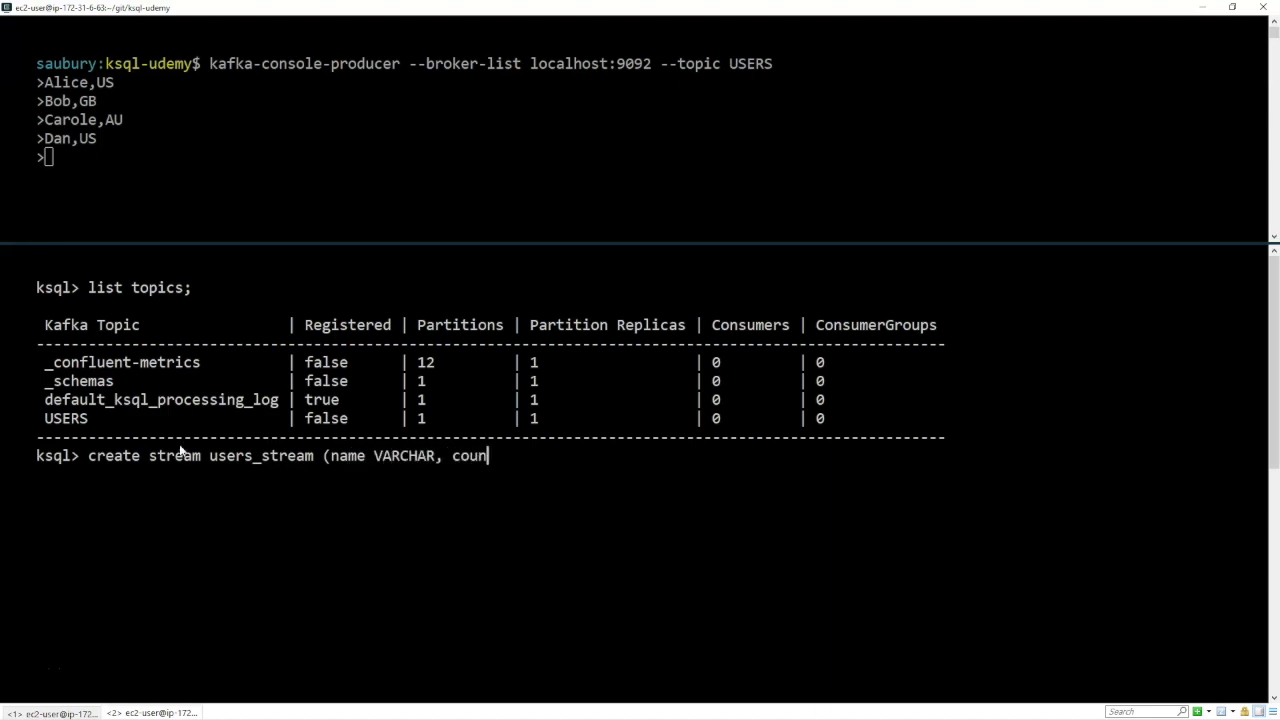
pyautogui.write('trycode VARCHAR)')
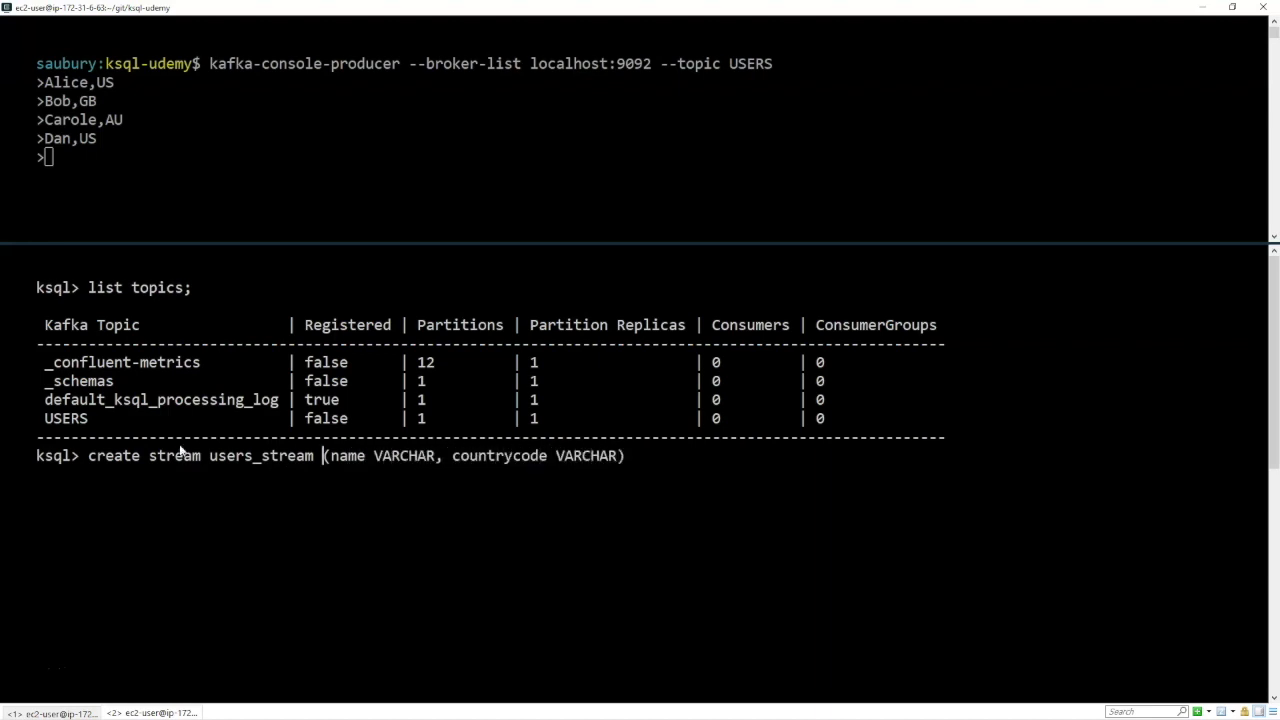
pyautogui.write("WITH (KAFKA_TOPIC='U")
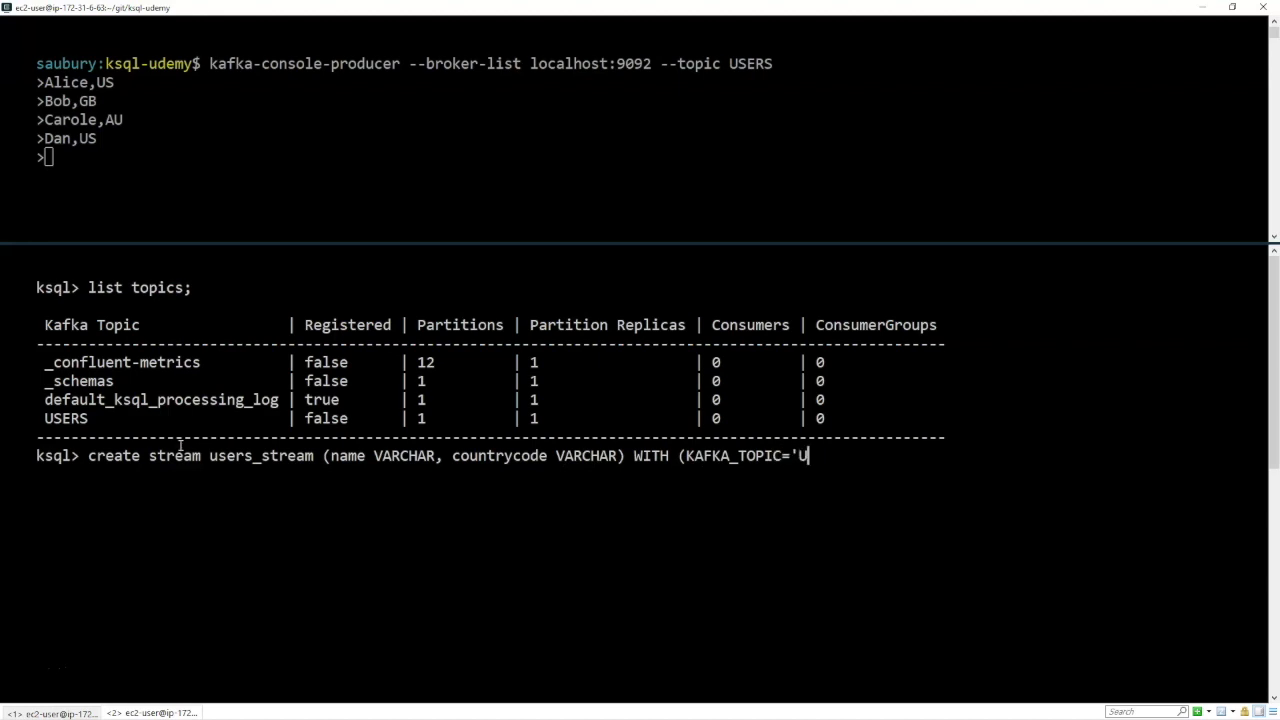
pyautogui.write("SERS', VALUE_FORMA")
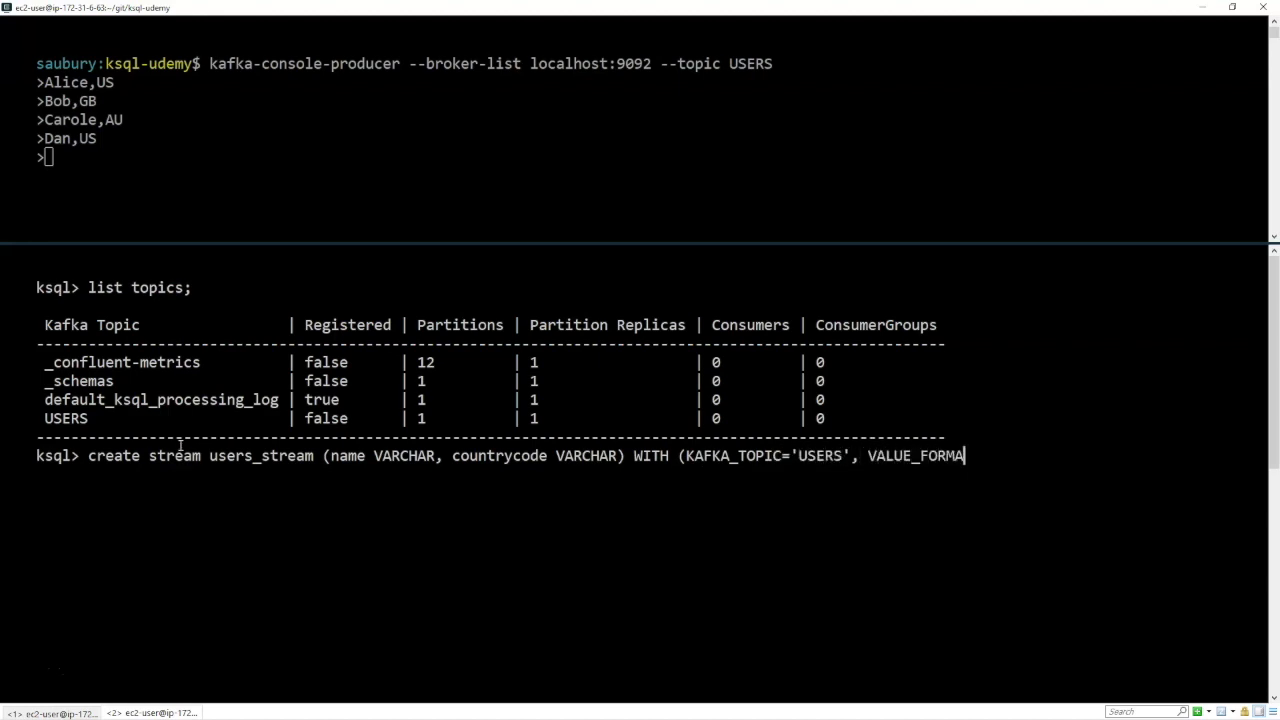
pyautogui.press('Return')
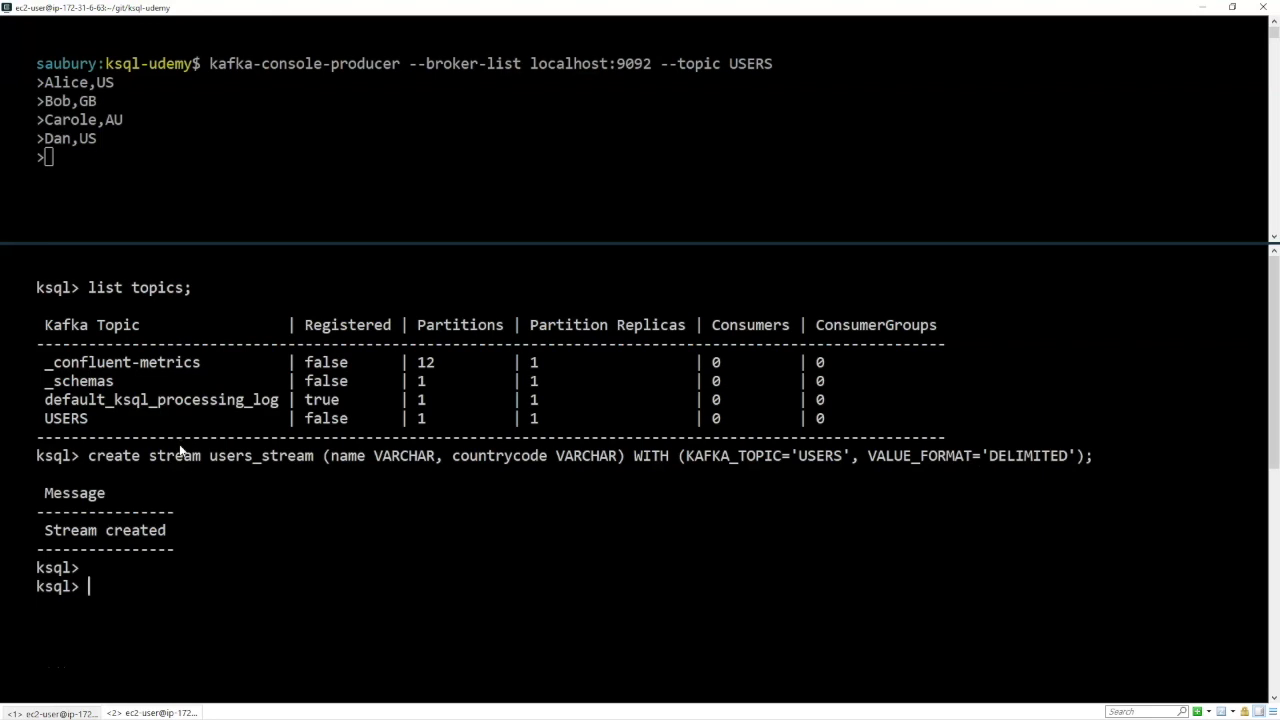
pyautogui.moveTo(910, 410)
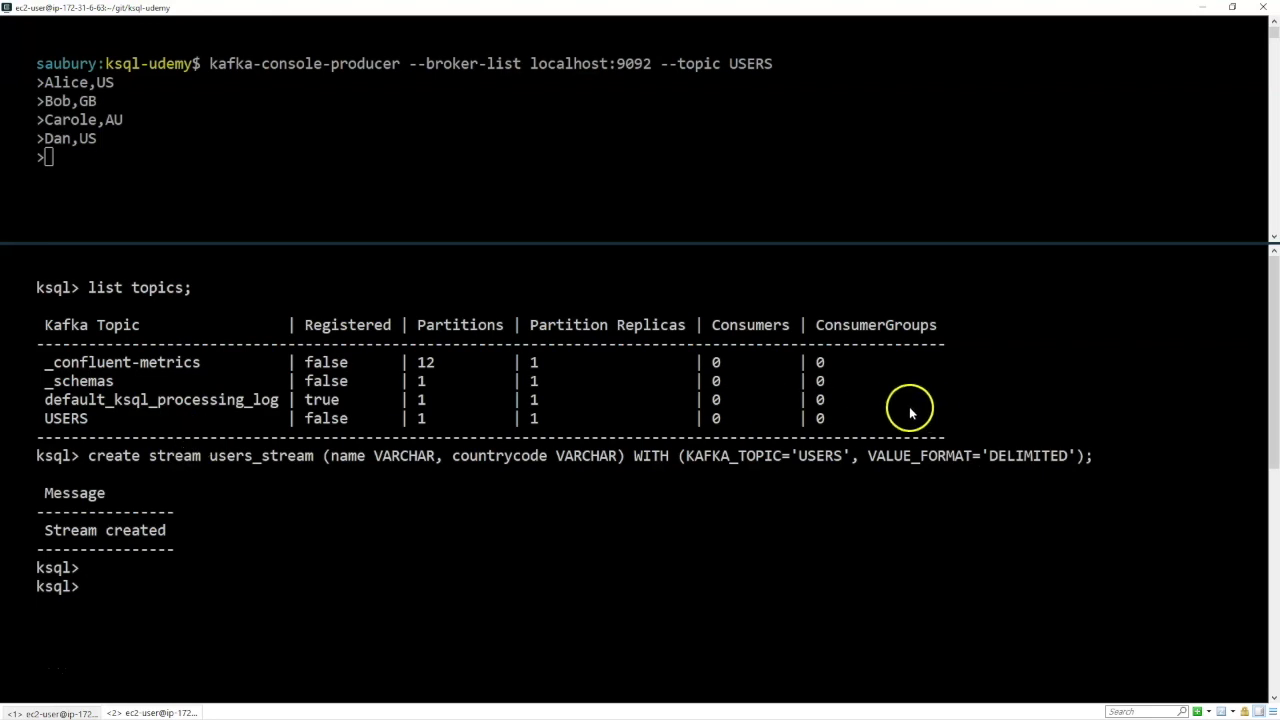
pyautogui.moveTo(704, 464)
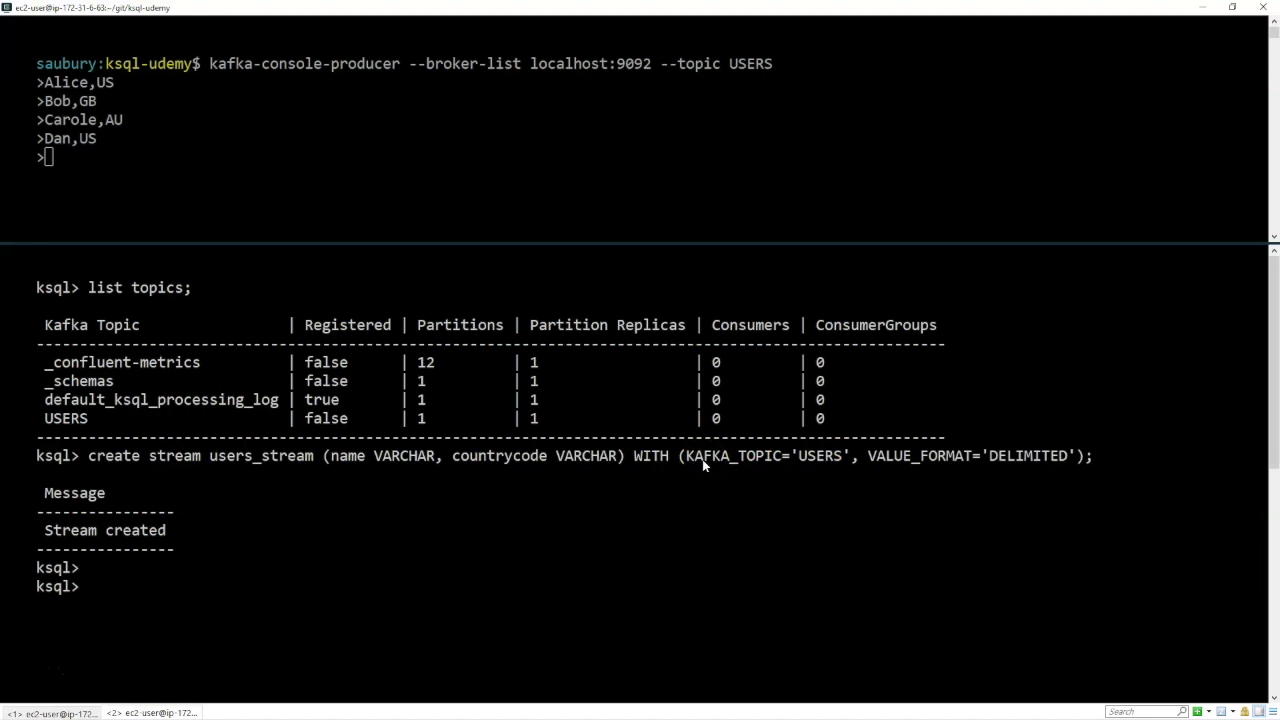
pyautogui.moveTo(738, 456)
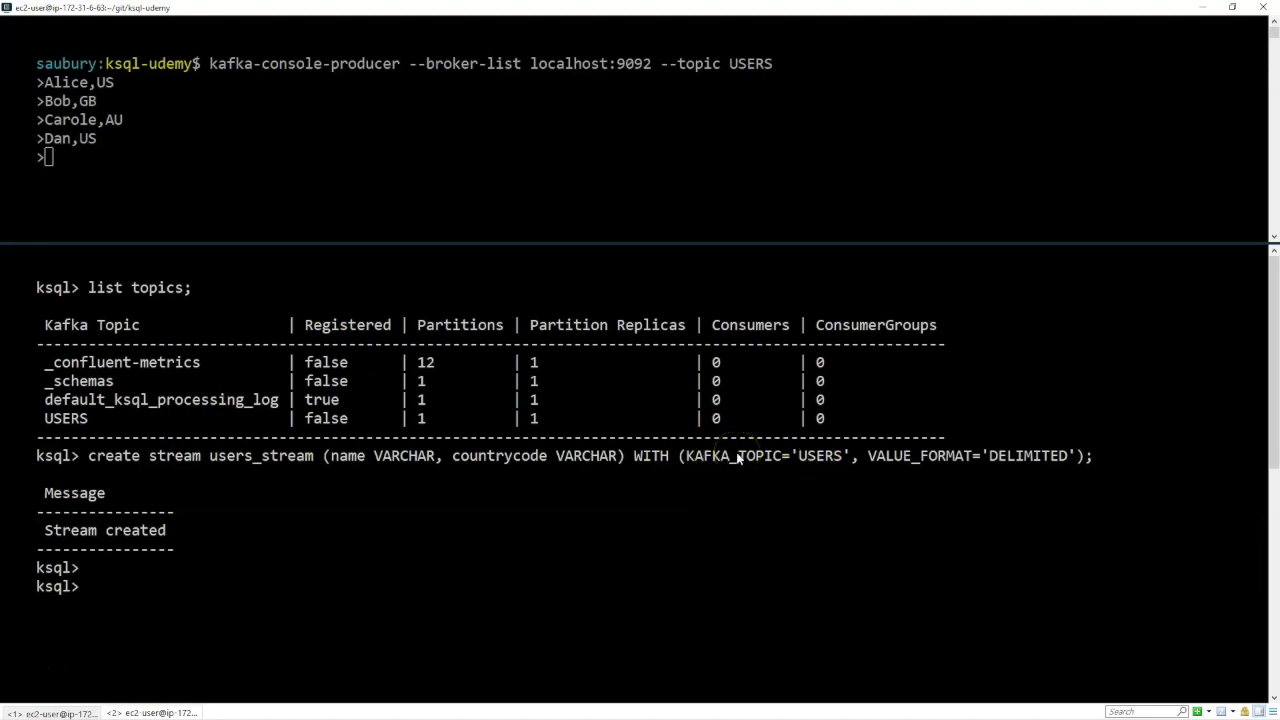
pyautogui.moveTo(812, 440)
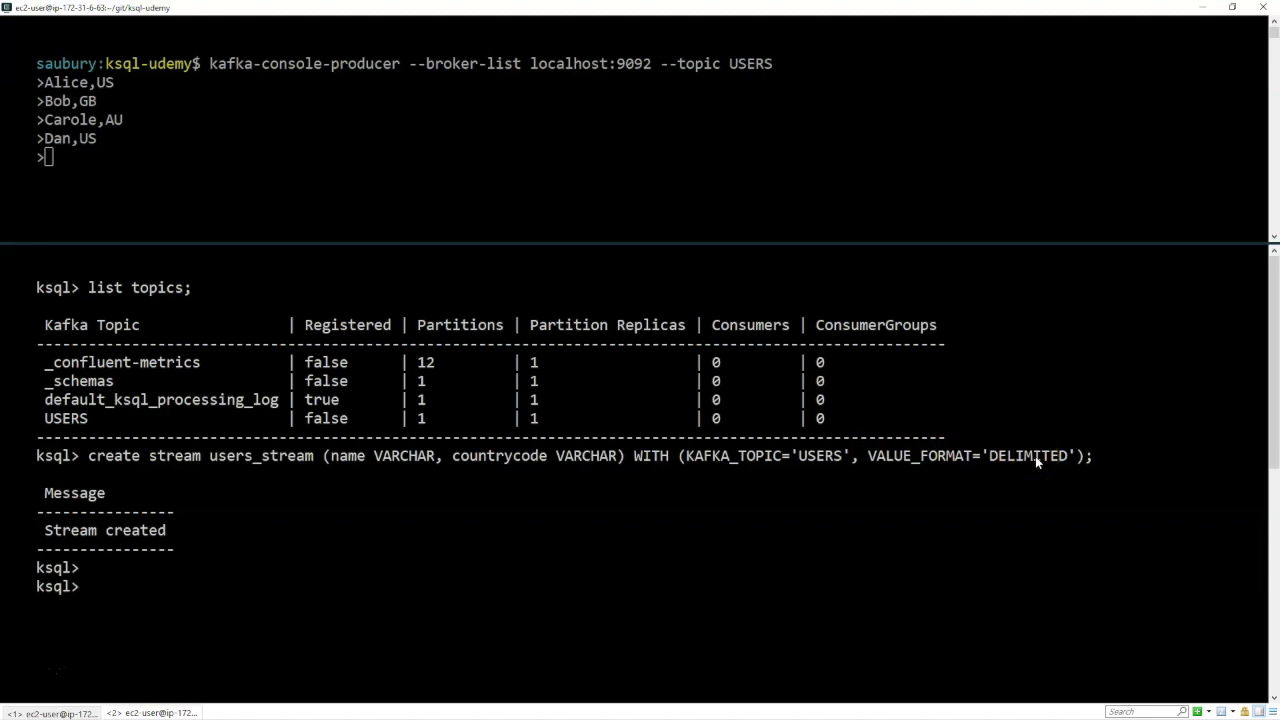
pyautogui.moveTo(222, 472)
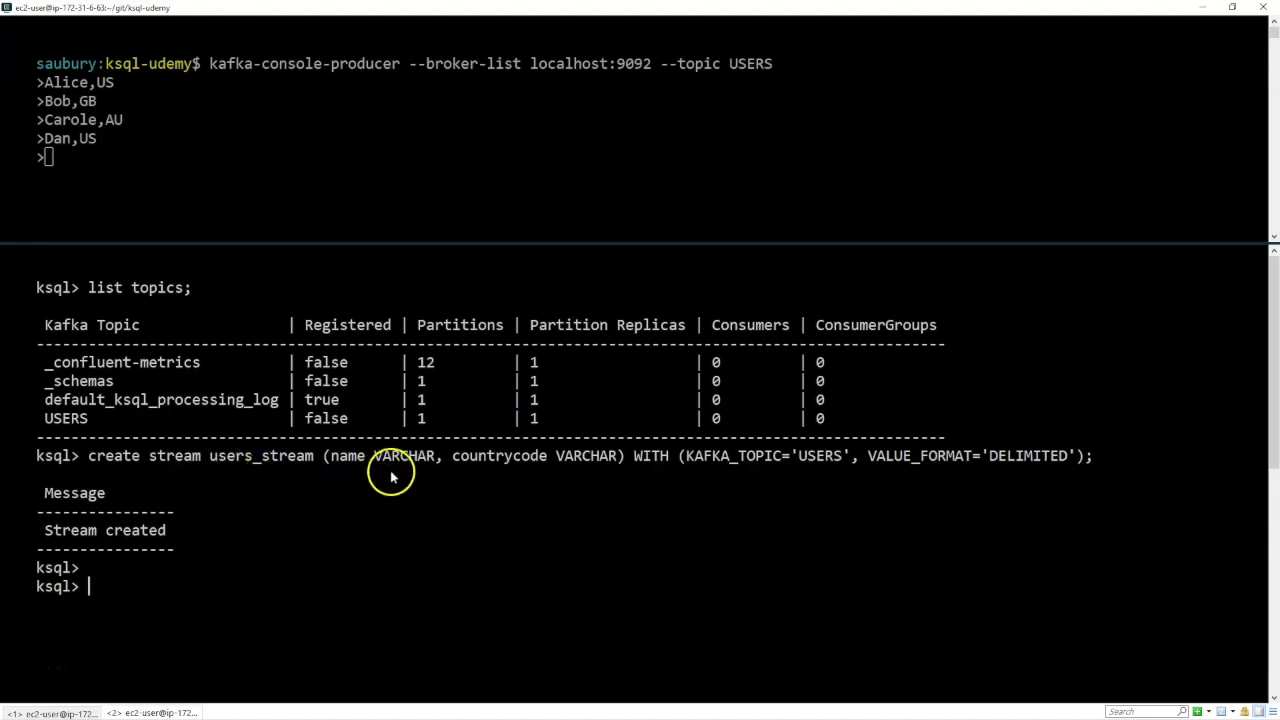
pyautogui.moveTo(504, 468)
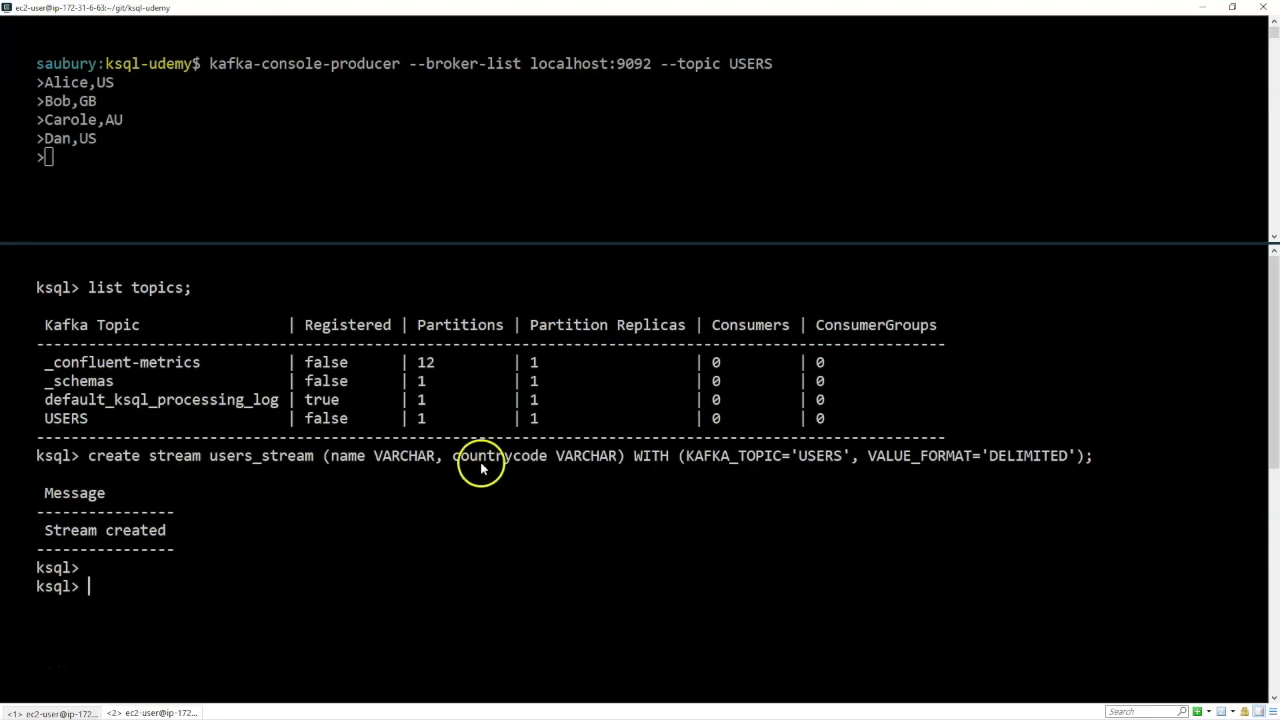
pyautogui.moveTo(750, 462)
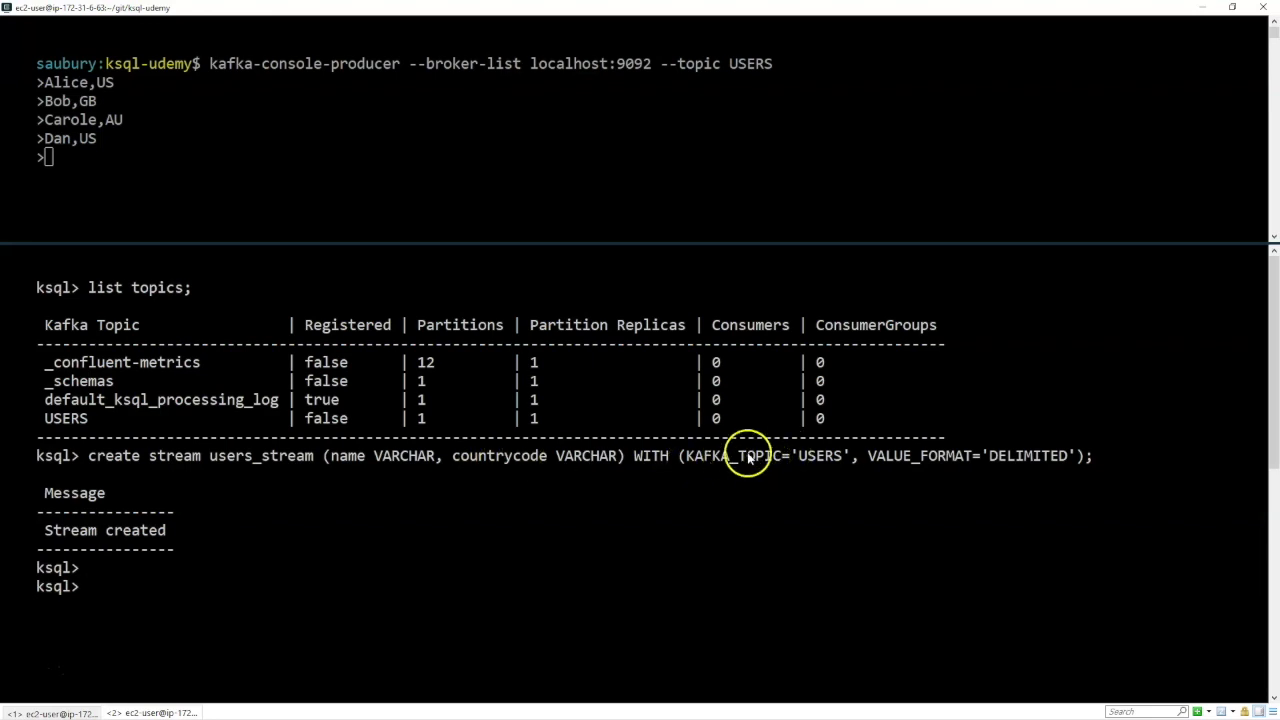
pyautogui.moveTo(890, 460)
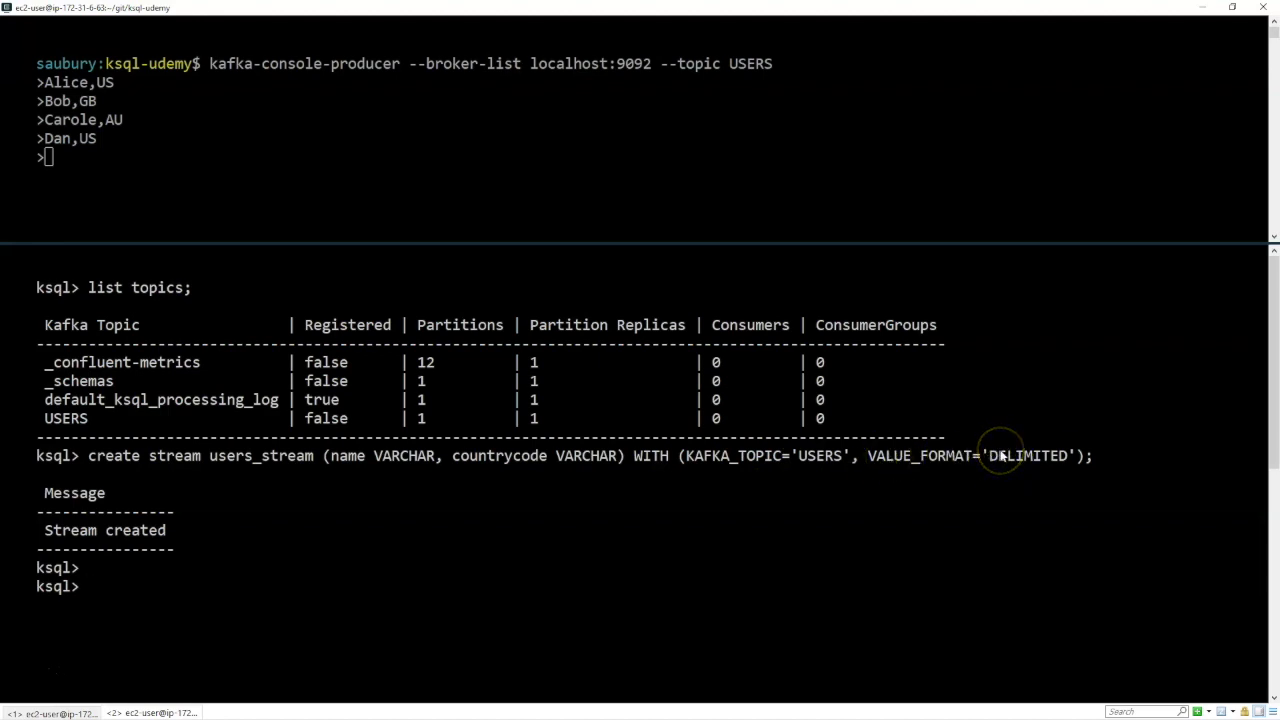
pyautogui.moveTo(342, 528)
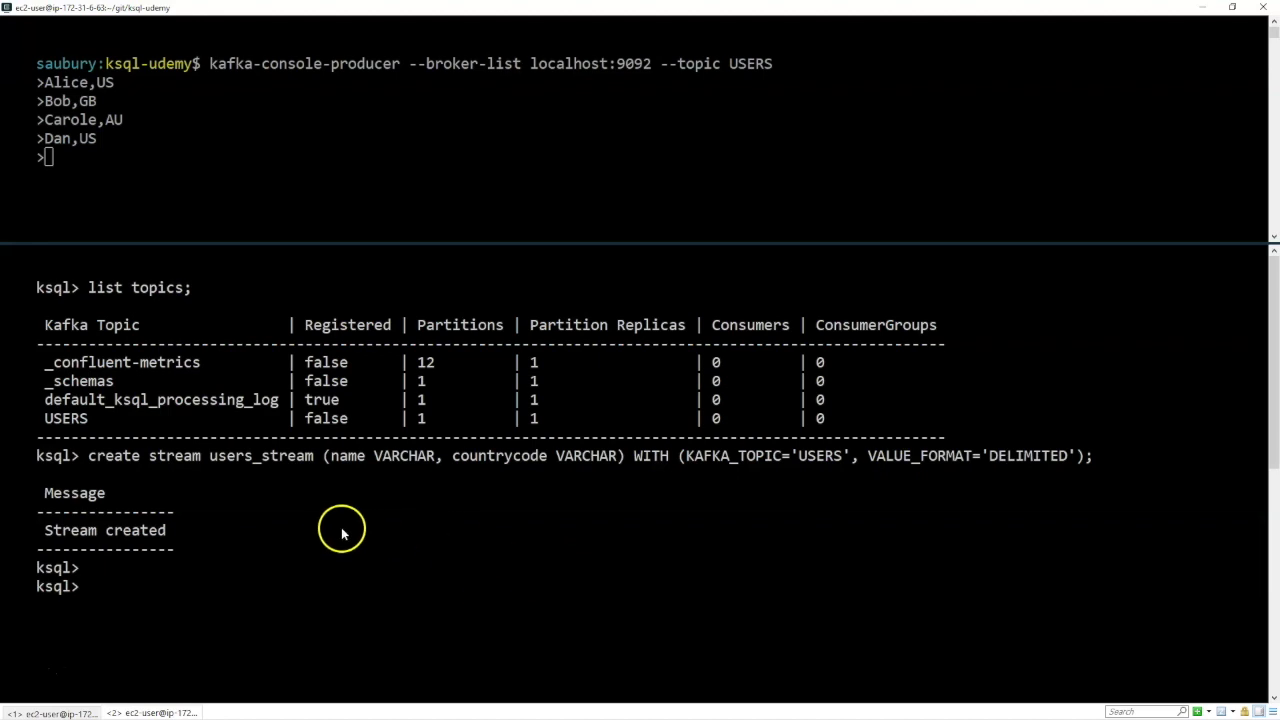
pyautogui.moveTo(184, 468)
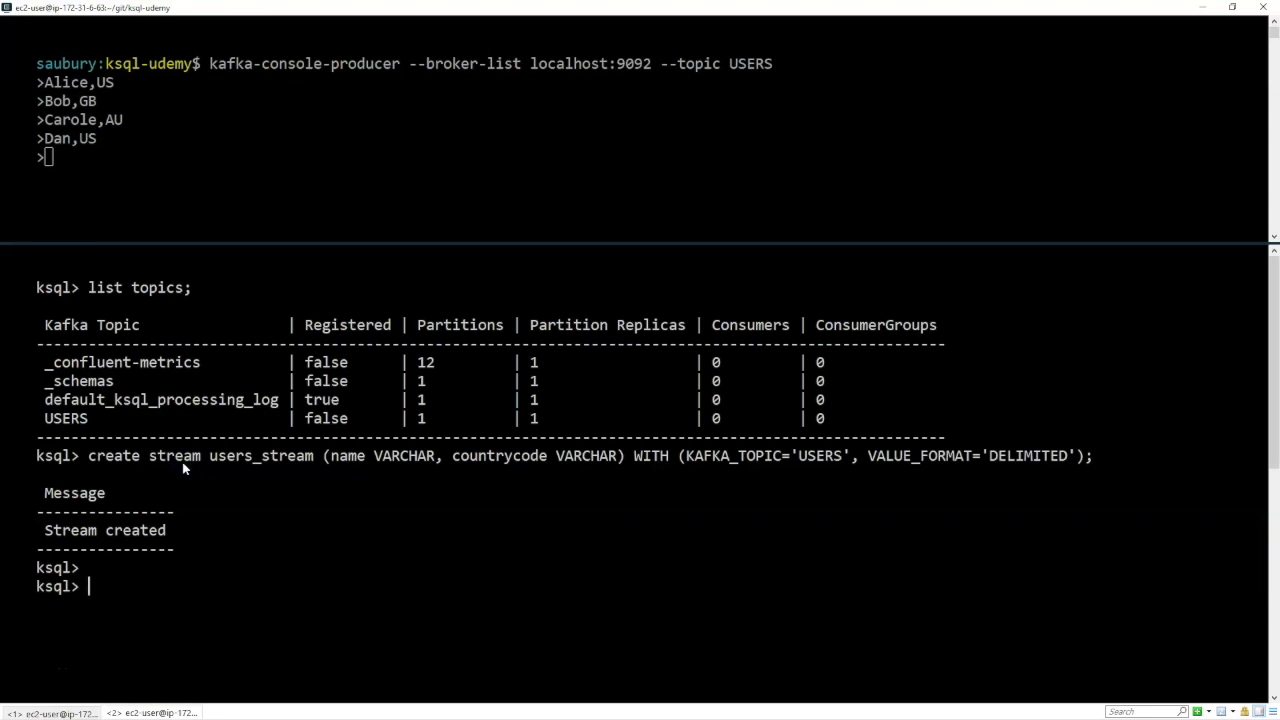
pyautogui.write('list')
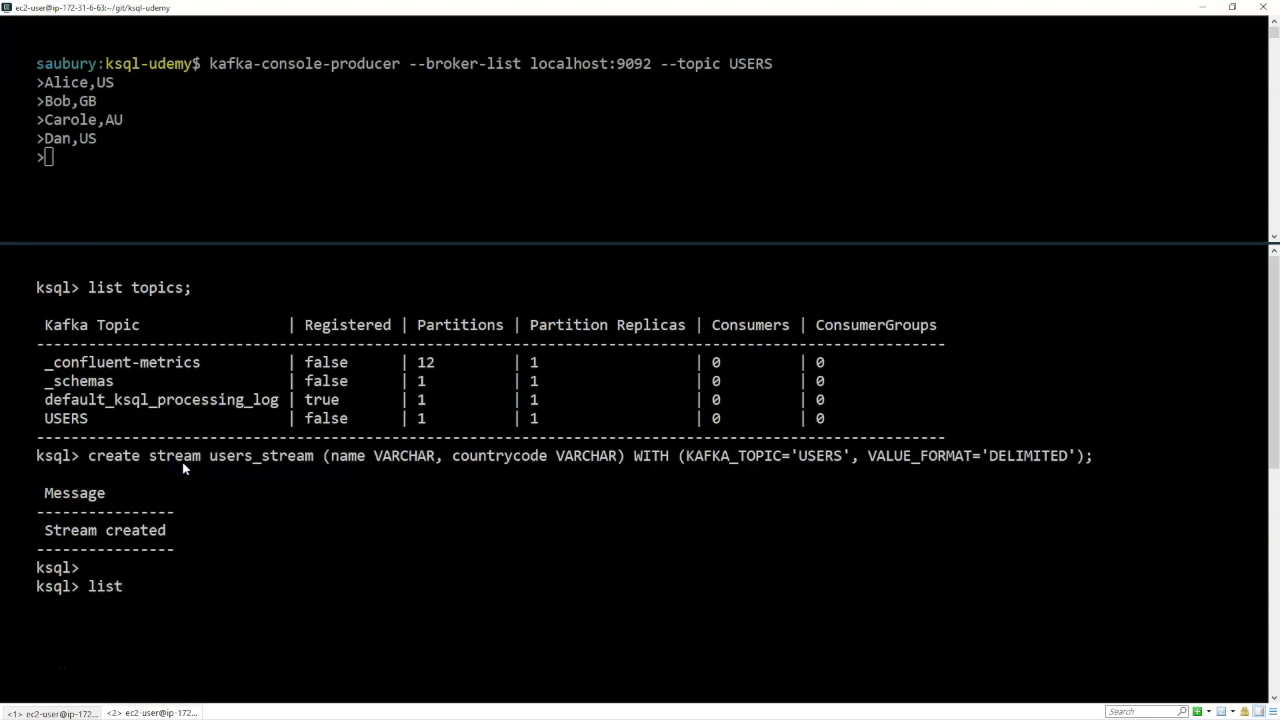
pyautogui.write('streams;')
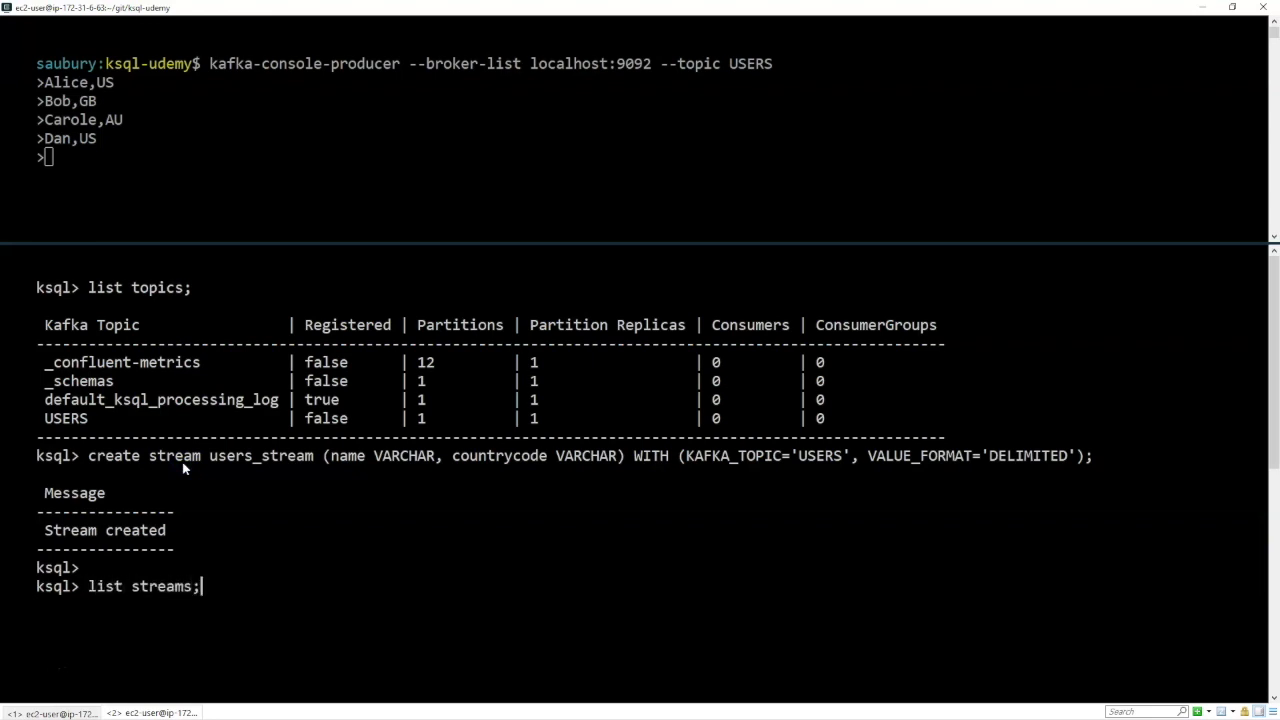
pyautogui.press('Return')
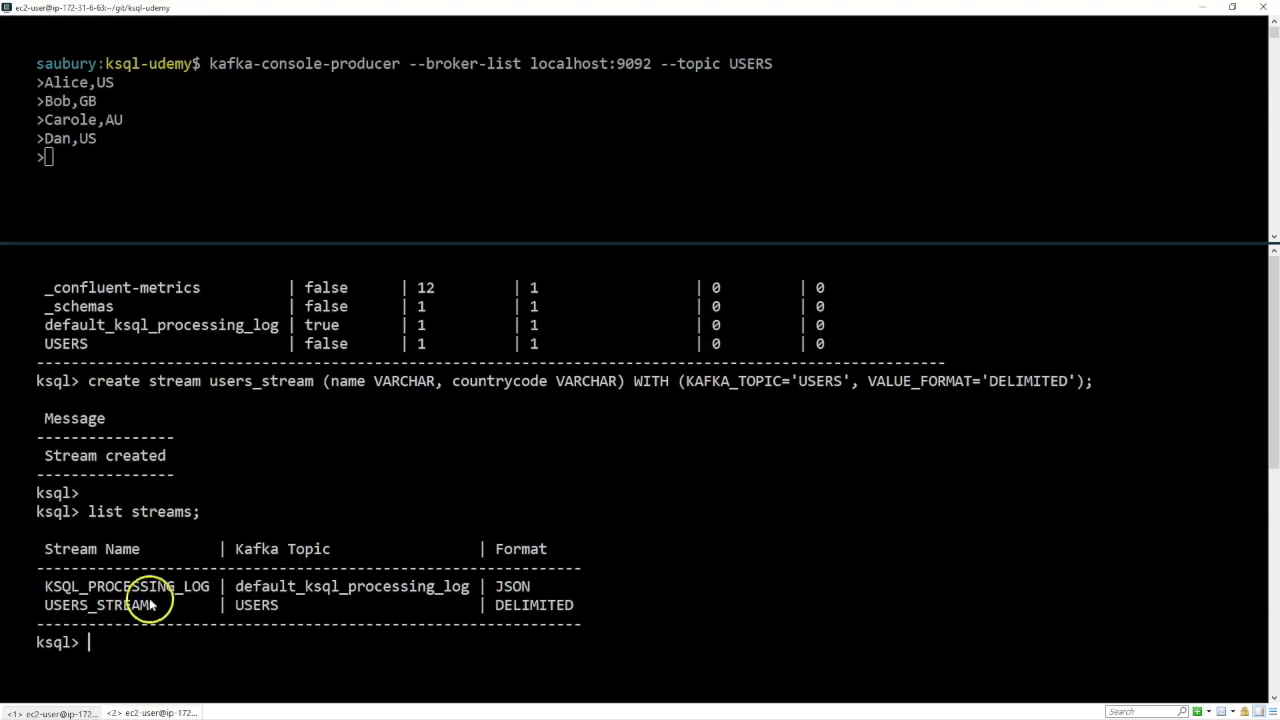
pyautogui.moveTo(166, 554)
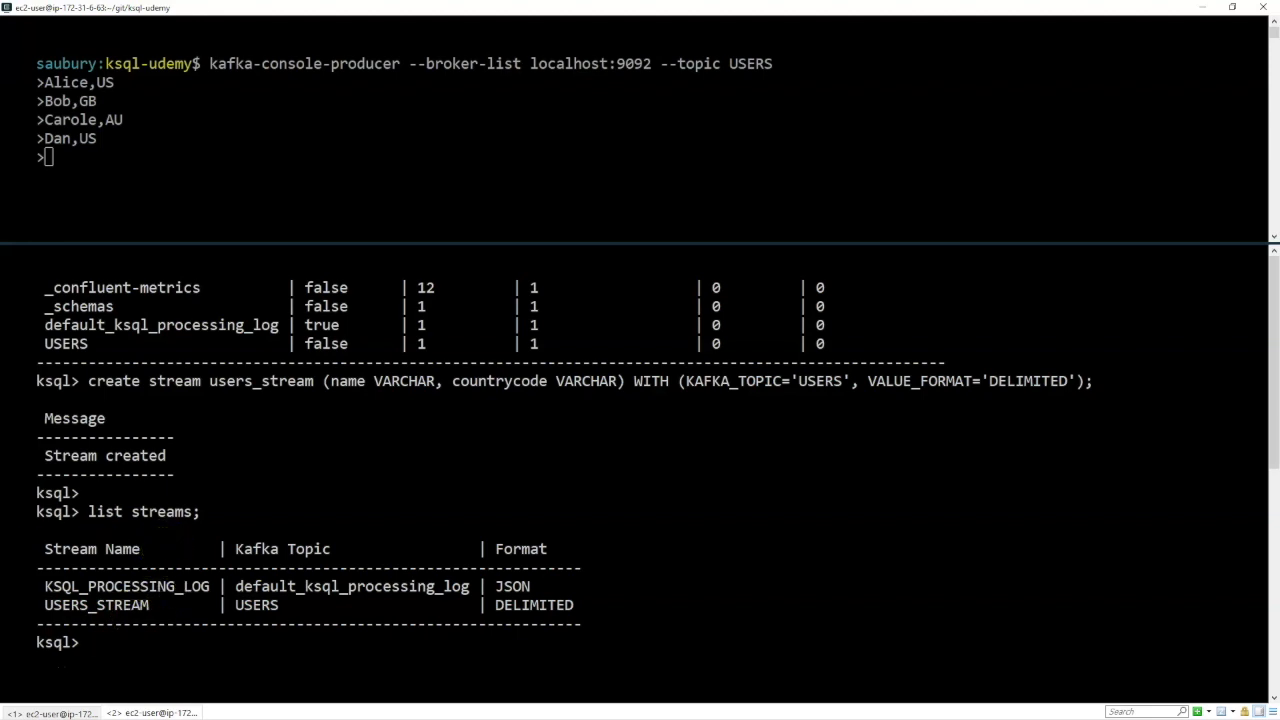
pyautogui.moveTo(400, 494)
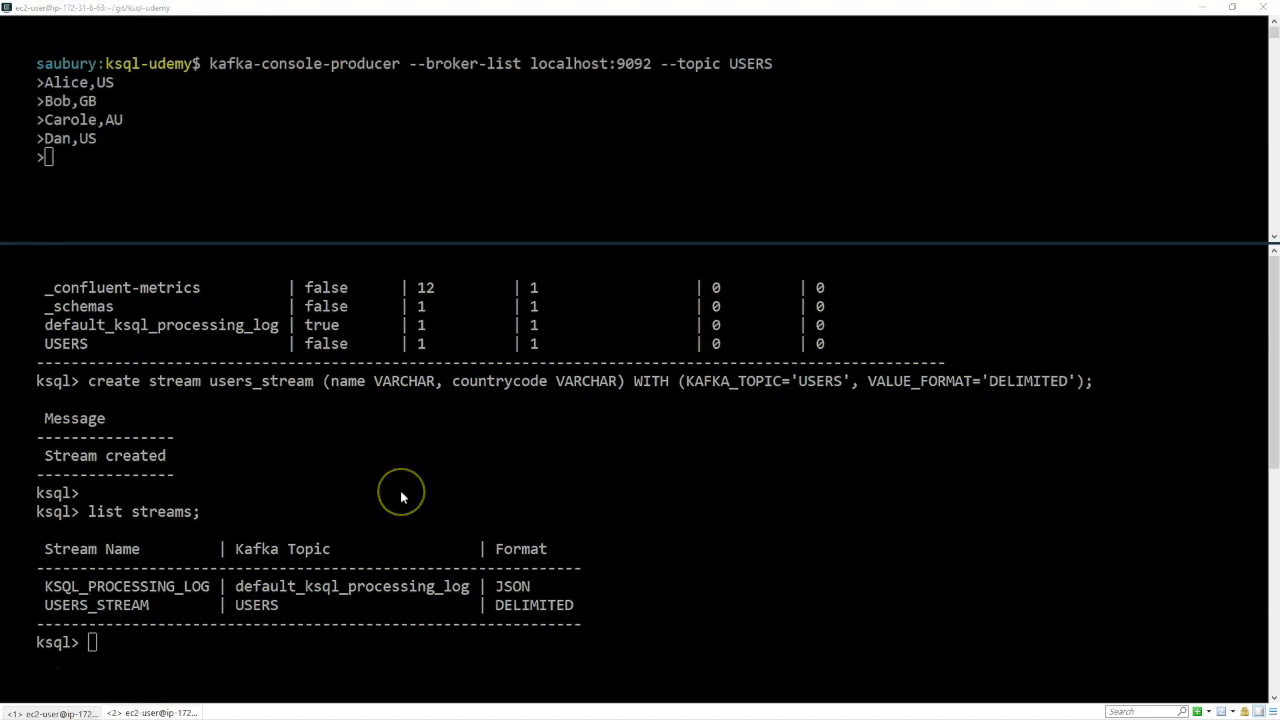
pyautogui.moveTo(400, 496)
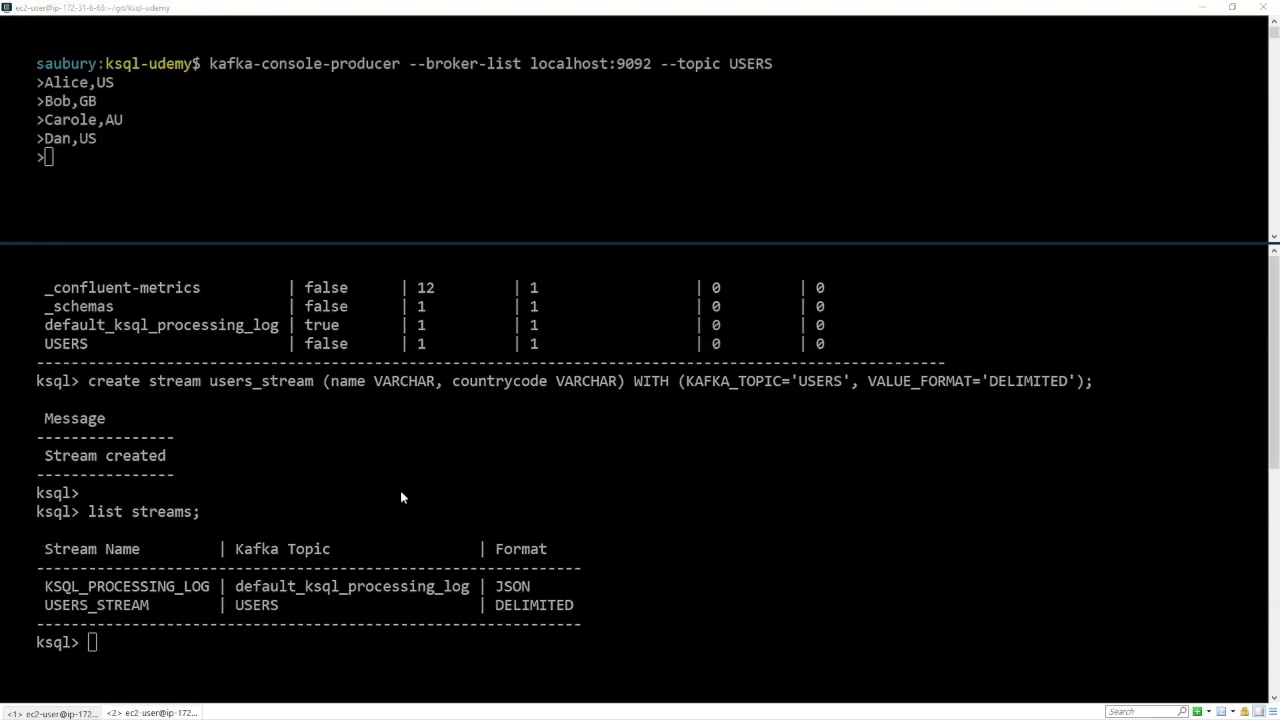
pyautogui.moveTo(388, 508)
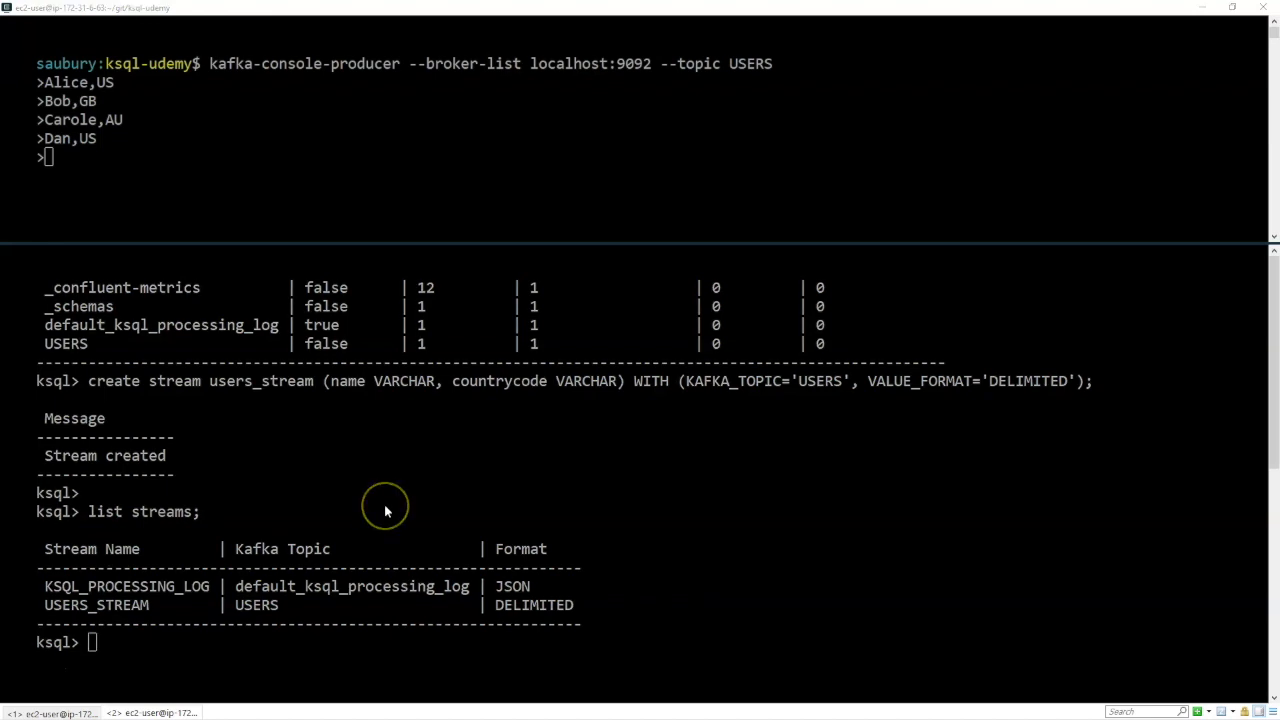
pyautogui.moveTo(386, 512)
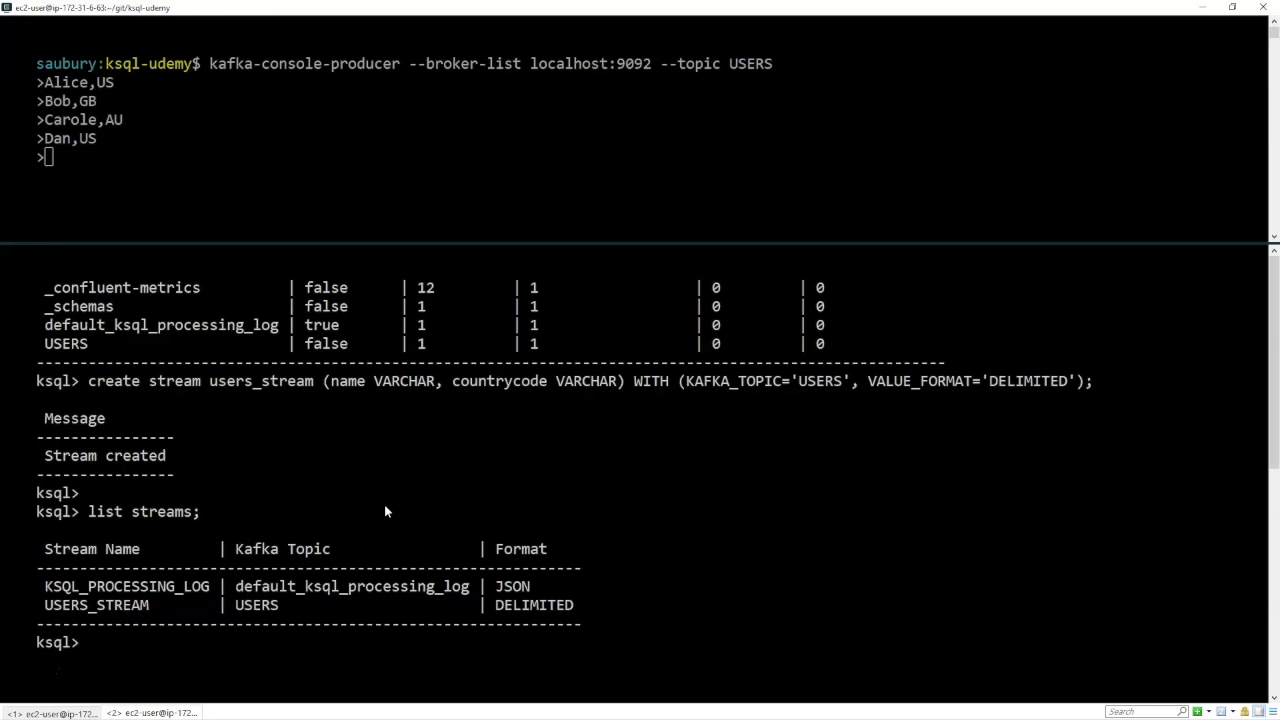
# - Run select name, countrycode from users_stream; as a live query awaiting records
pyautogui.write('select name, coun')
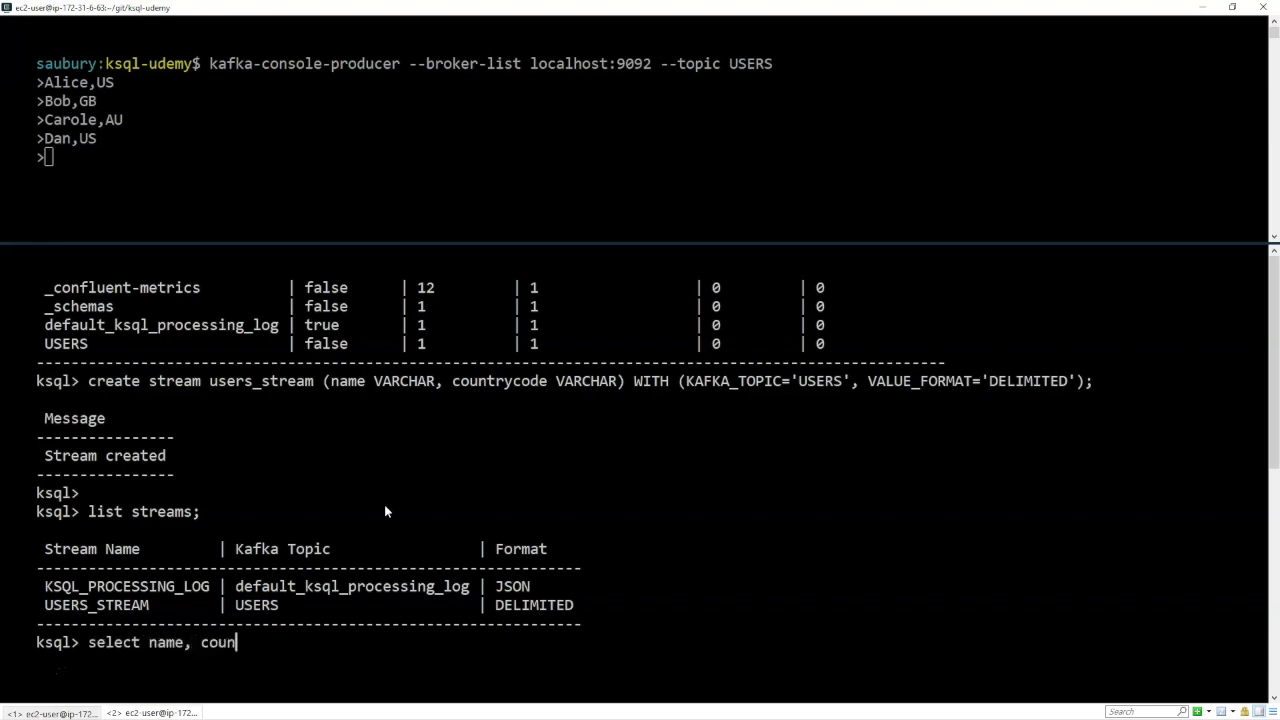
pyautogui.write('trycode  from users_stream;')
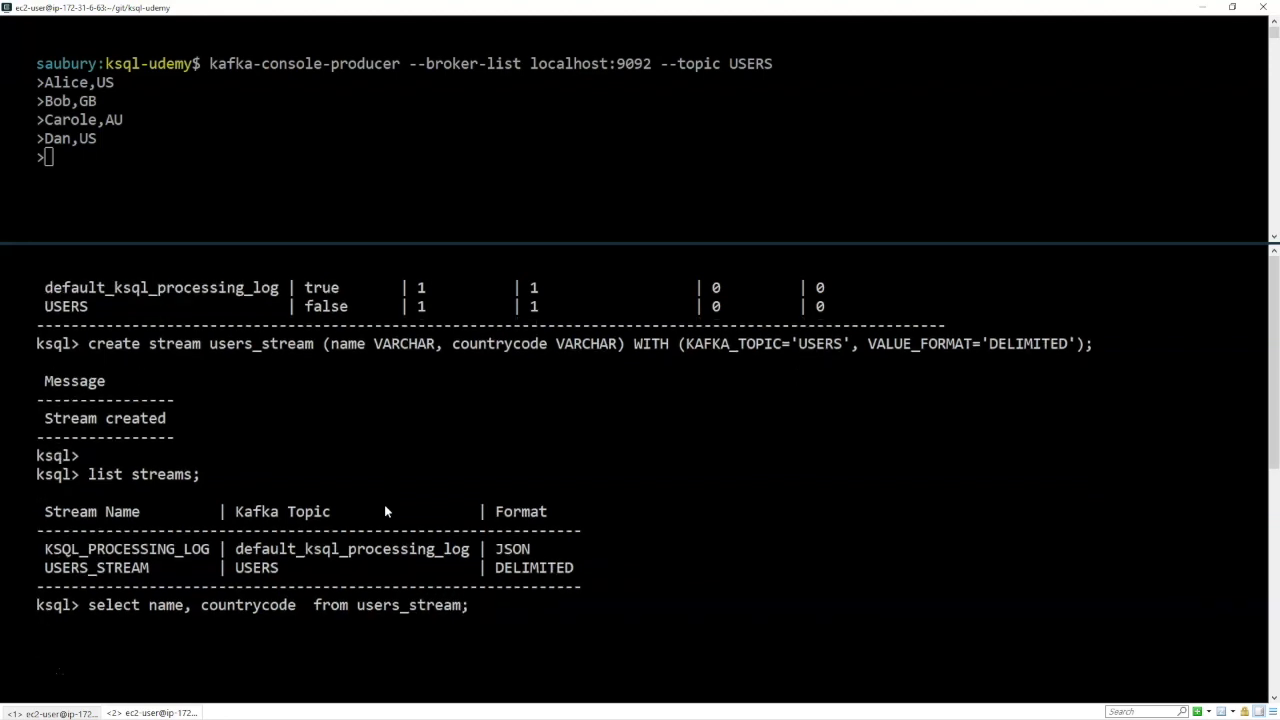
pyautogui.press('Return')
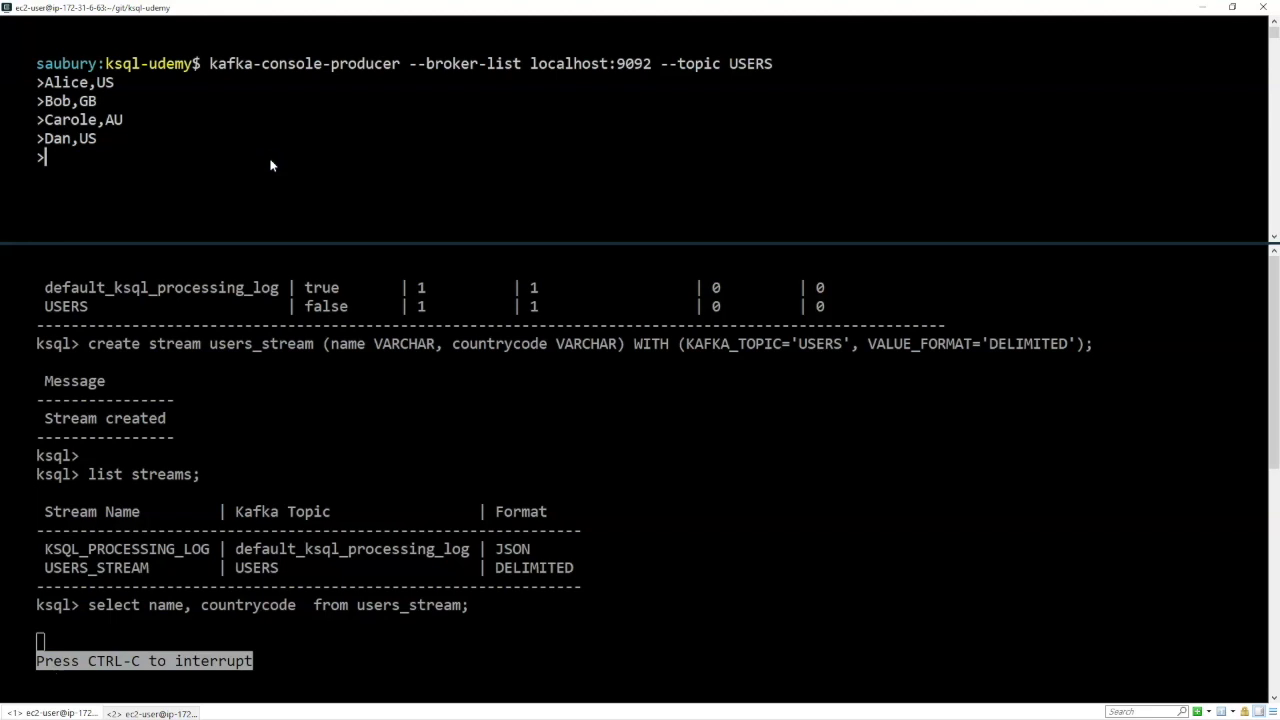
# - Produce the record Ed,GB to USERS, see it arrive, then terminate the query with Ctrl-C
pyautogui.write('E')
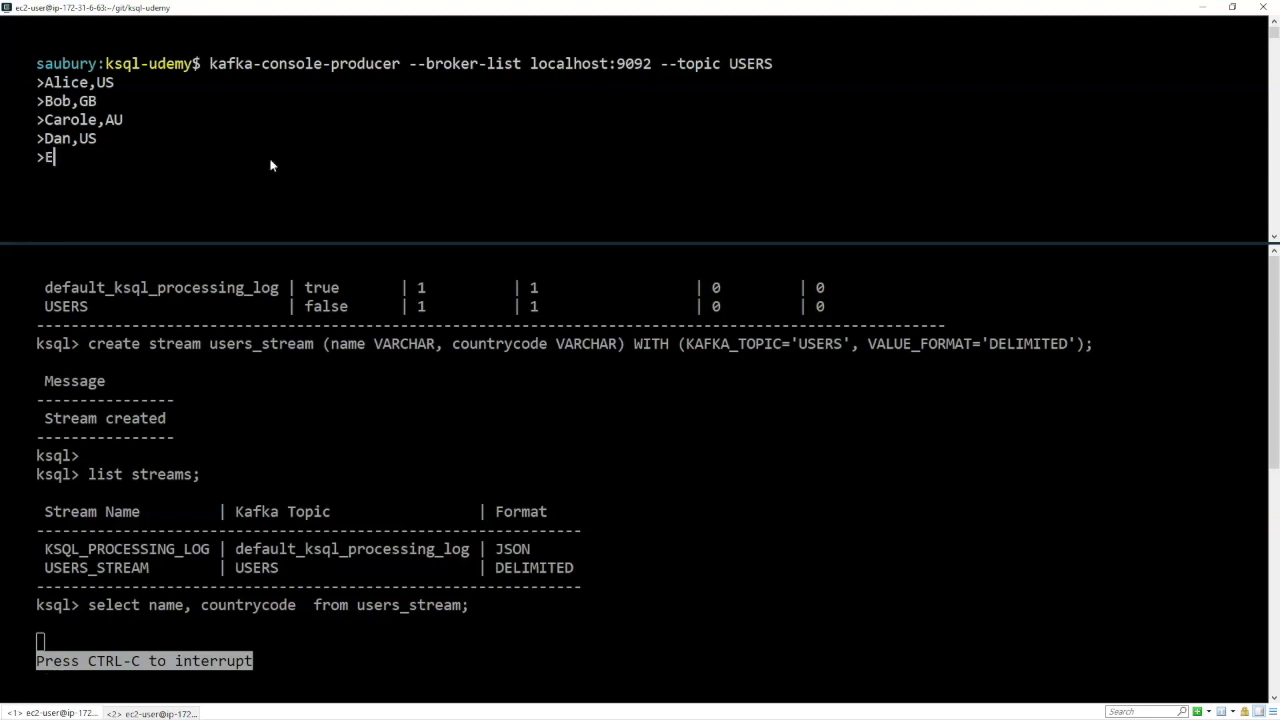
pyautogui.write('d')
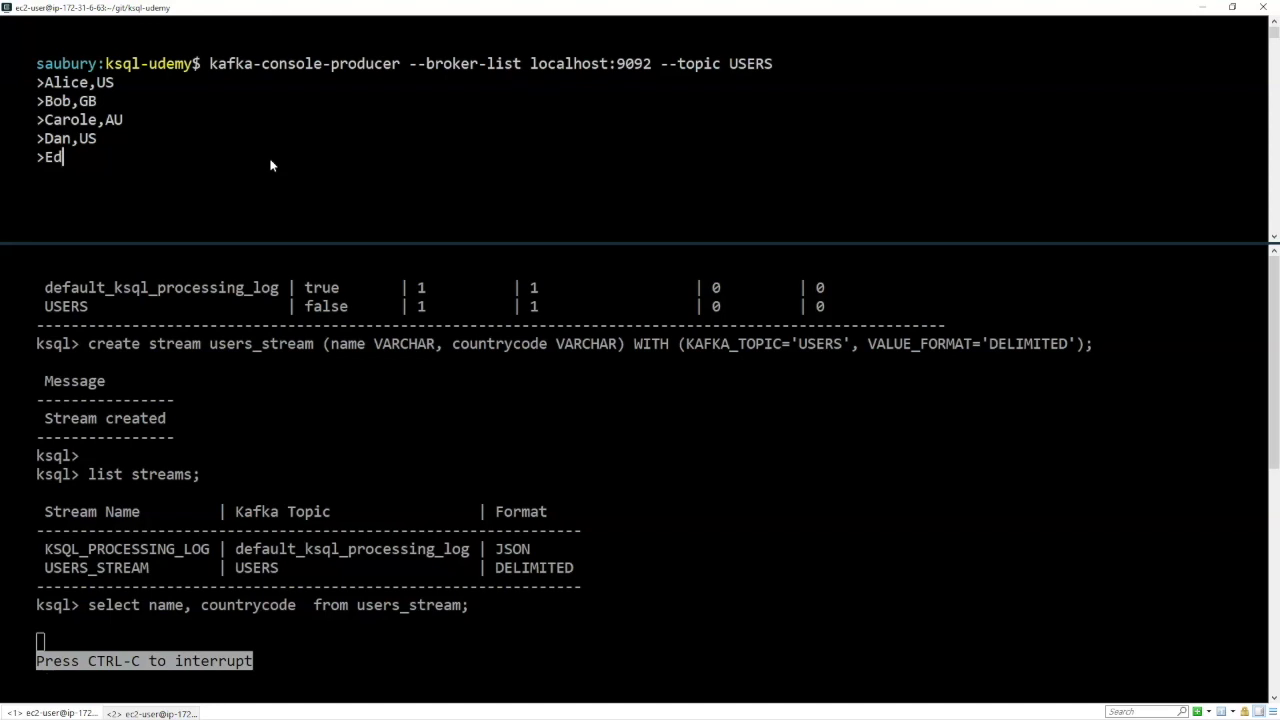
pyautogui.write(',GB')
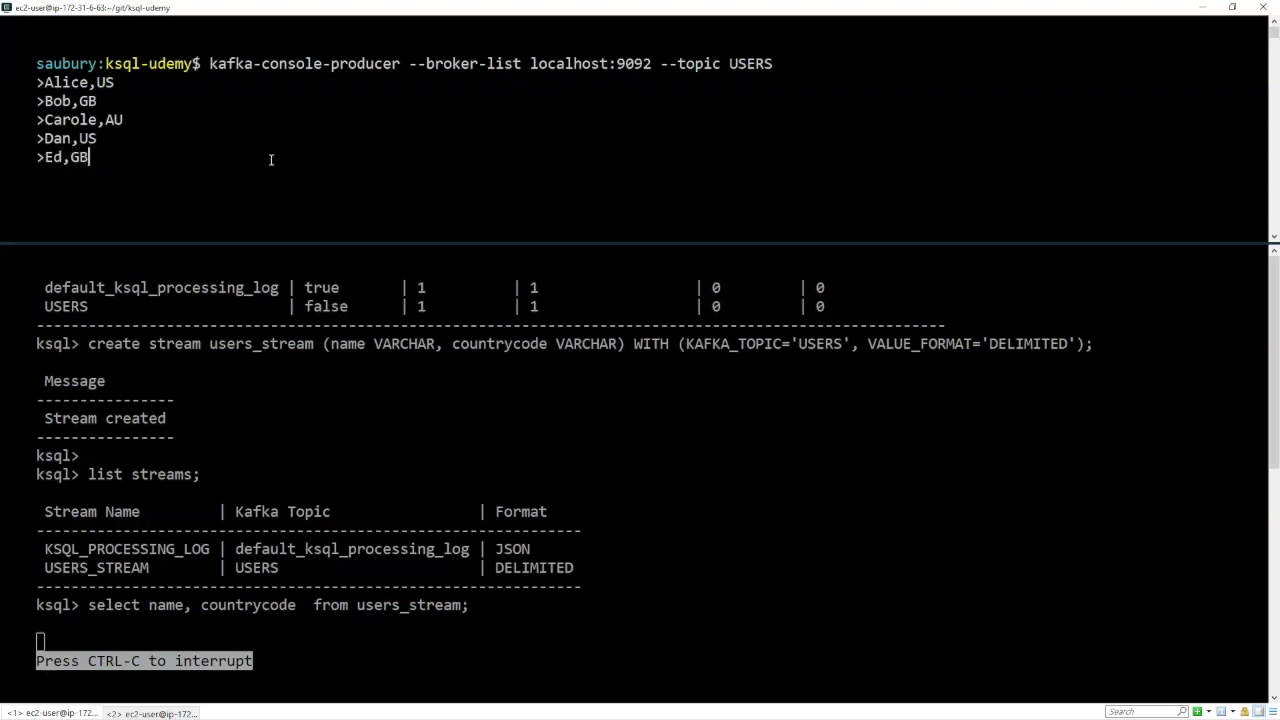
pyautogui.press('Return')
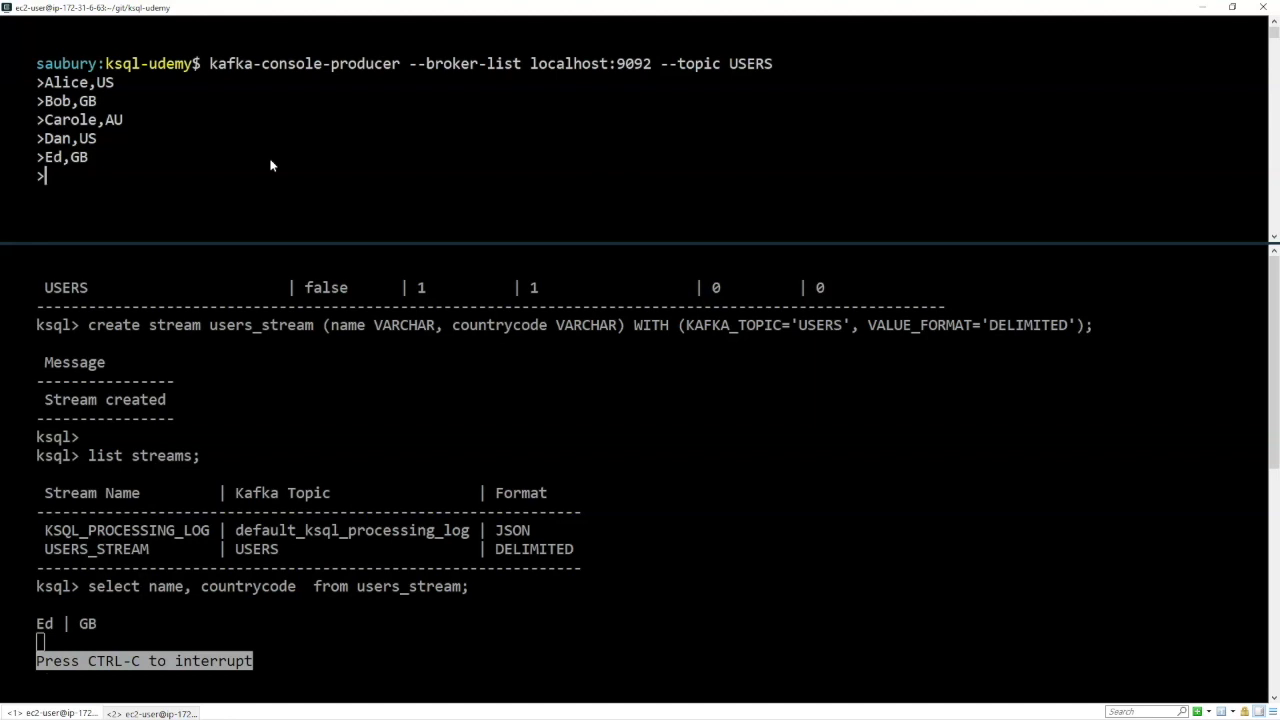
pyautogui.moveTo(78, 588)
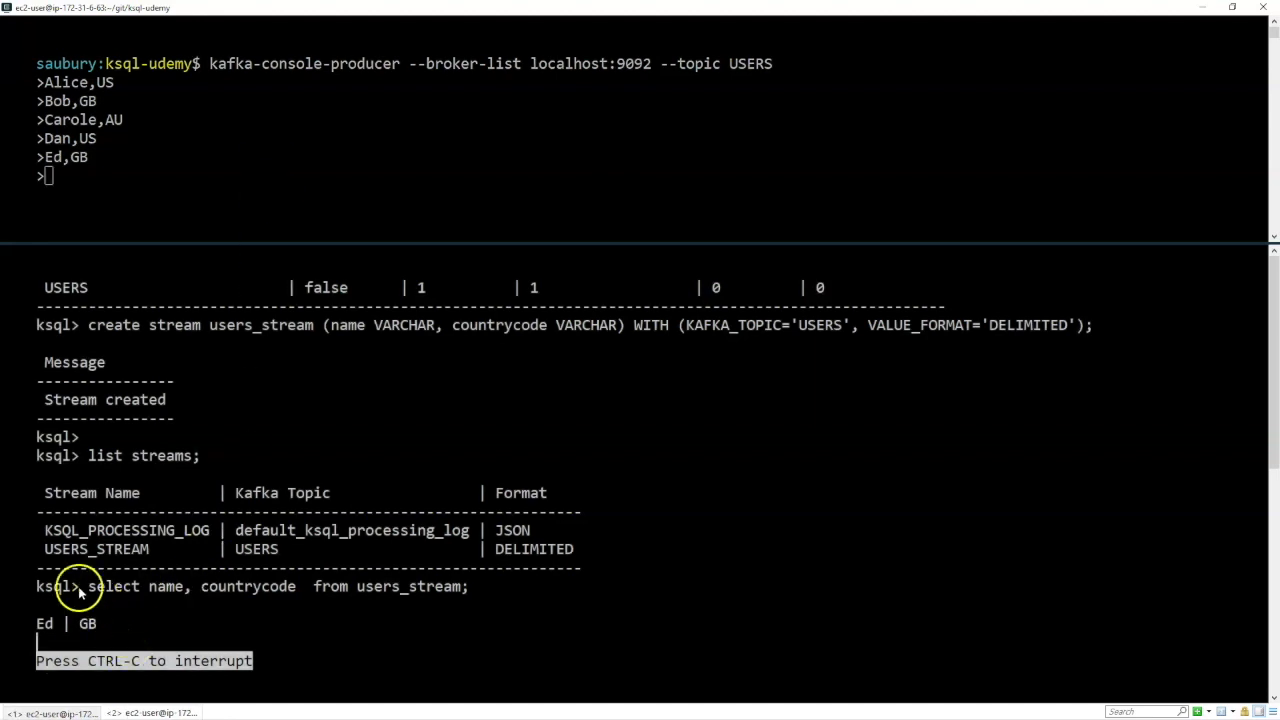
pyautogui.moveTo(88, 624)
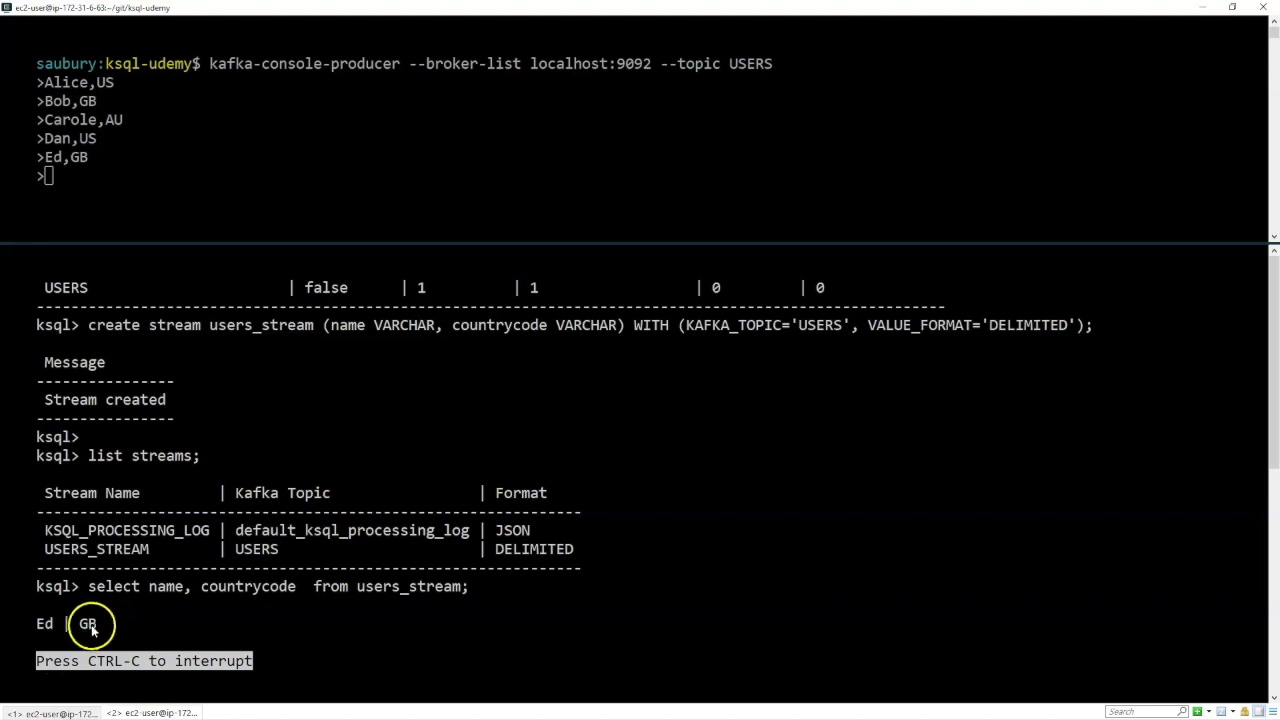
pyautogui.moveTo(92, 628)
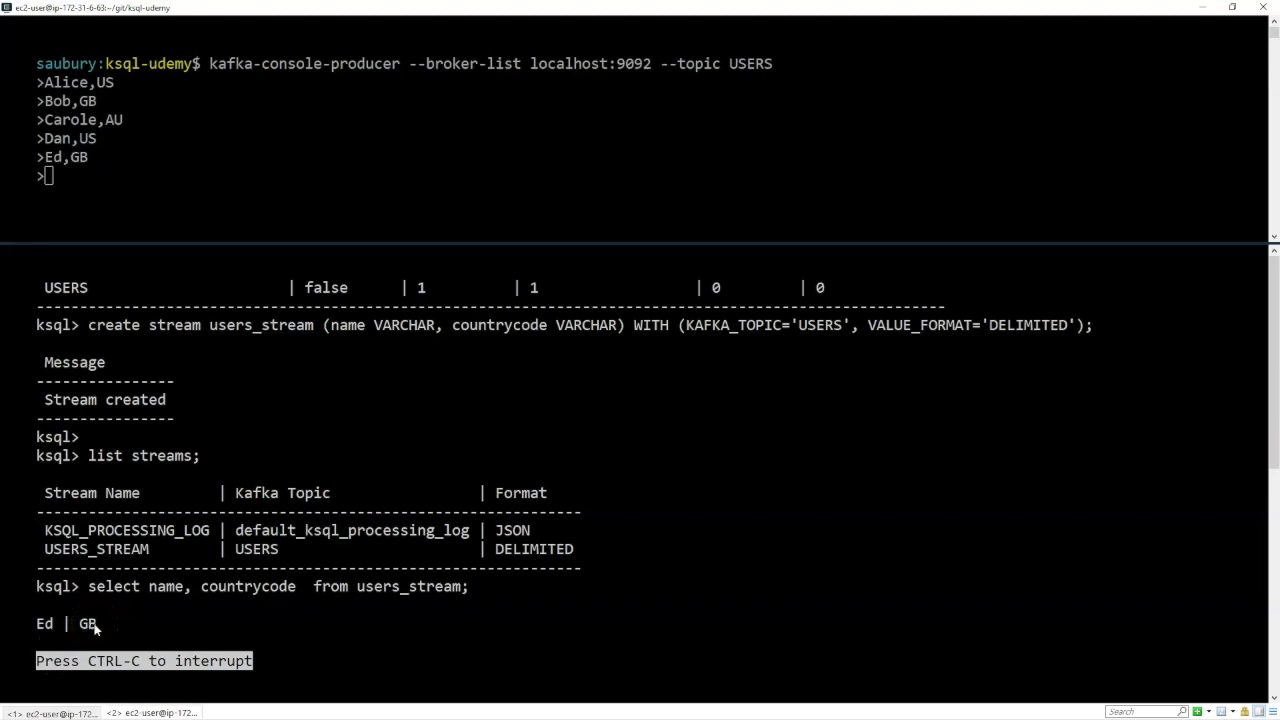
pyautogui.moveTo(298, 586)
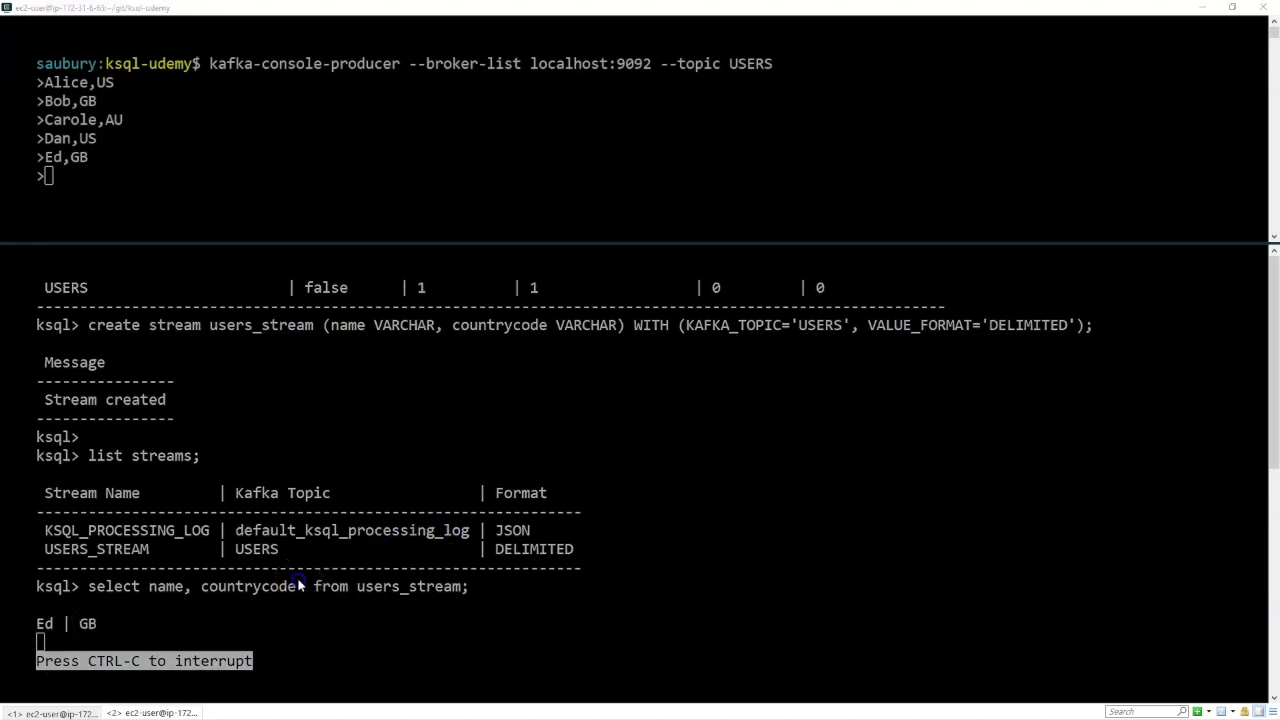
pyautogui.press('ctrl+c')
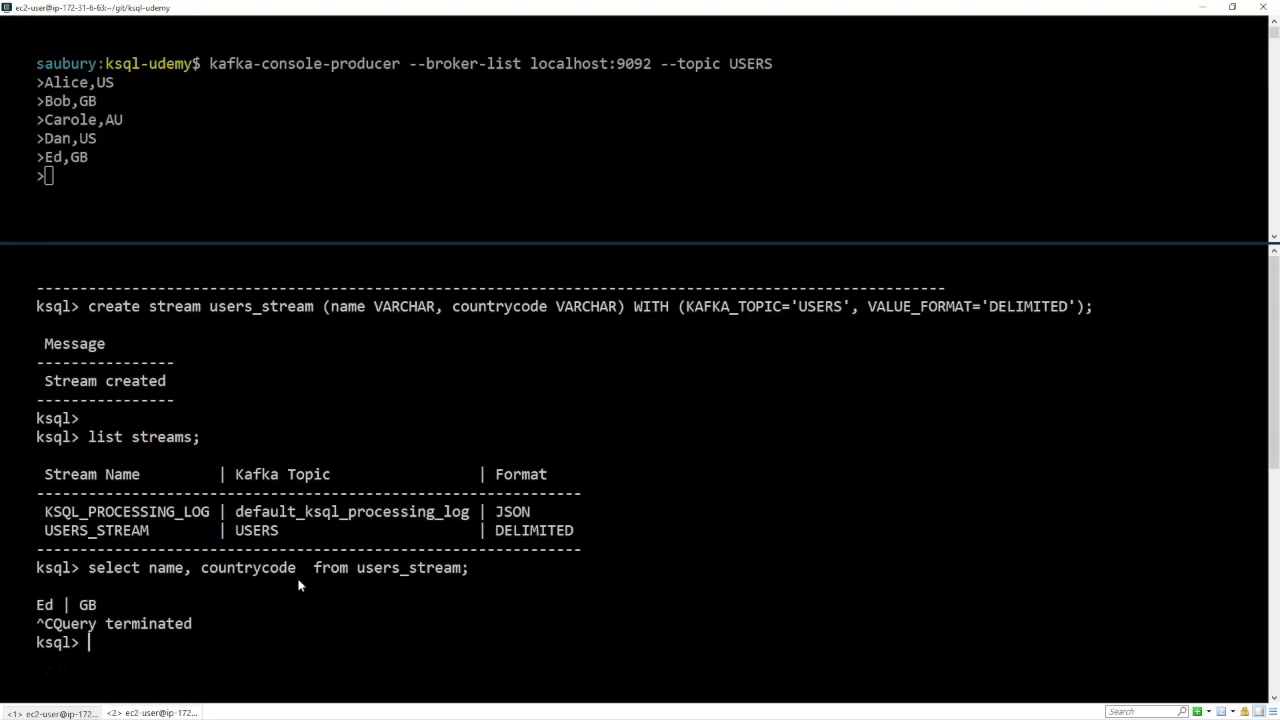
# - Run SET 'auto.offset.reset'='earliest'; so queries read topics from the beginning
pyautogui.write("SET 'auto.offset")
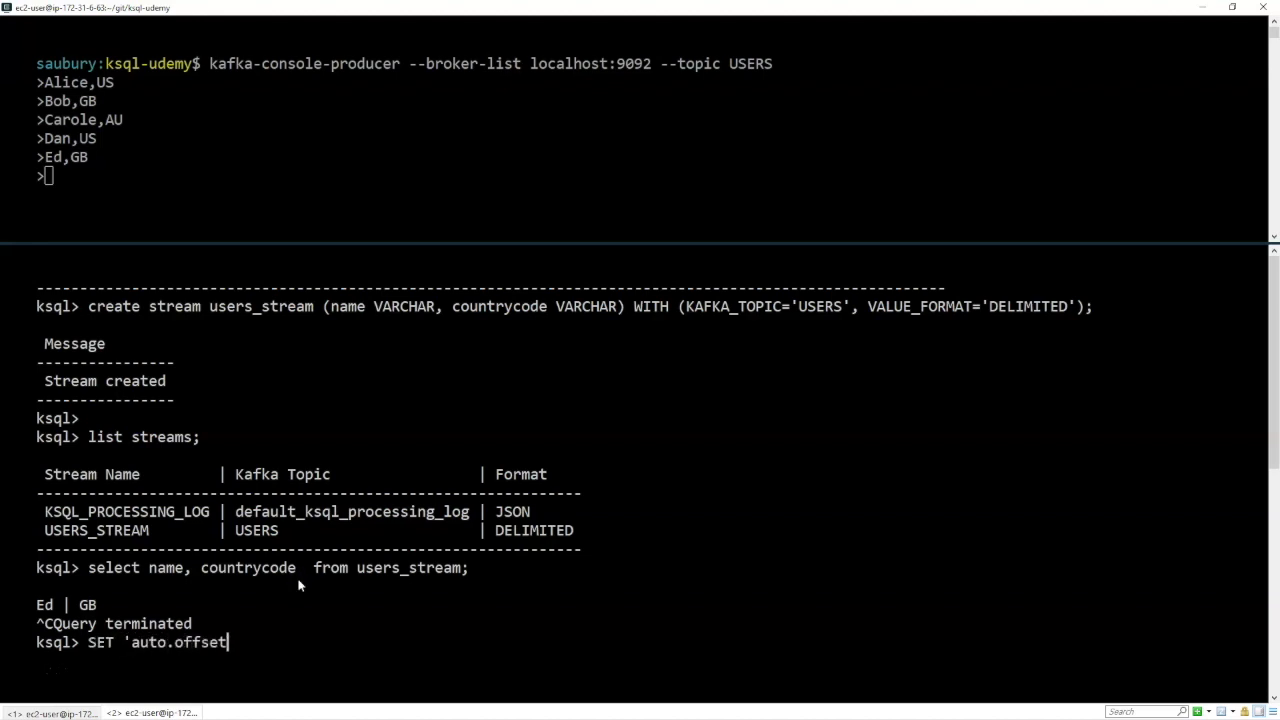
pyautogui.write(".reset'='earliest';")
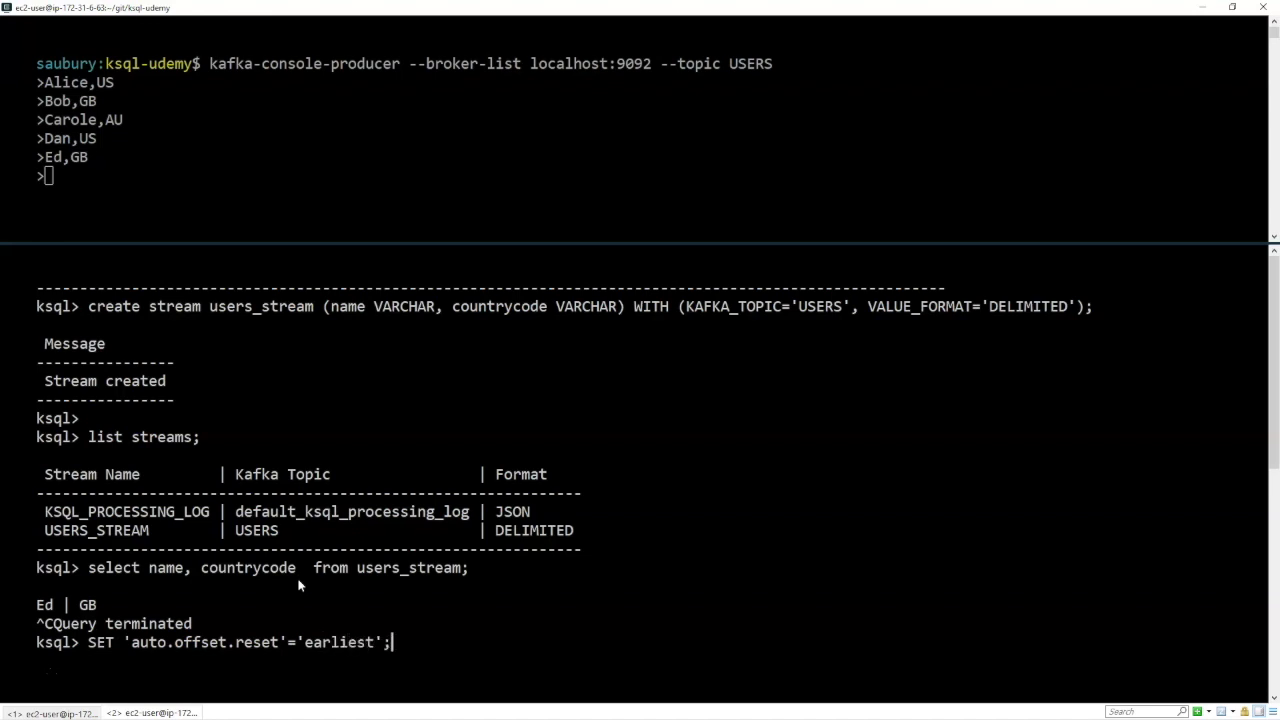
pyautogui.press('Return')
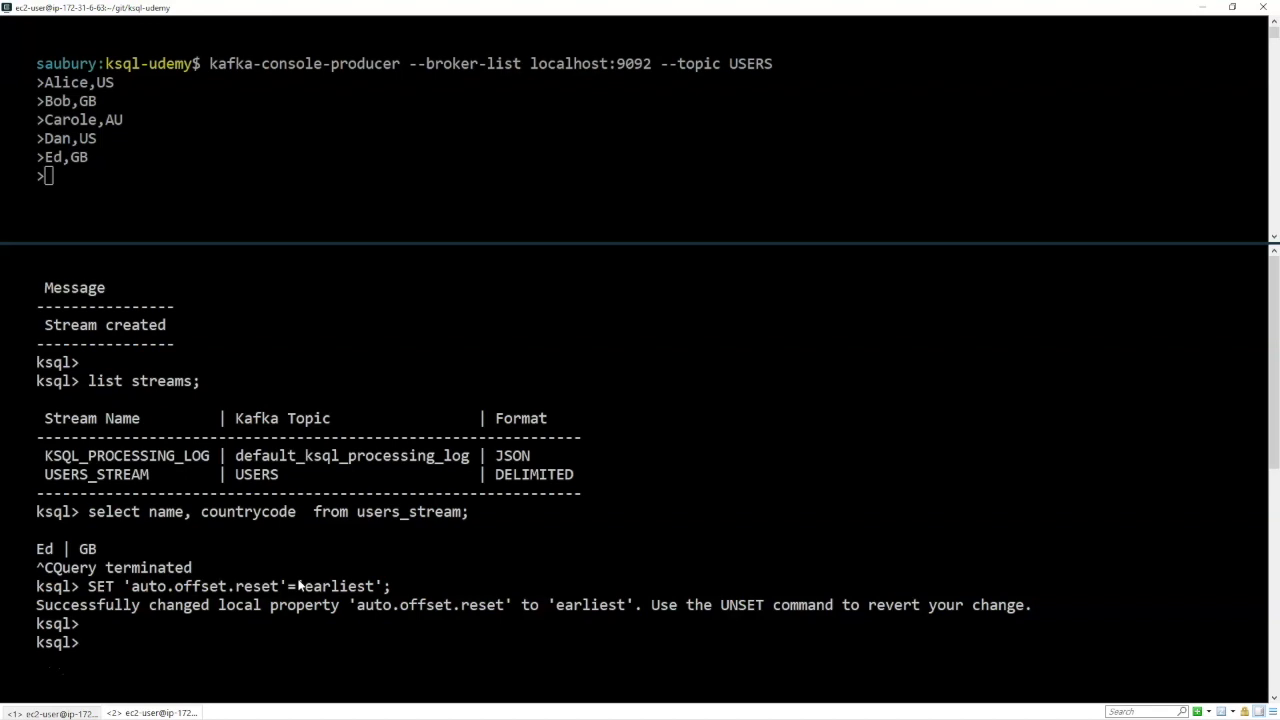
pyautogui.moveTo(282, 588)
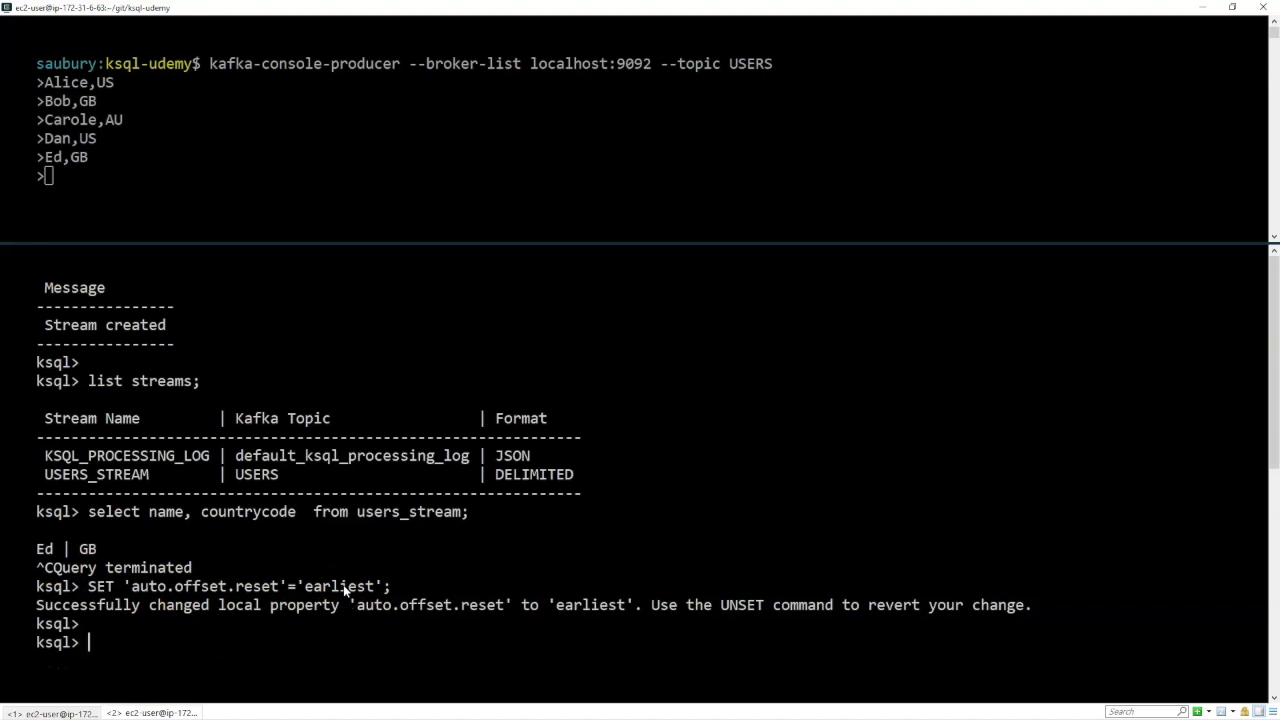
pyautogui.moveTo(288, 588)
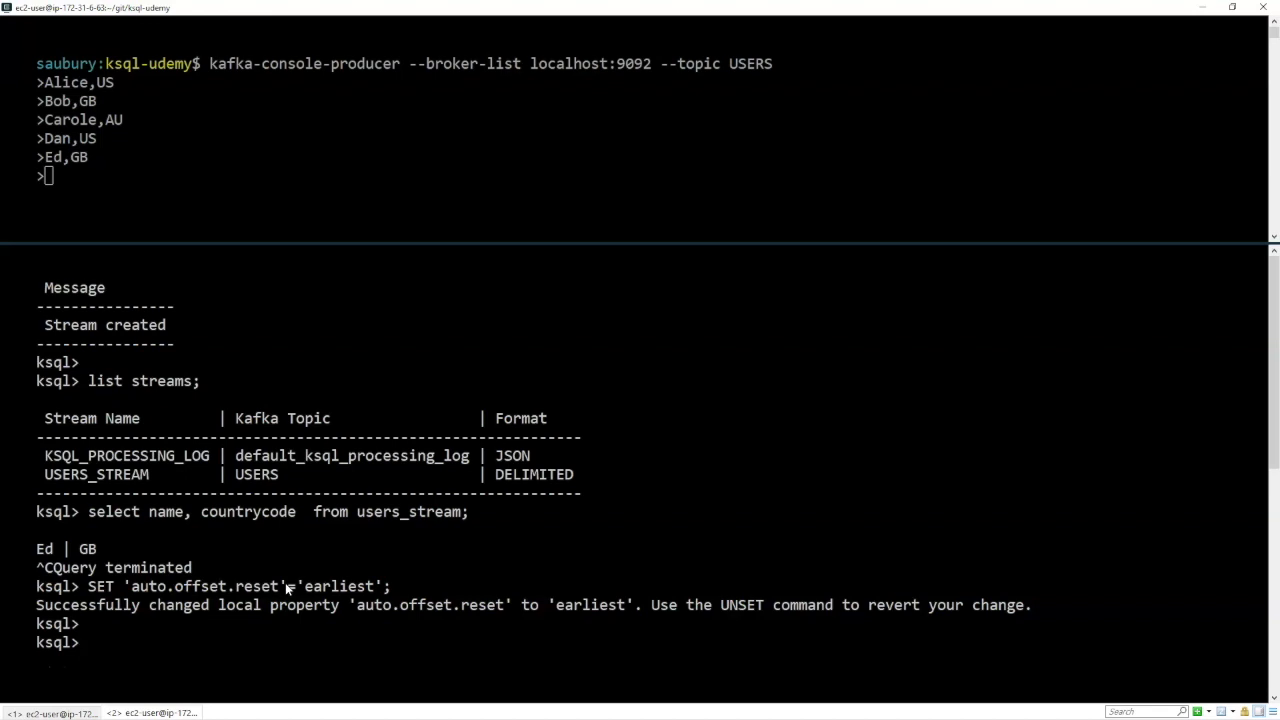
# - Rerun the name and countrycode query to list all five users, then terminate it
pyautogui.write("SET 'auto.offset.reset'='earliest';")
pyautogui.write('select name, countrycode  from users_stream;')
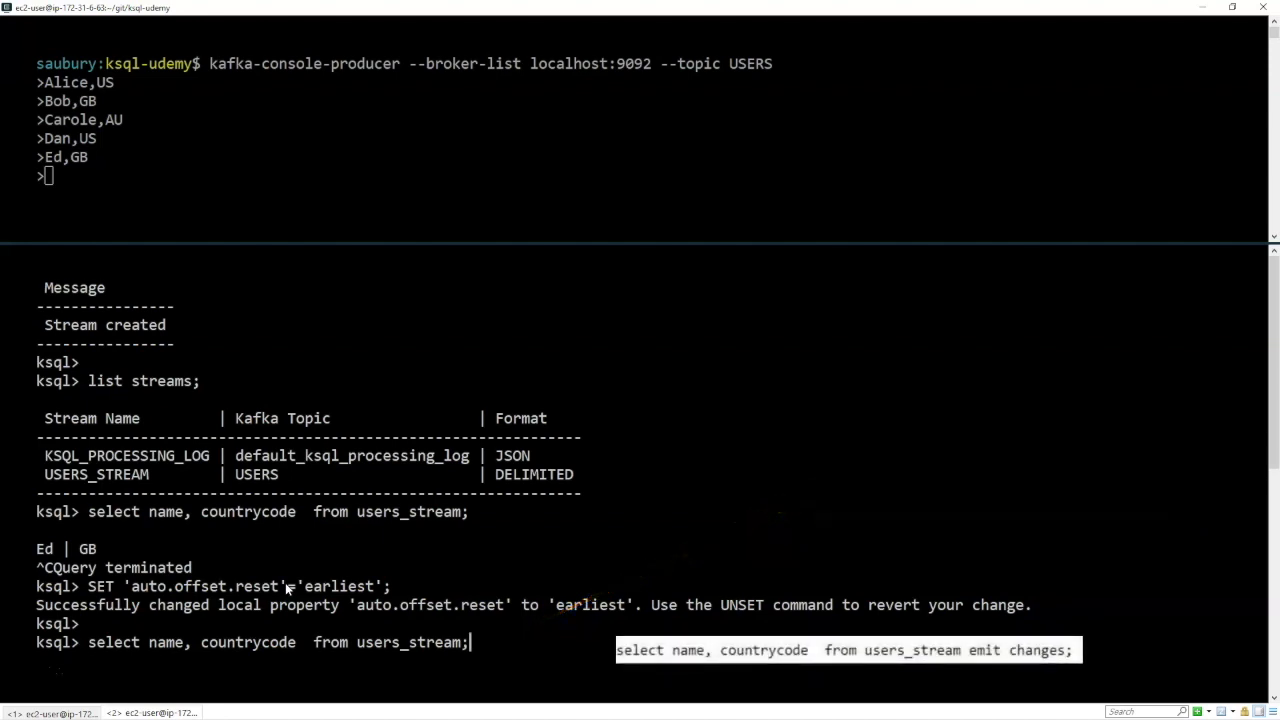
pyautogui.press('Return')
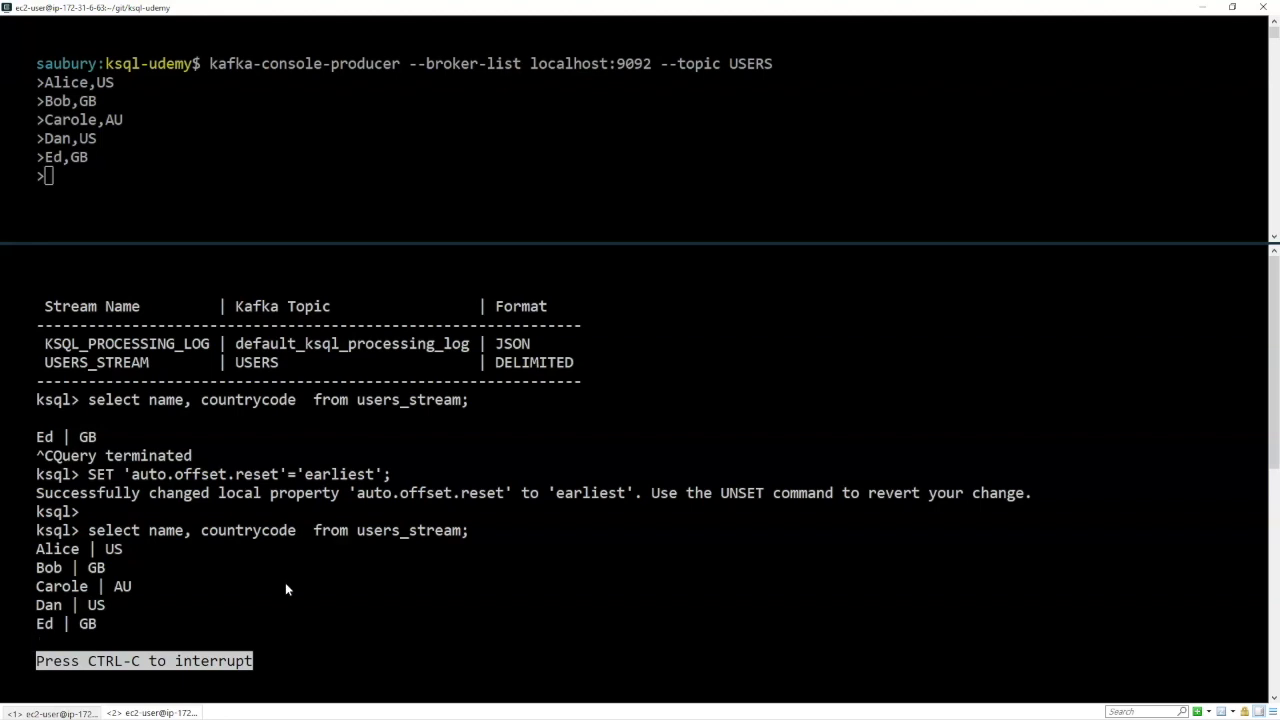
pyautogui.moveTo(284, 620)
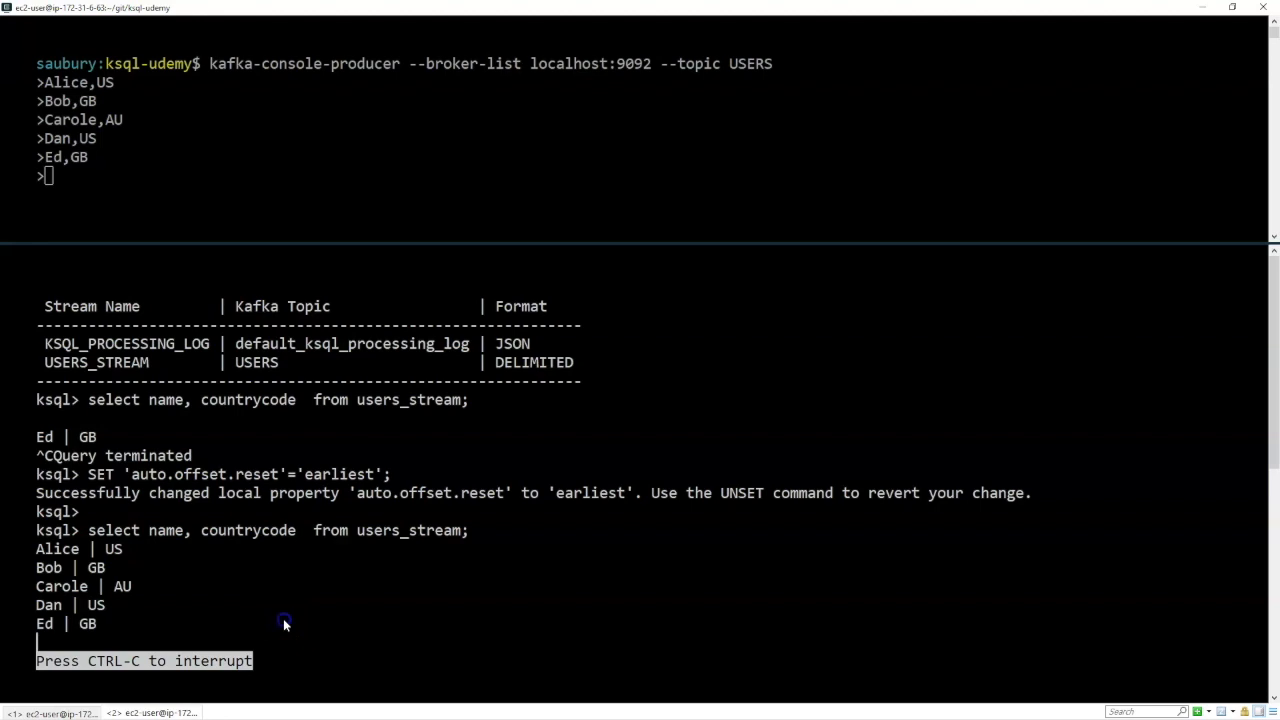
pyautogui.press('ctrl+c')
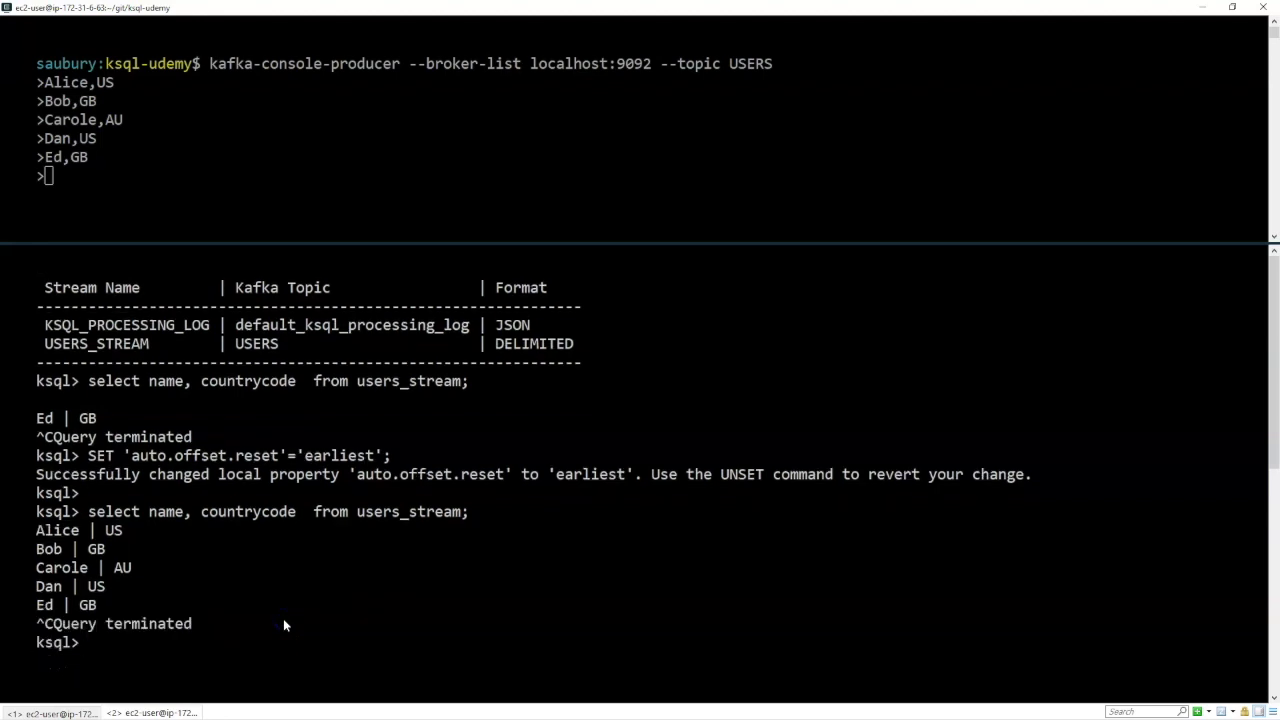
# - Run select name, countrycode from users_stream limit 4; returning Alice through Dan
pyautogui.write('select name, coun')
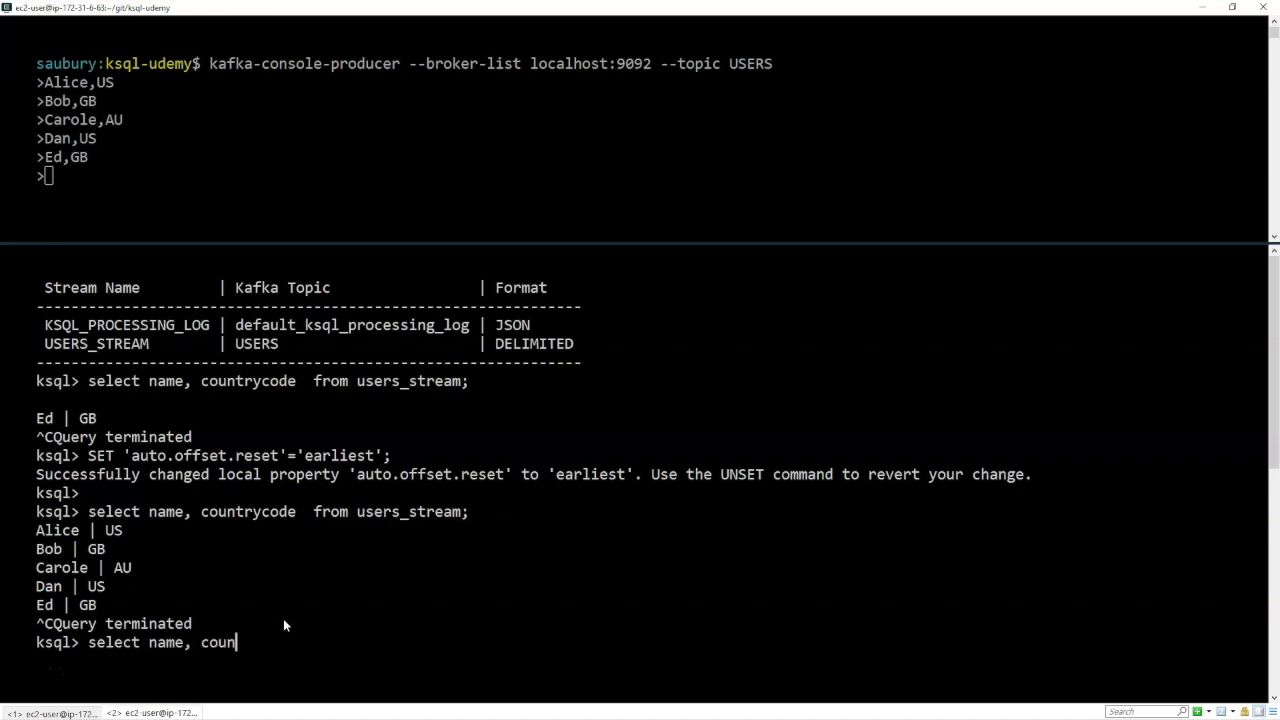
pyautogui.write('trycode  from users_stream limit 4;')
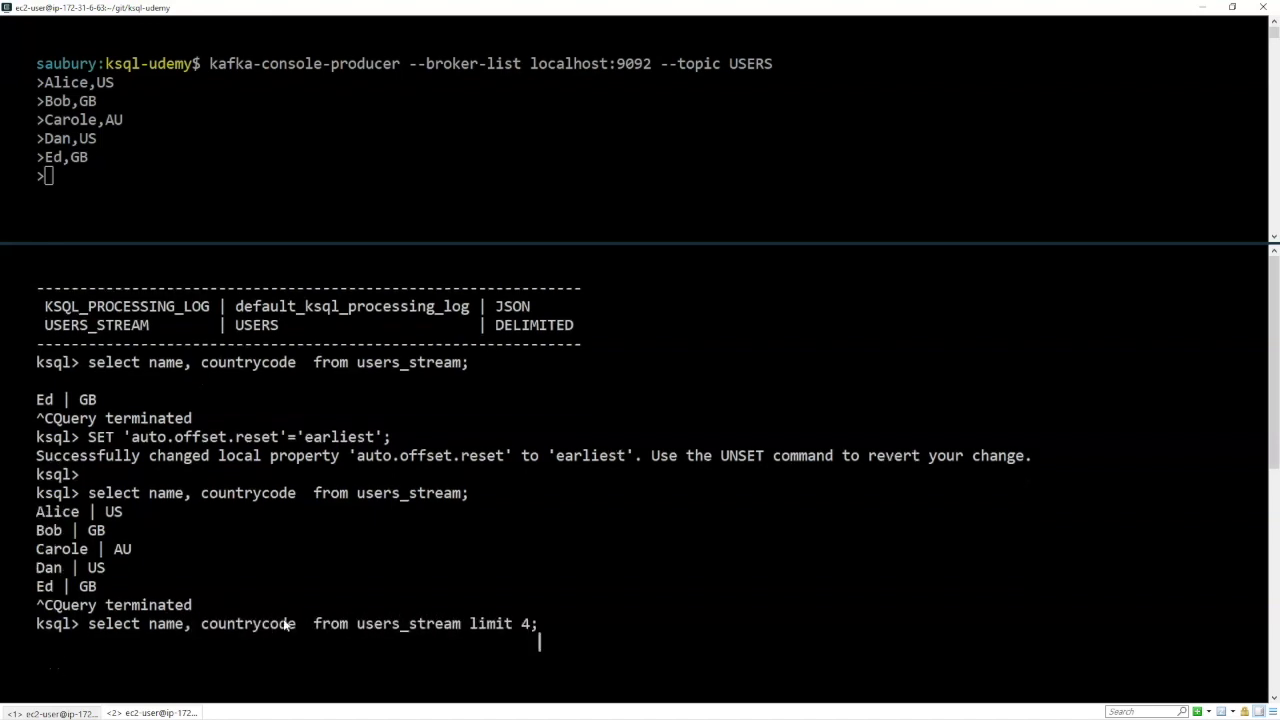
pyautogui.press('Return')
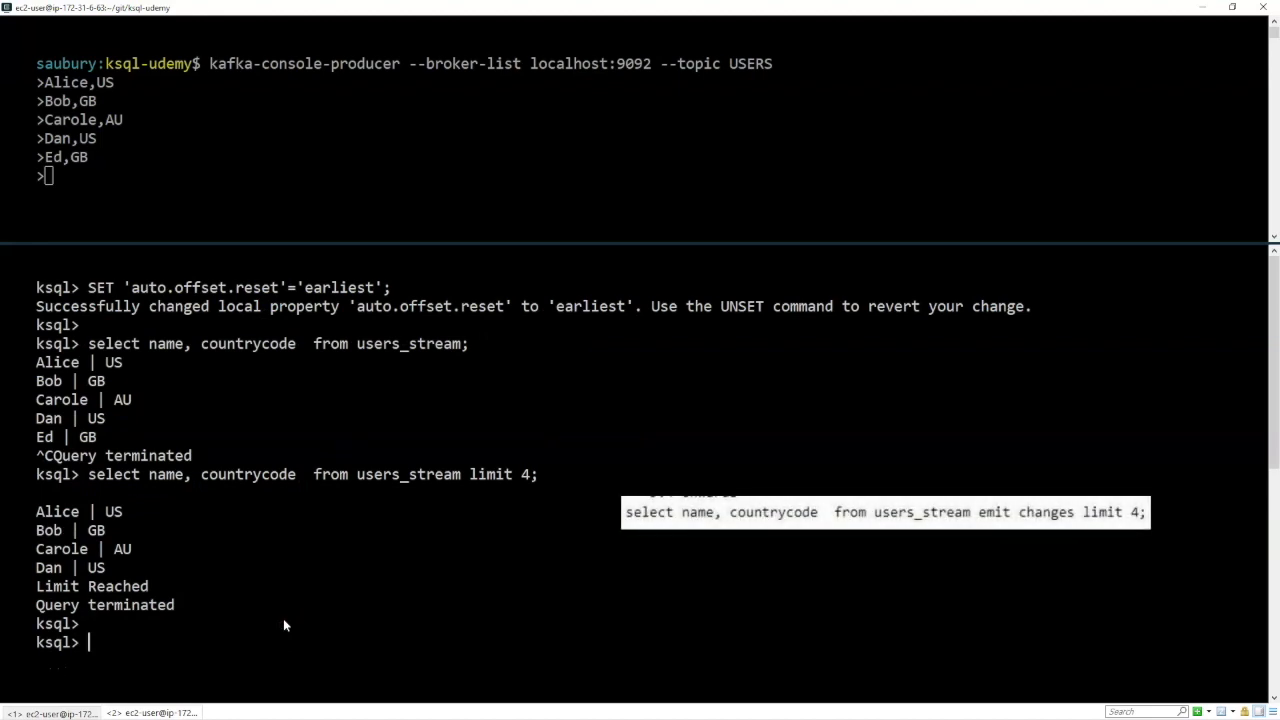
pyautogui.moveTo(108, 552)
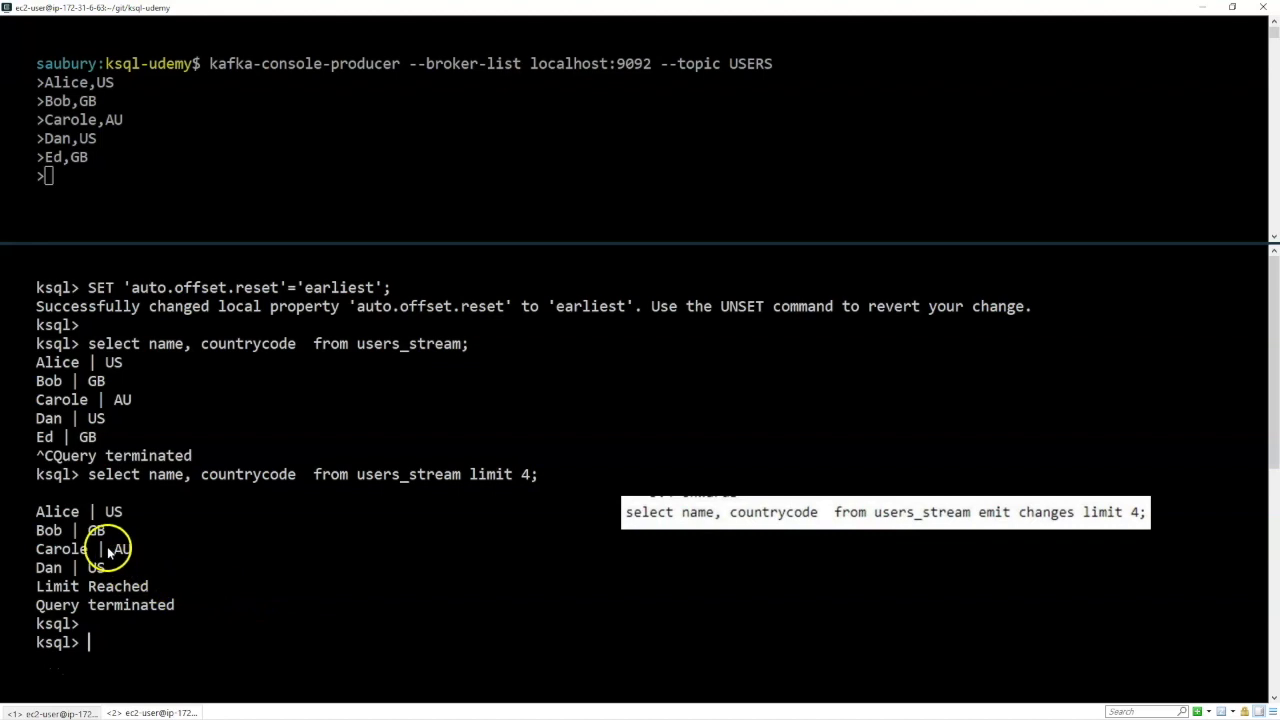
pyautogui.moveTo(138, 604)
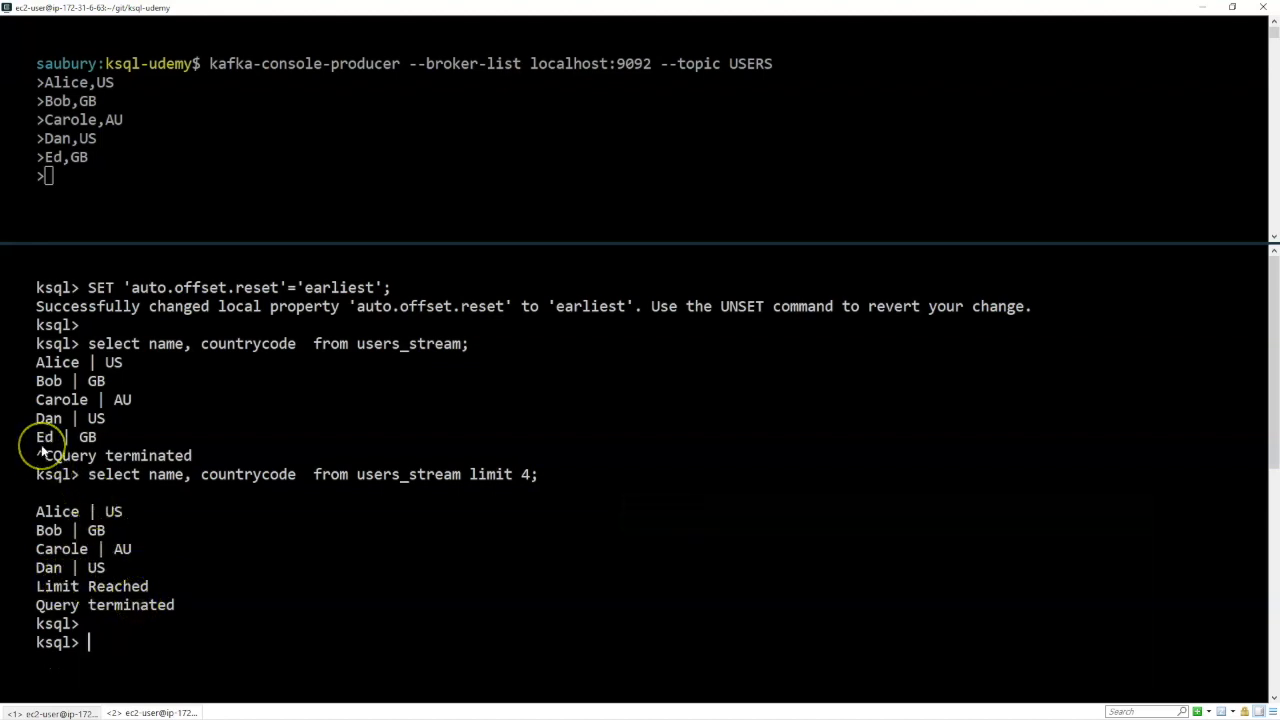
pyautogui.moveTo(488, 474)
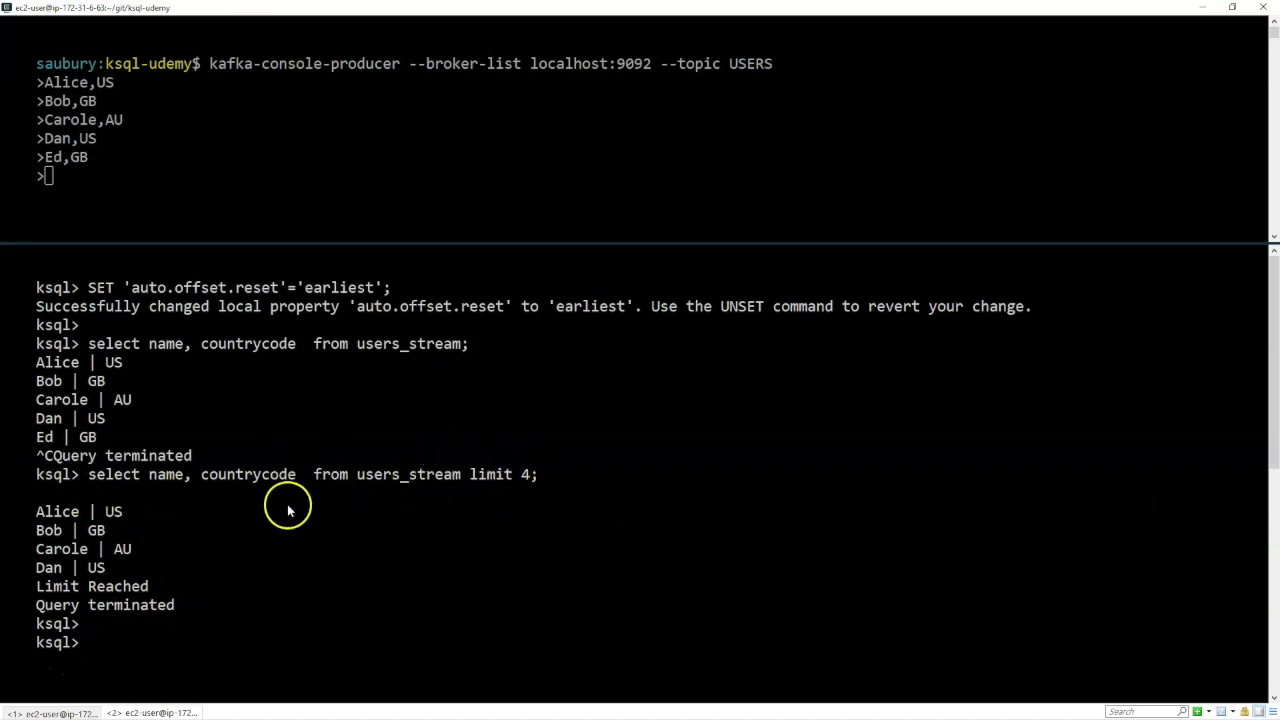
pyautogui.moveTo(380, 492)
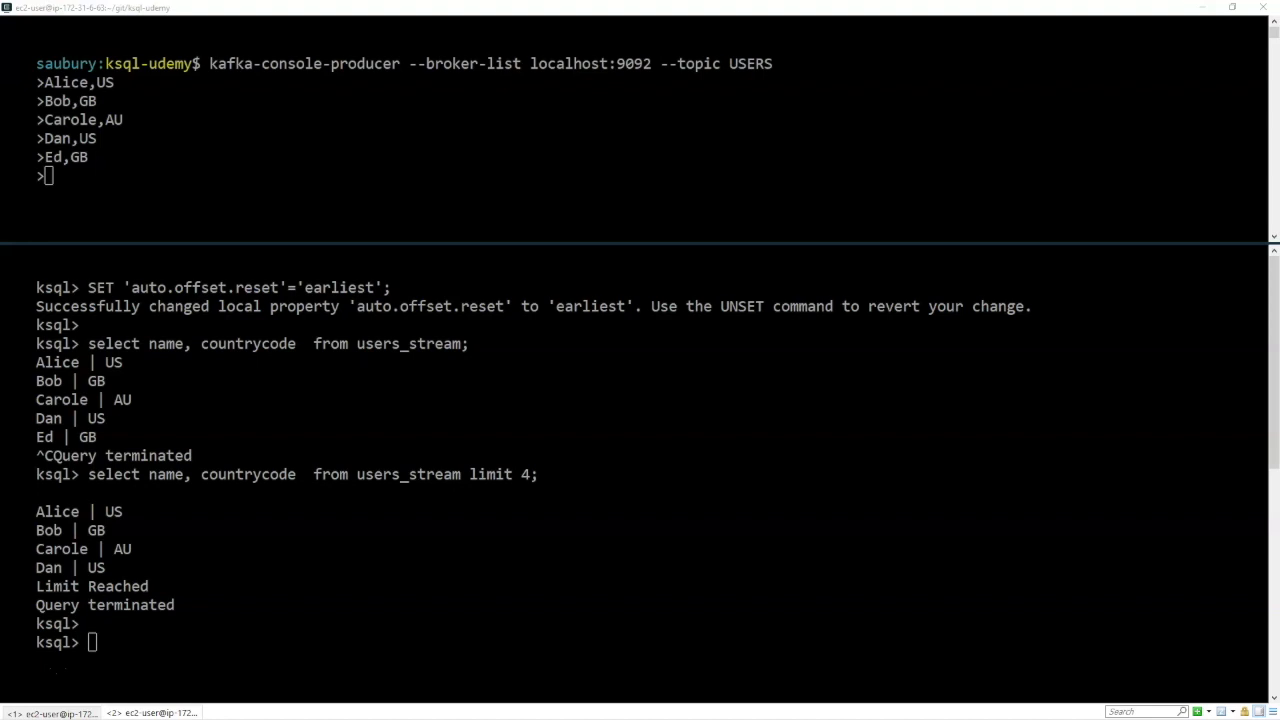
pyautogui.moveTo(580, 452)
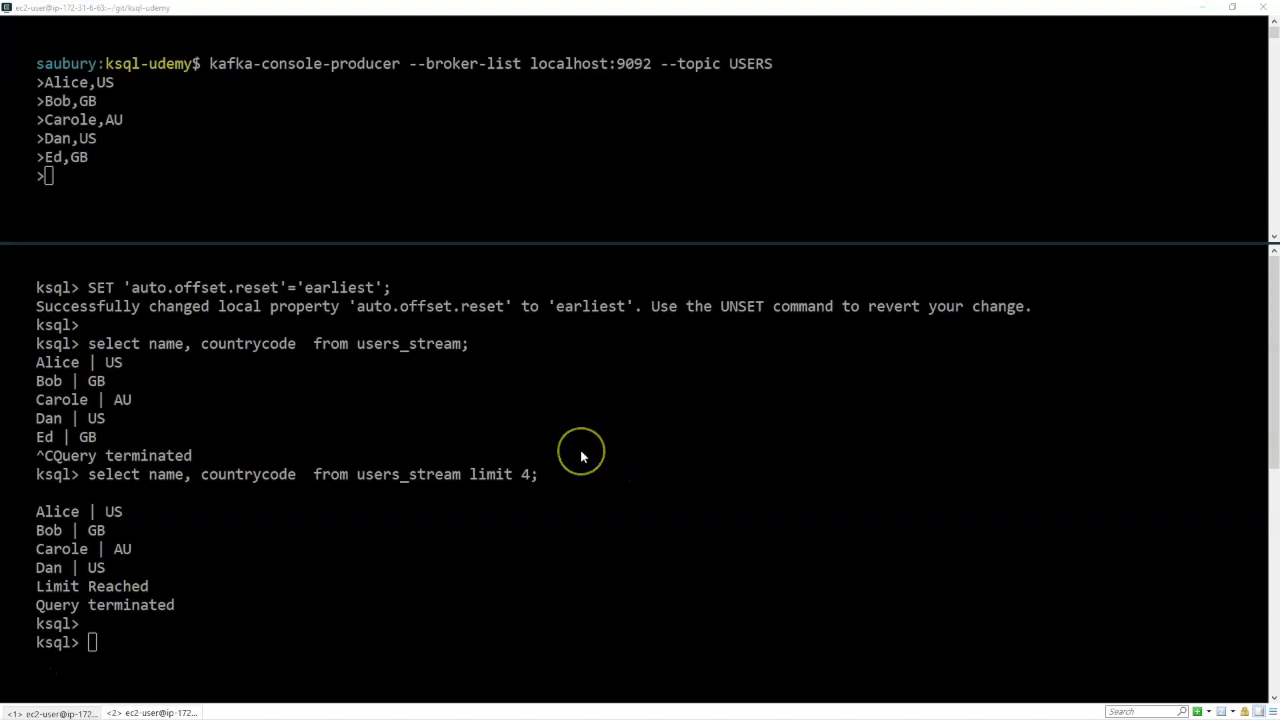
pyautogui.moveTo(584, 458)
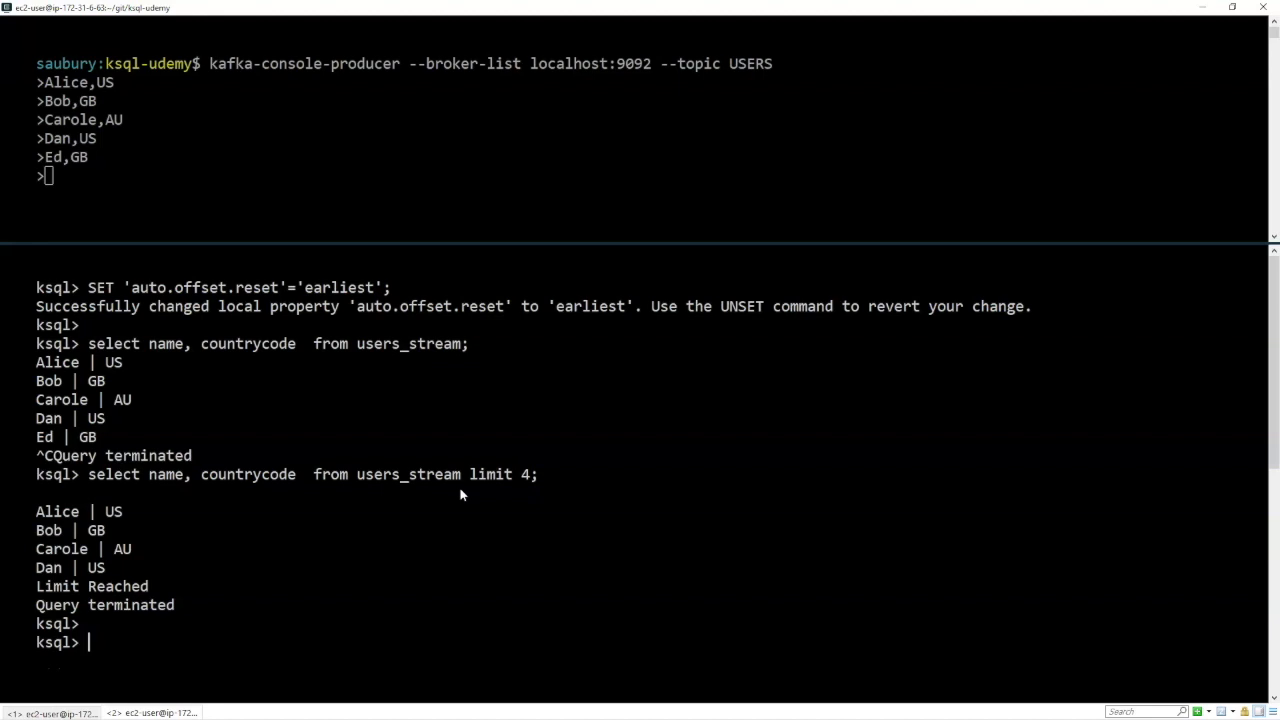
# - Run select countrycode, count(*) from users_stream group by countrycode; then terminate it
pyautogui.write('sele')
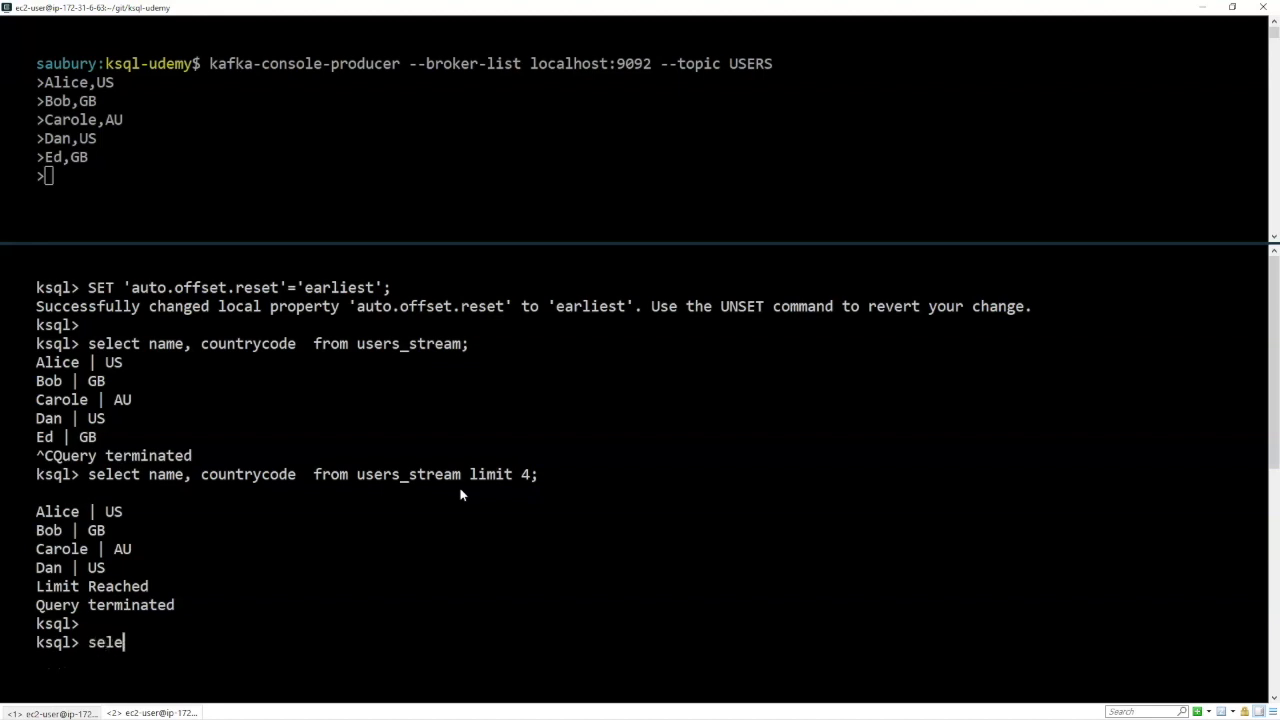
pyautogui.write('ct countrycode,')
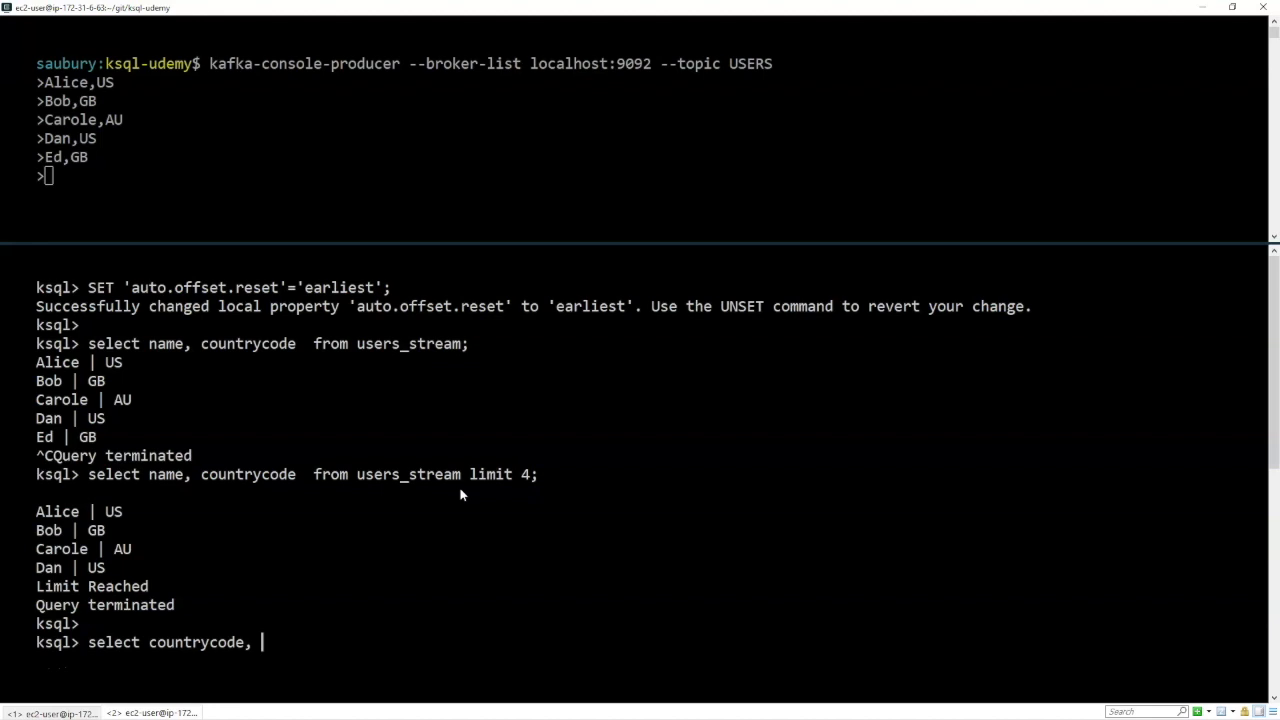
pyautogui.write('count(*) from users_')
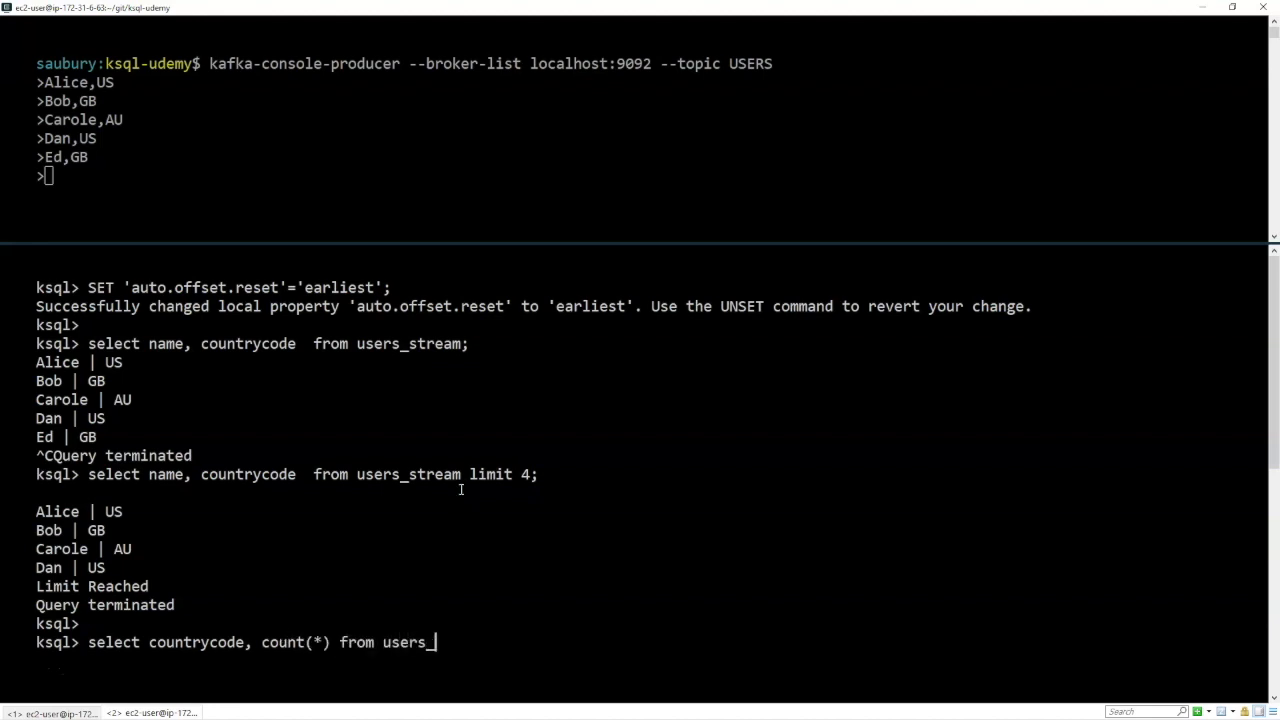
pyautogui.write('stream group by')
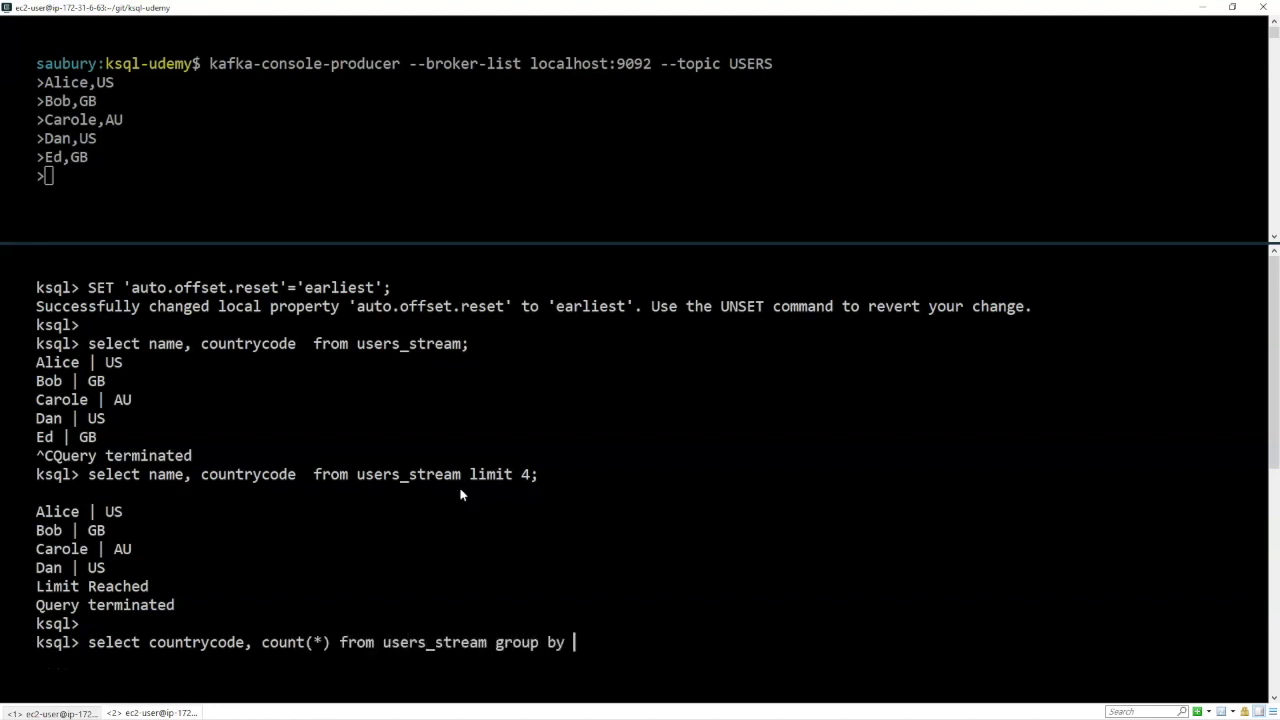
pyautogui.write('countrycode;')
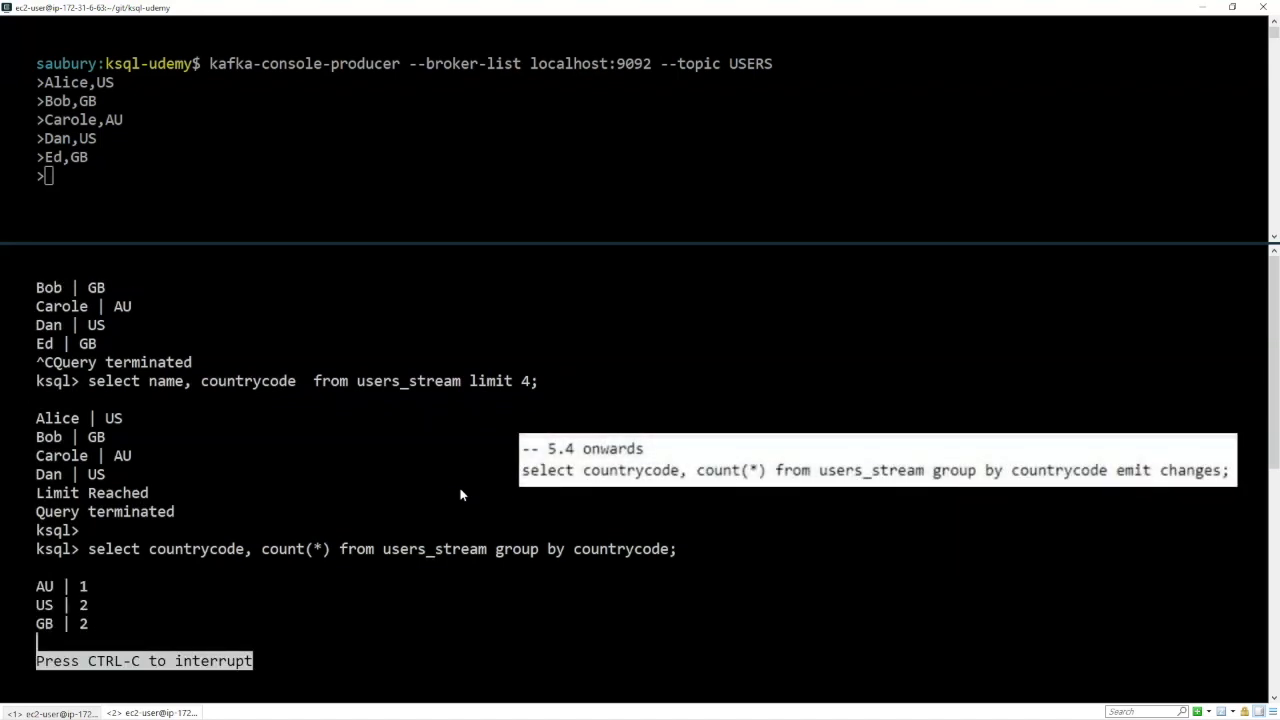
pyautogui.moveTo(80, 596)
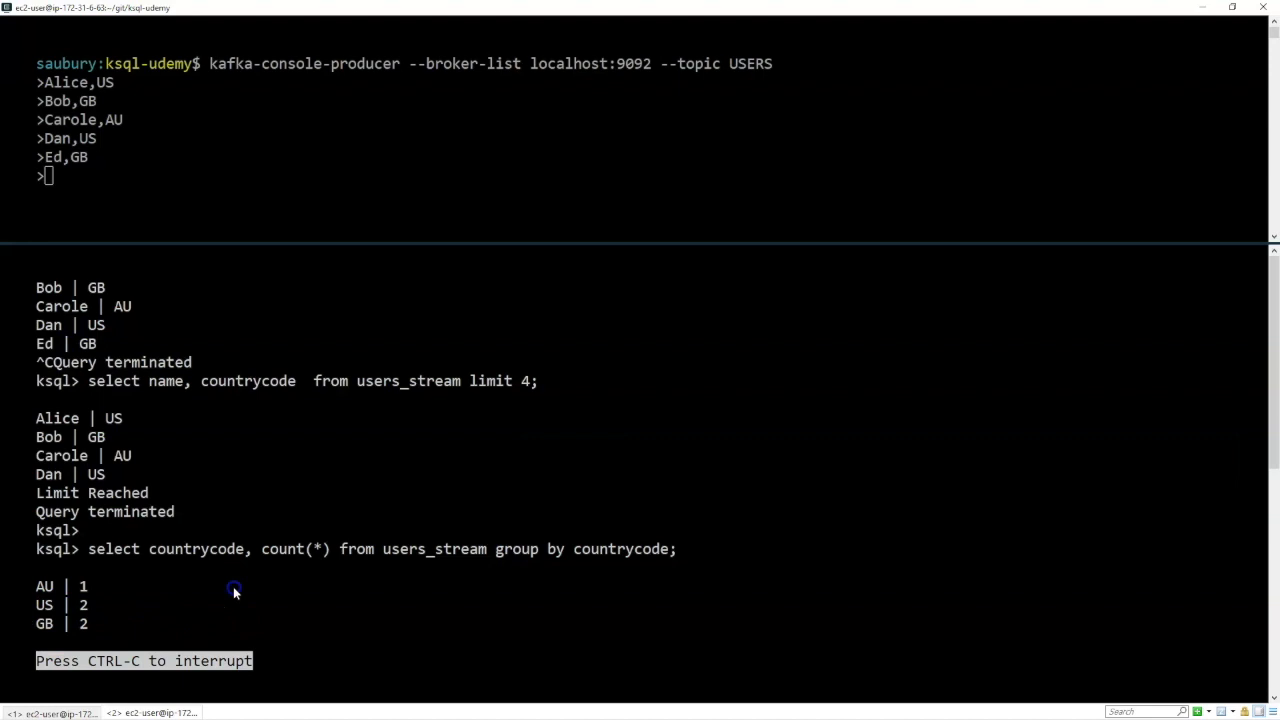
pyautogui.press('ctrl+c')
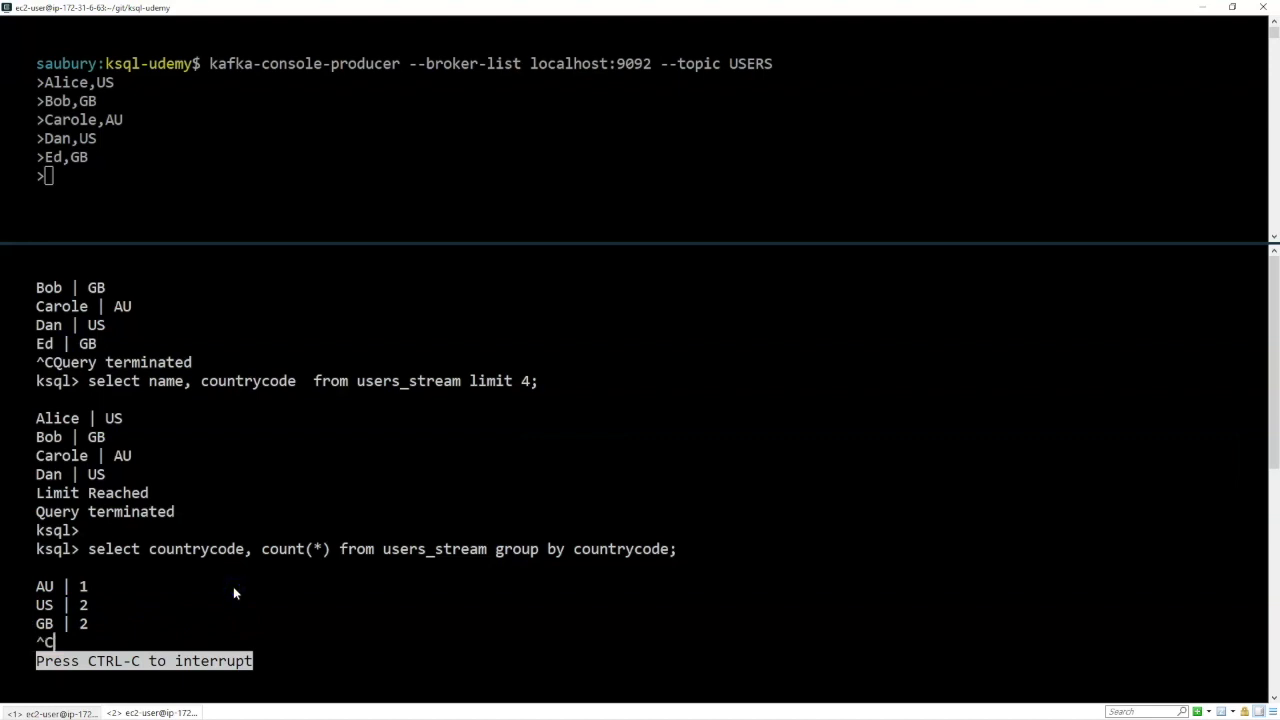
pyautogui.press('ctrl+c')
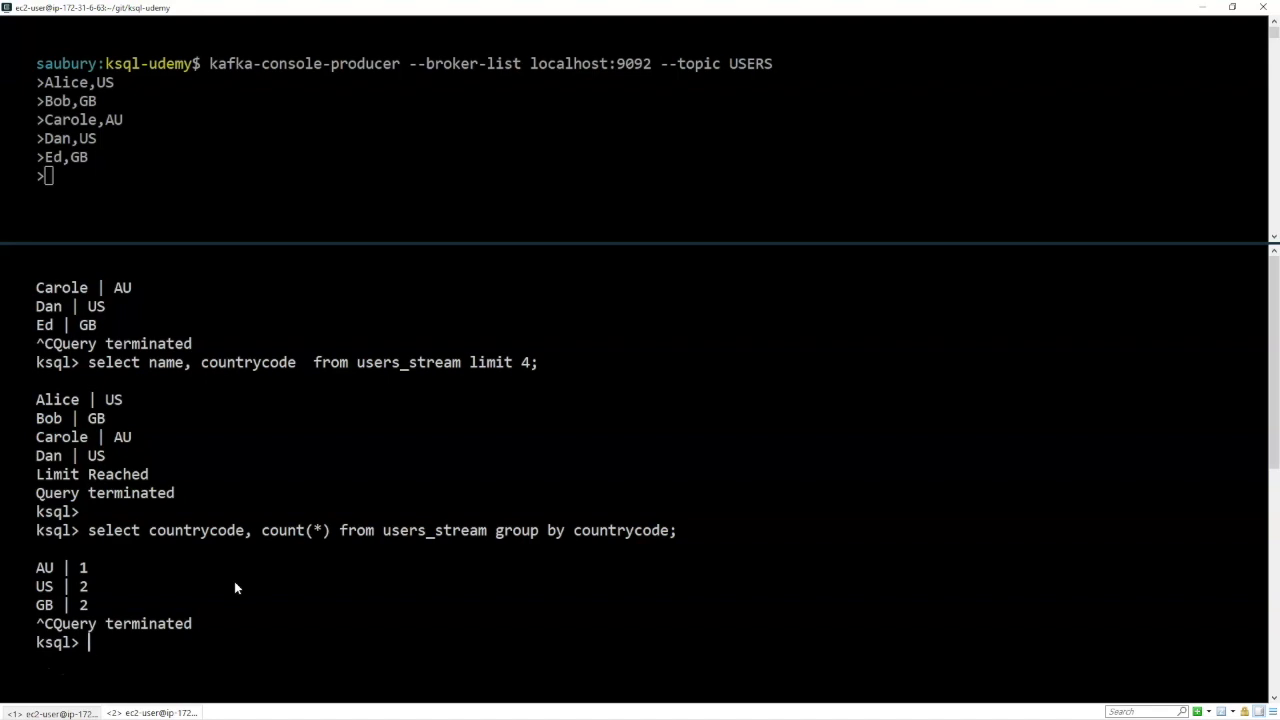
pyautogui.moveTo(324, 540)
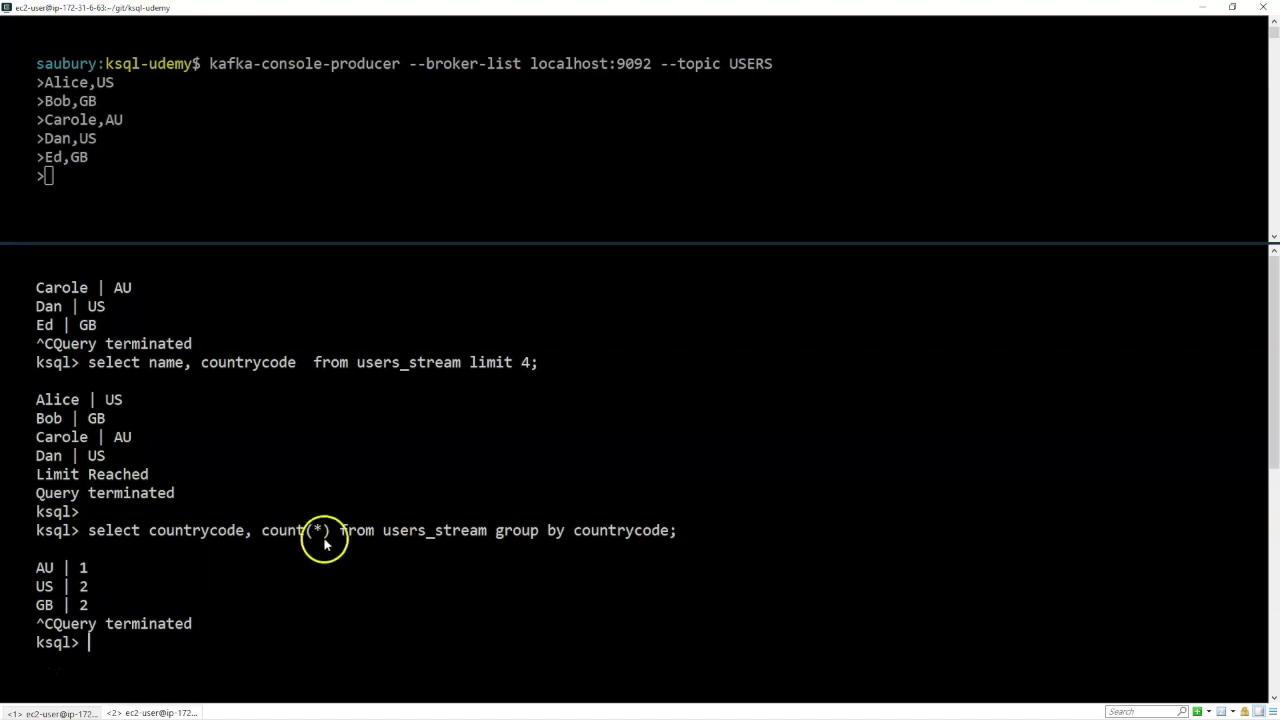
pyautogui.moveTo(408, 552)
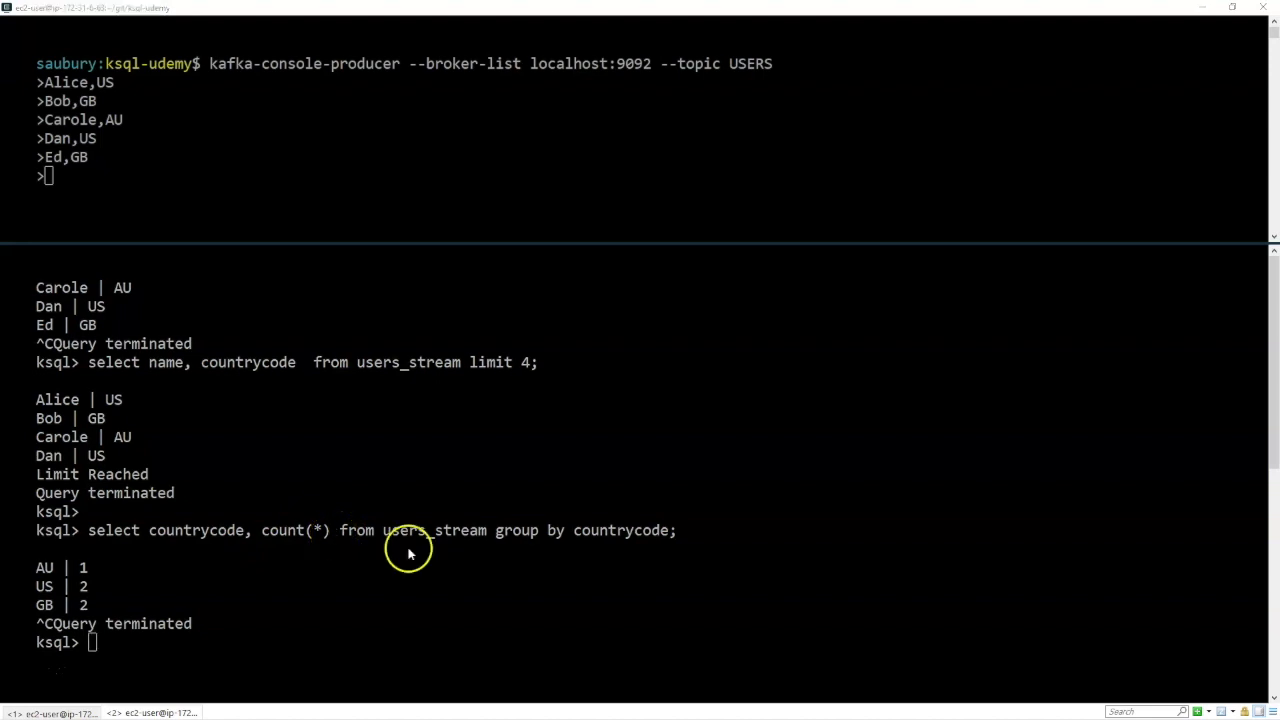
pyautogui.moveTo(408, 552)
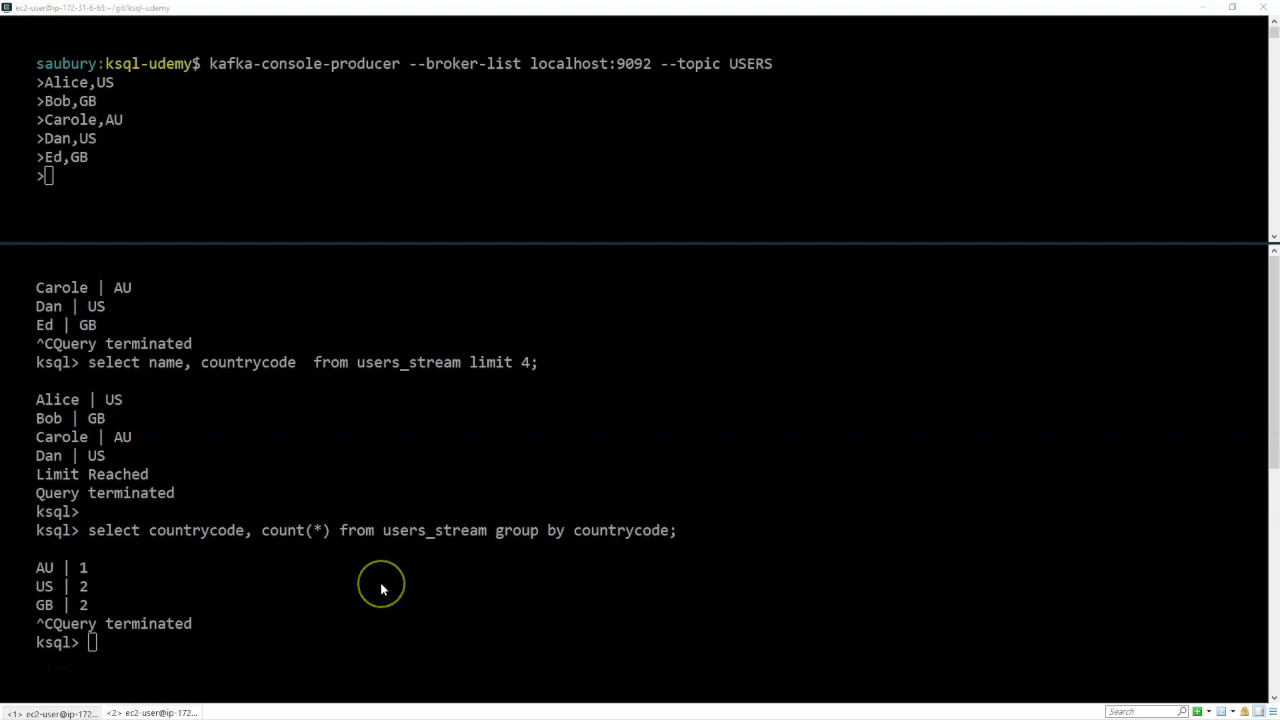
pyautogui.moveTo(380, 584)
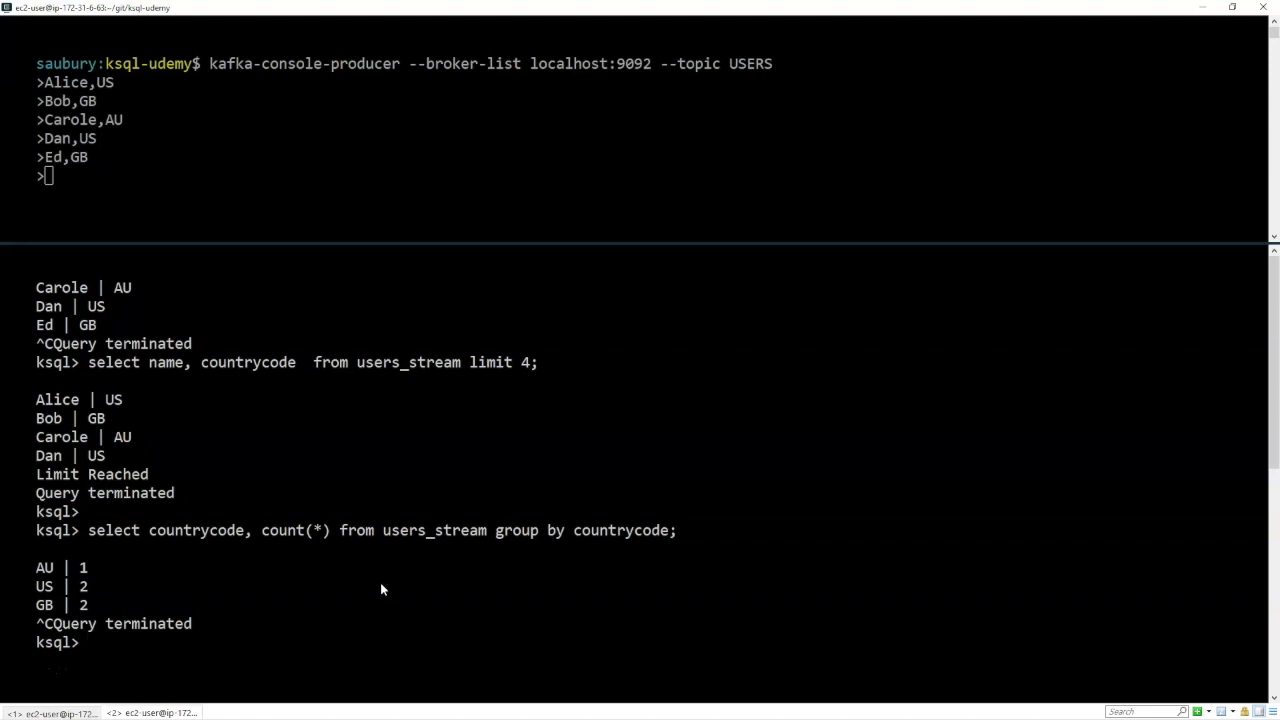
pyautogui.write('d')
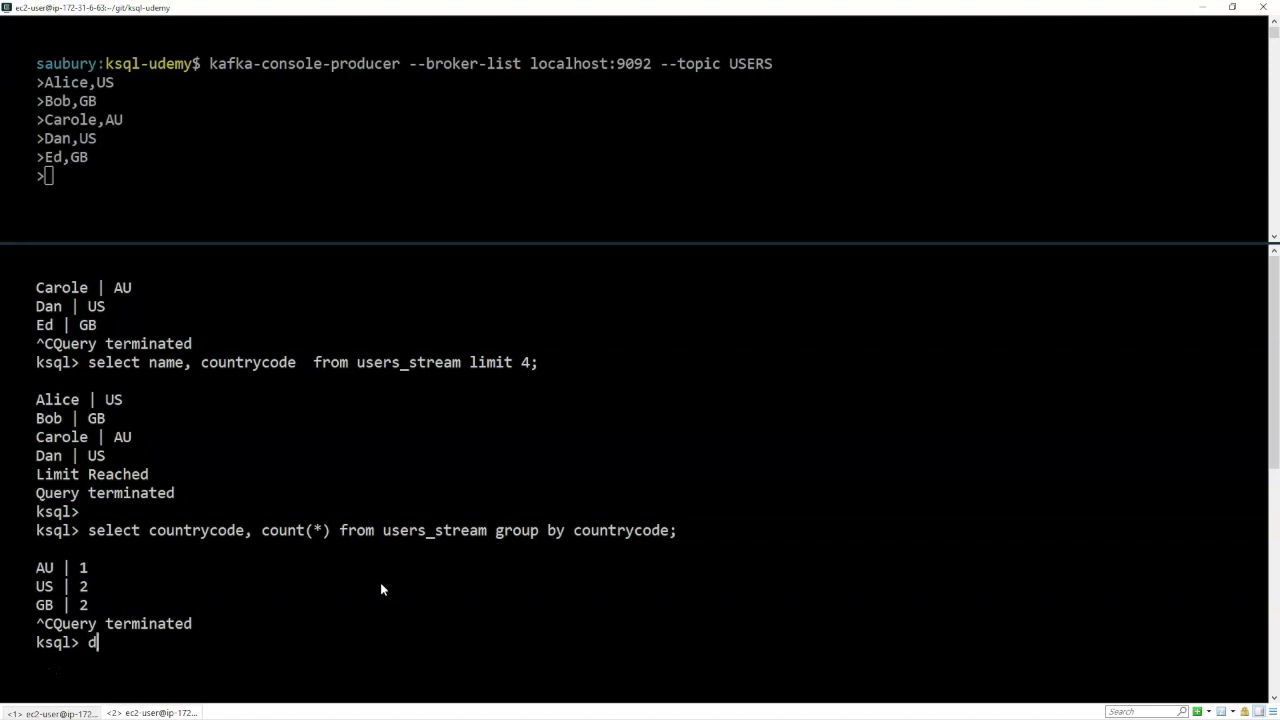
# - Run drop stream if exists users_stream delete topic; removing the stream and USERS topic
pyautogui.write('rop stream if exists users_stream delete topic;')
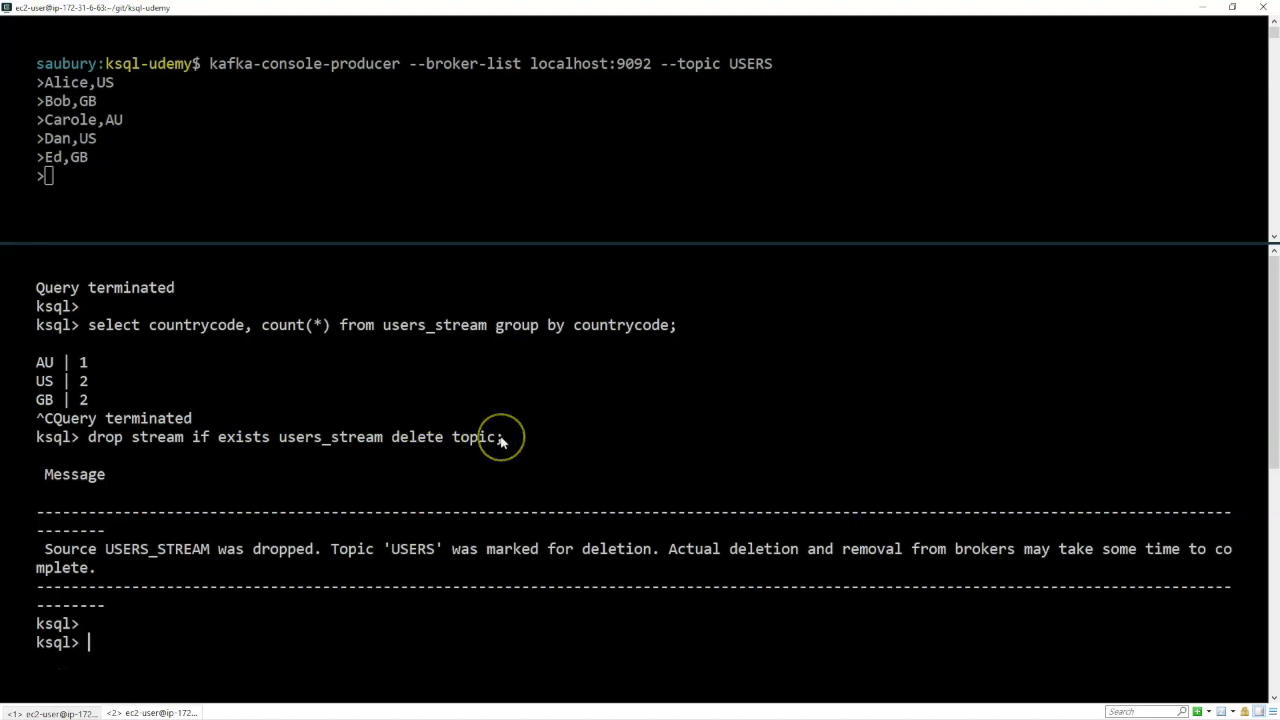
pyautogui.moveTo(500, 436)
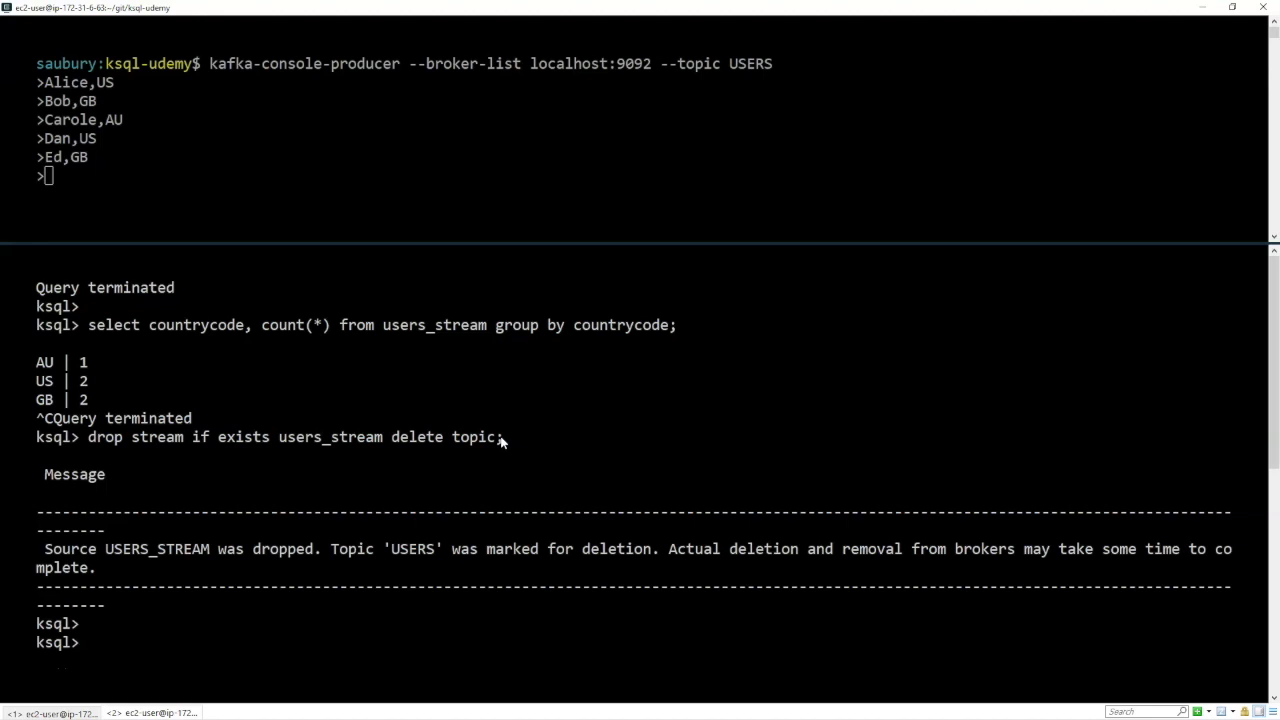
pyautogui.write('show')
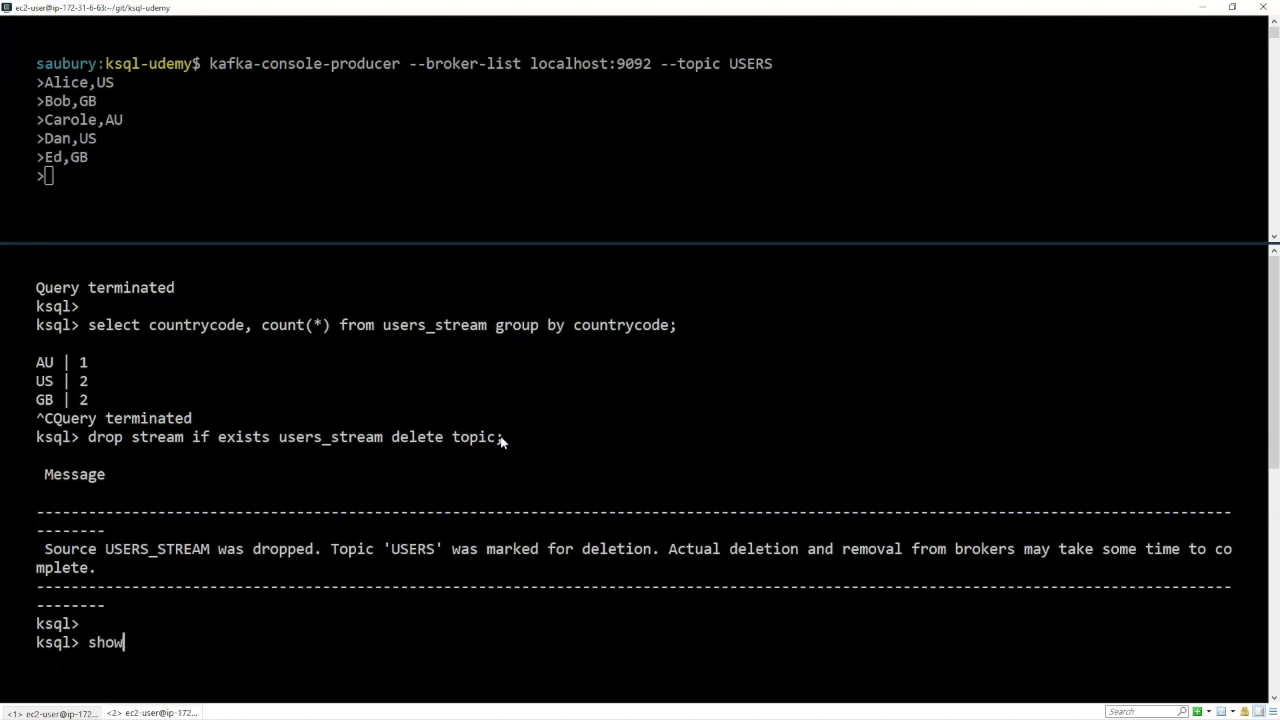
# - Run show streams; and show topics; confirming users_stream and USERS are gone
pyautogui.write('str')
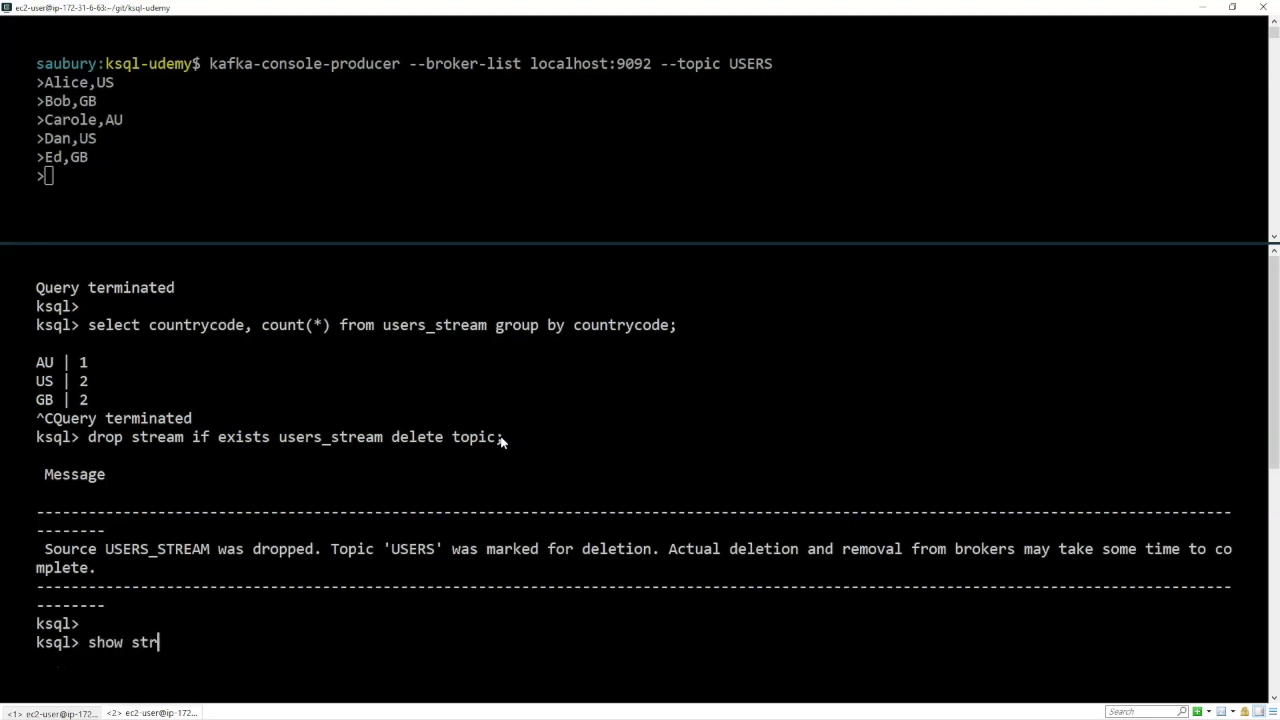
pyautogui.press('Return')
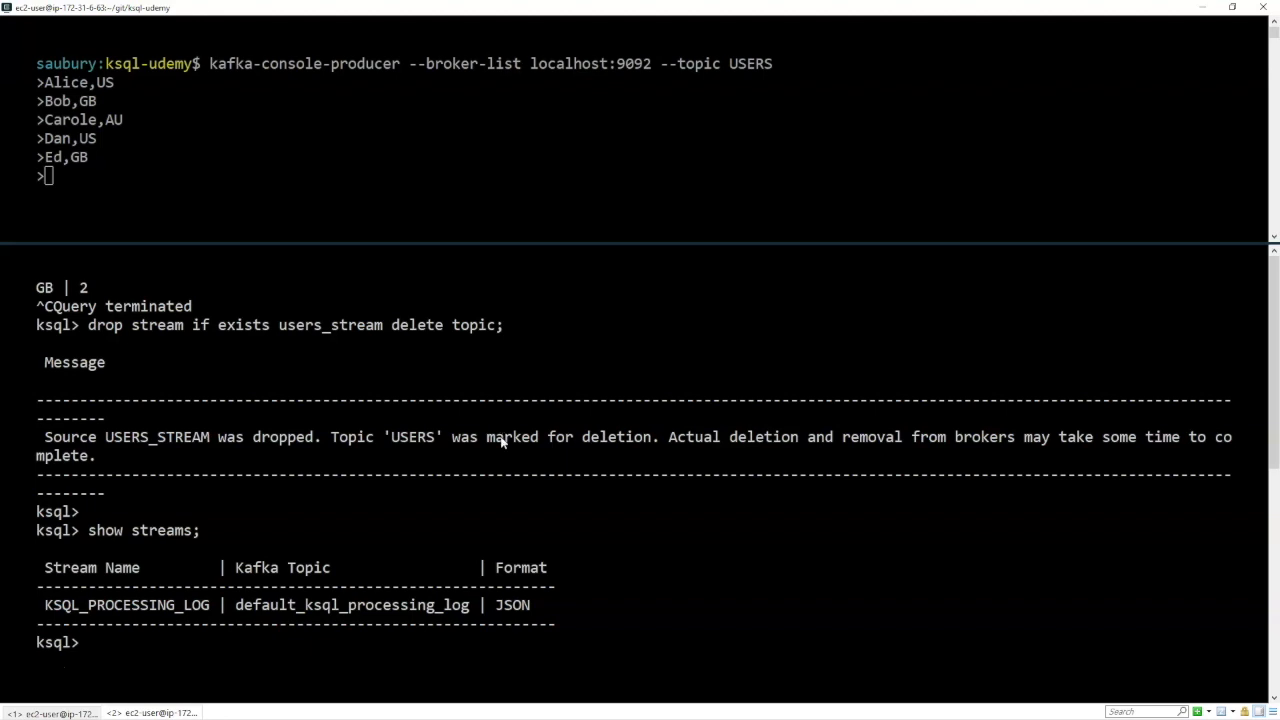
pyautogui.write('show t')
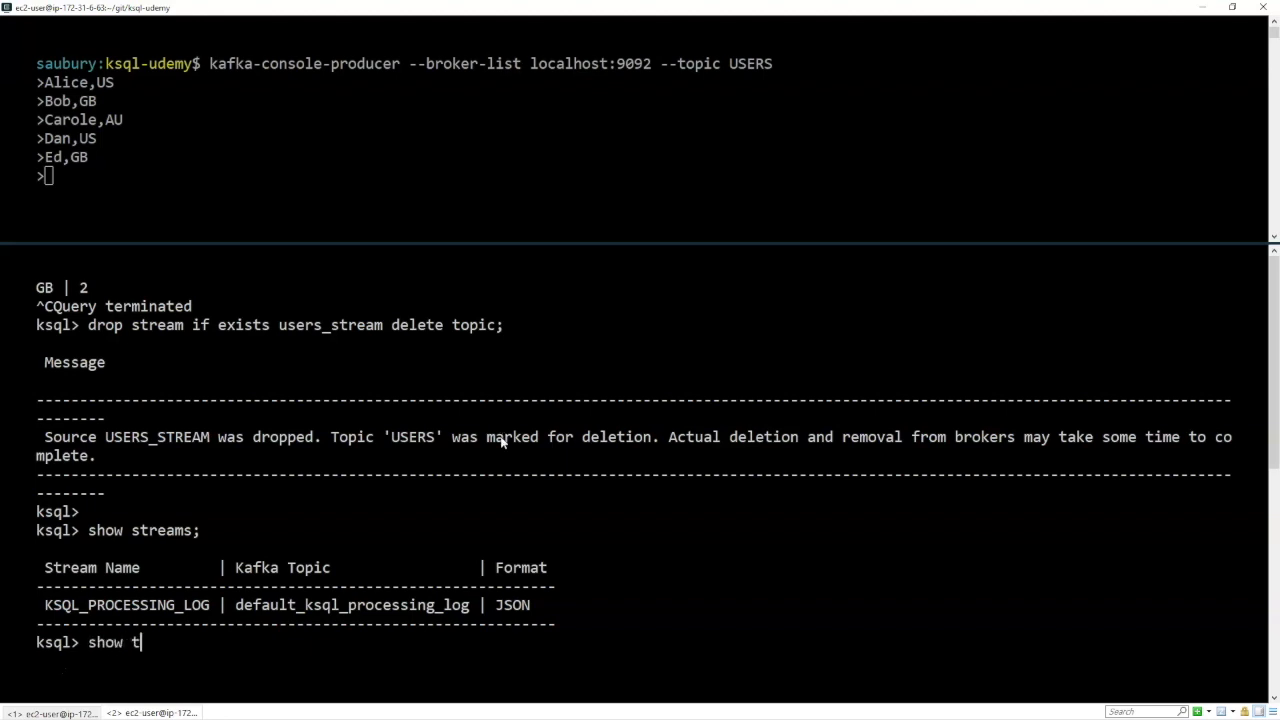
pyautogui.press('Return')
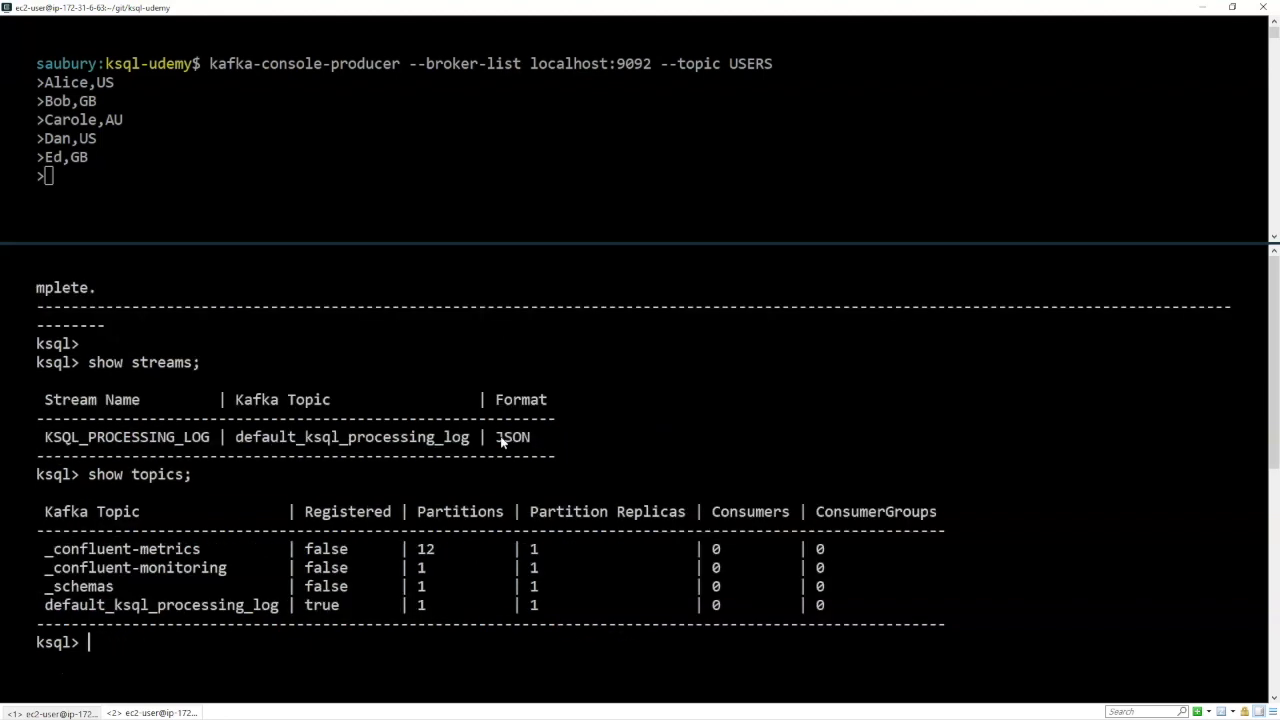